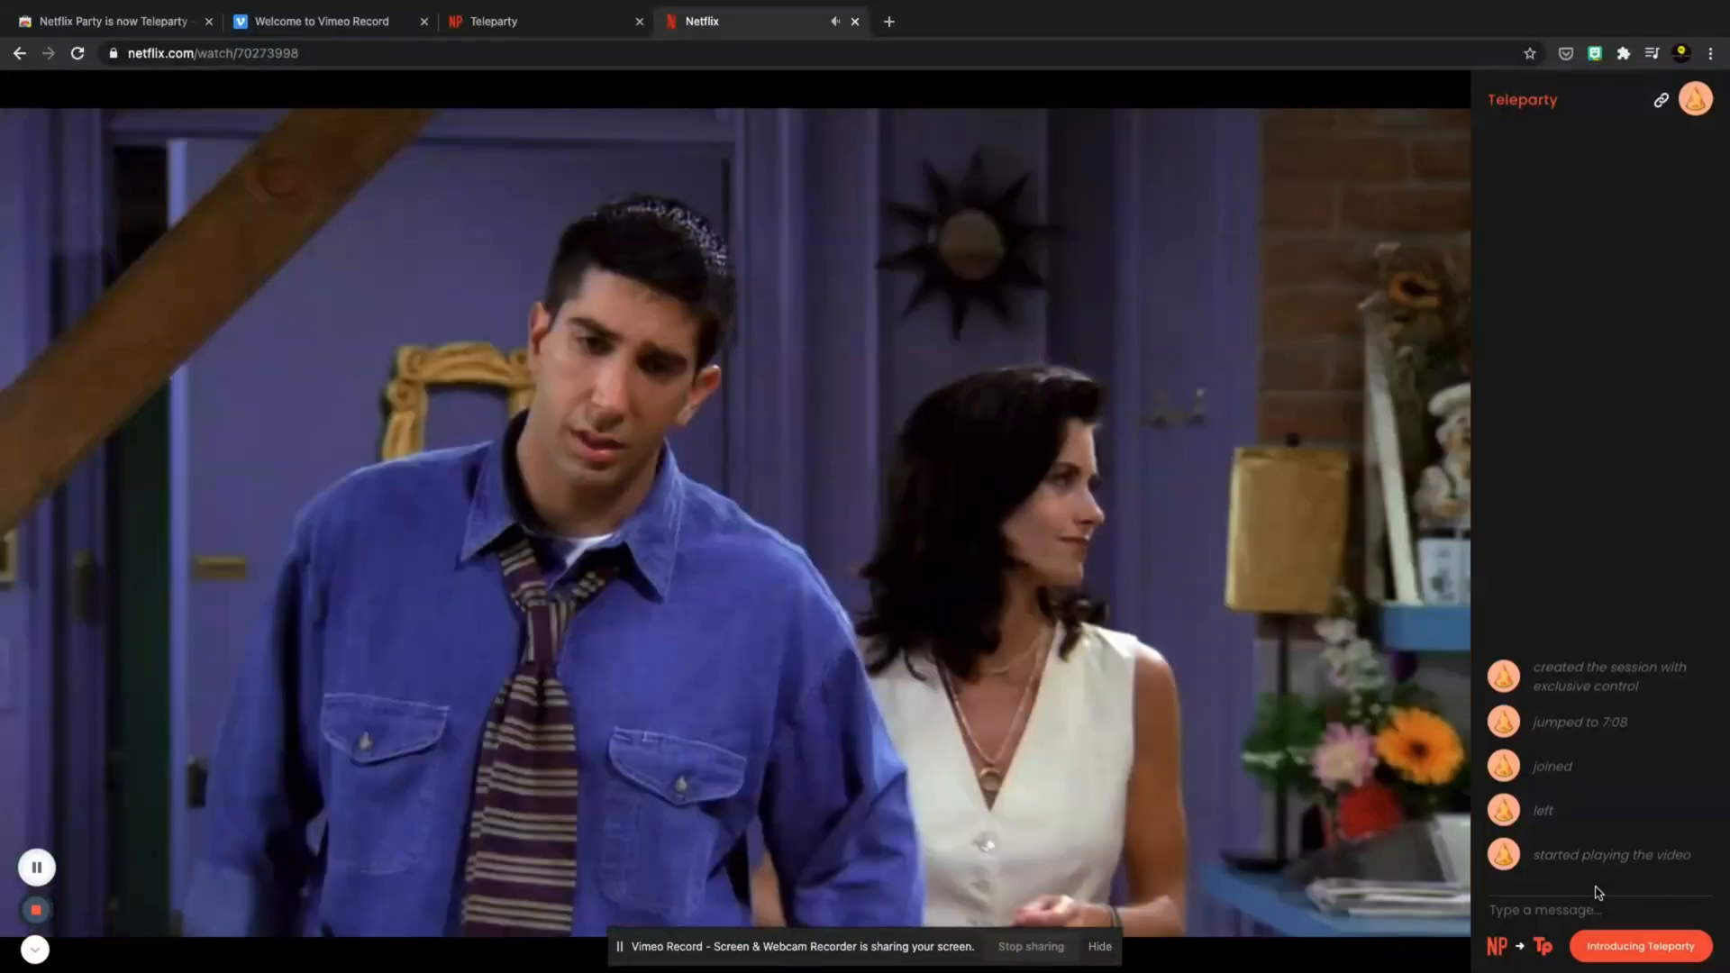
mouse_move(1163, 706)
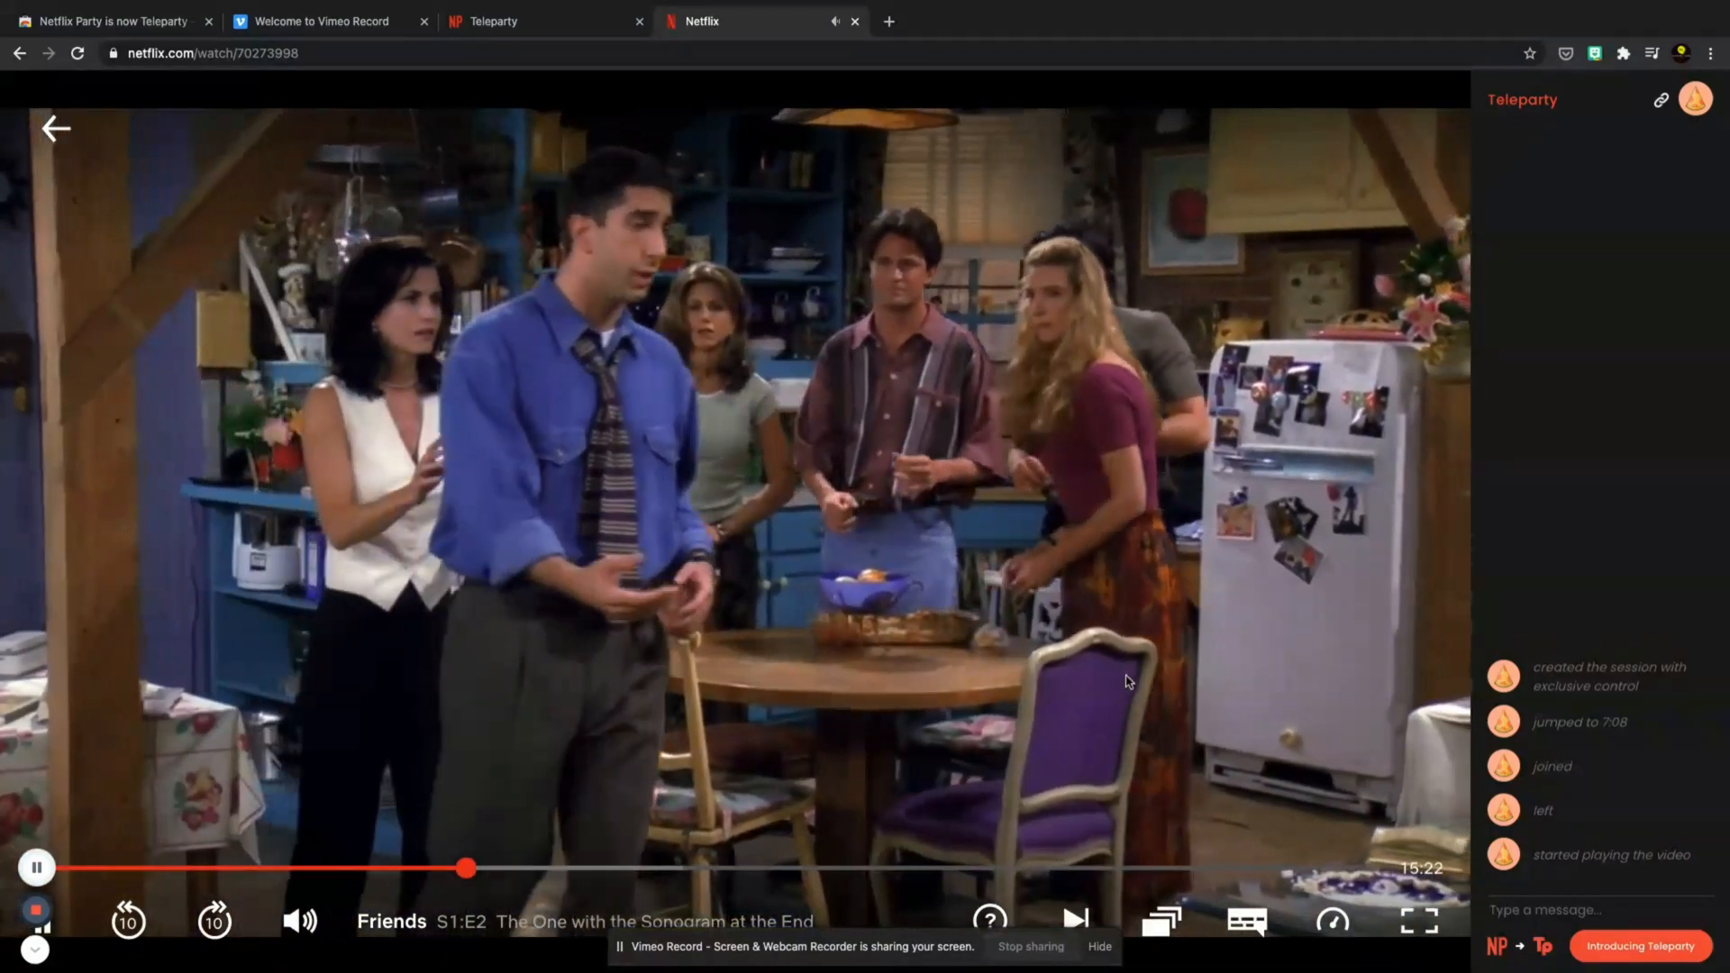
- Switch to the Google results tab for 'netflix party' showing the Teleparty listing
left_click(853, 21)
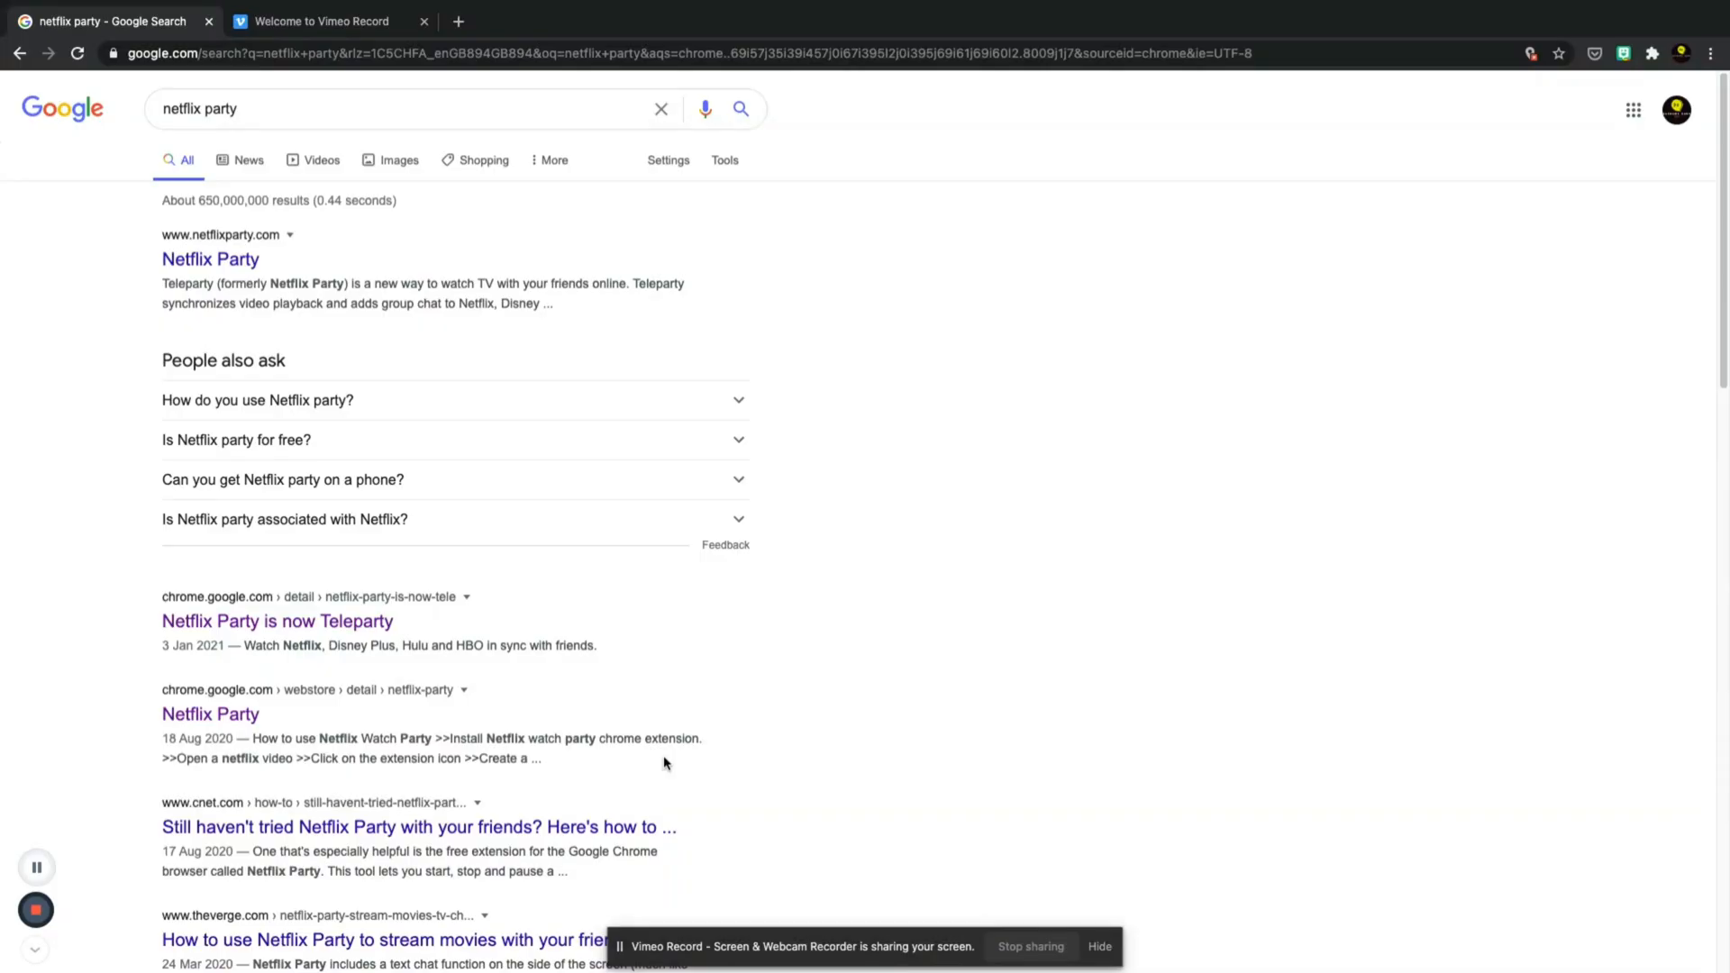
mouse_move(864, 639)
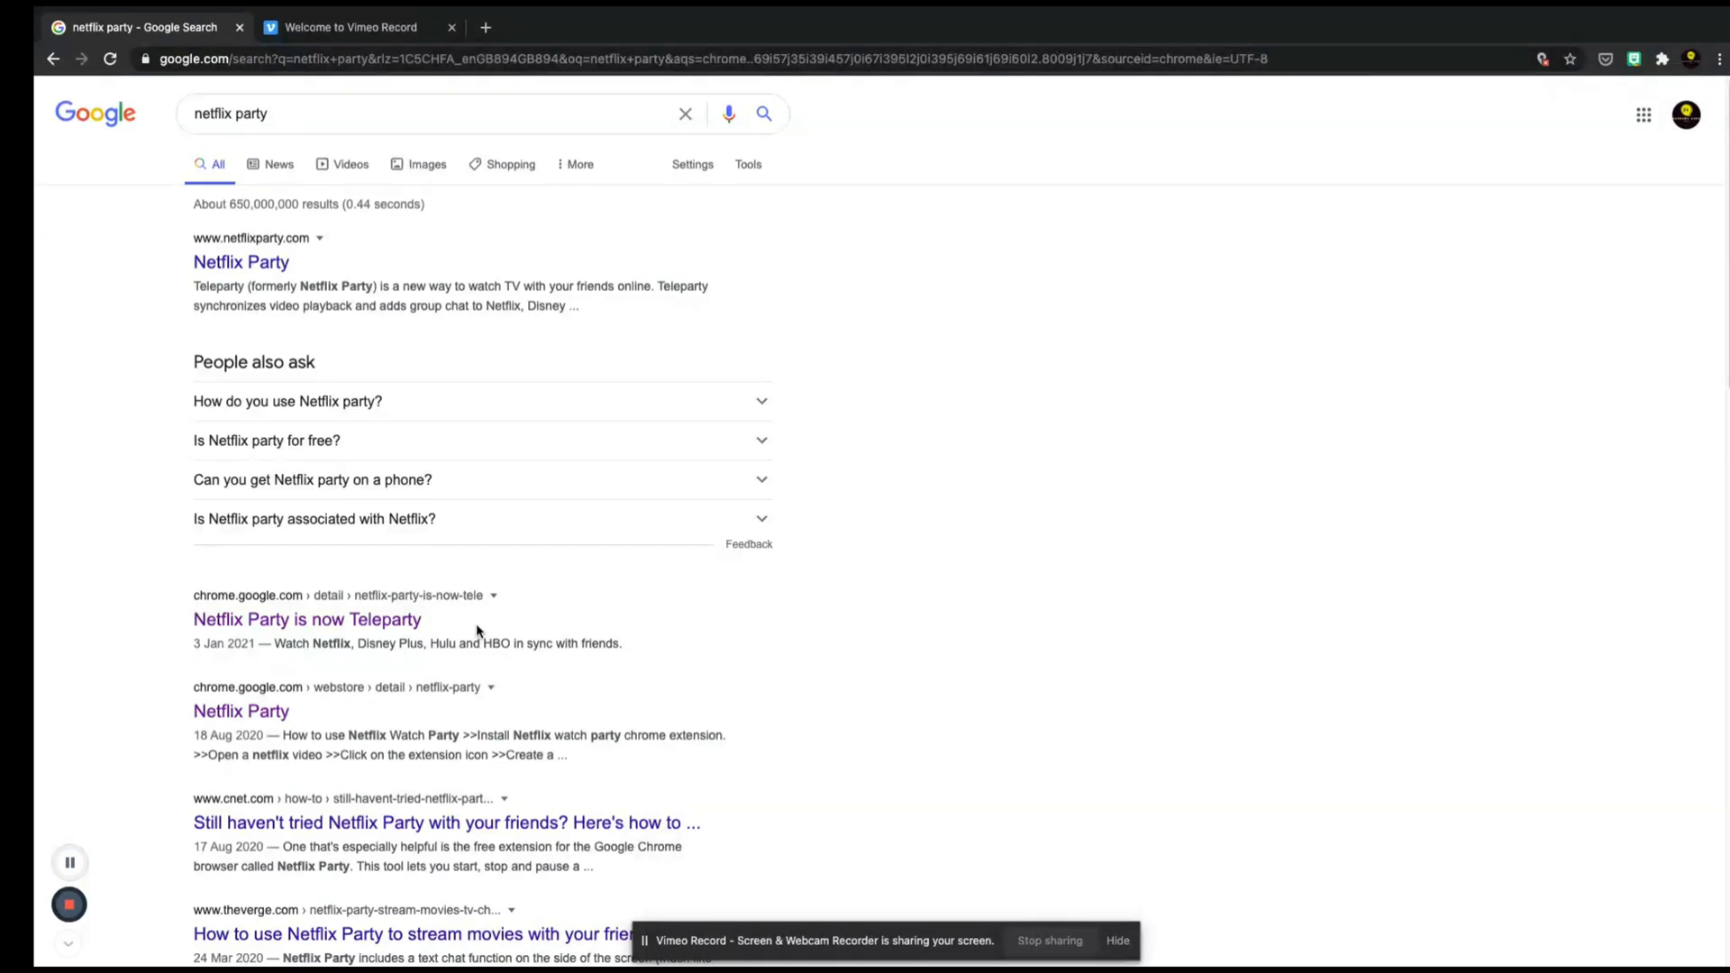
mouse_move(657, 637)
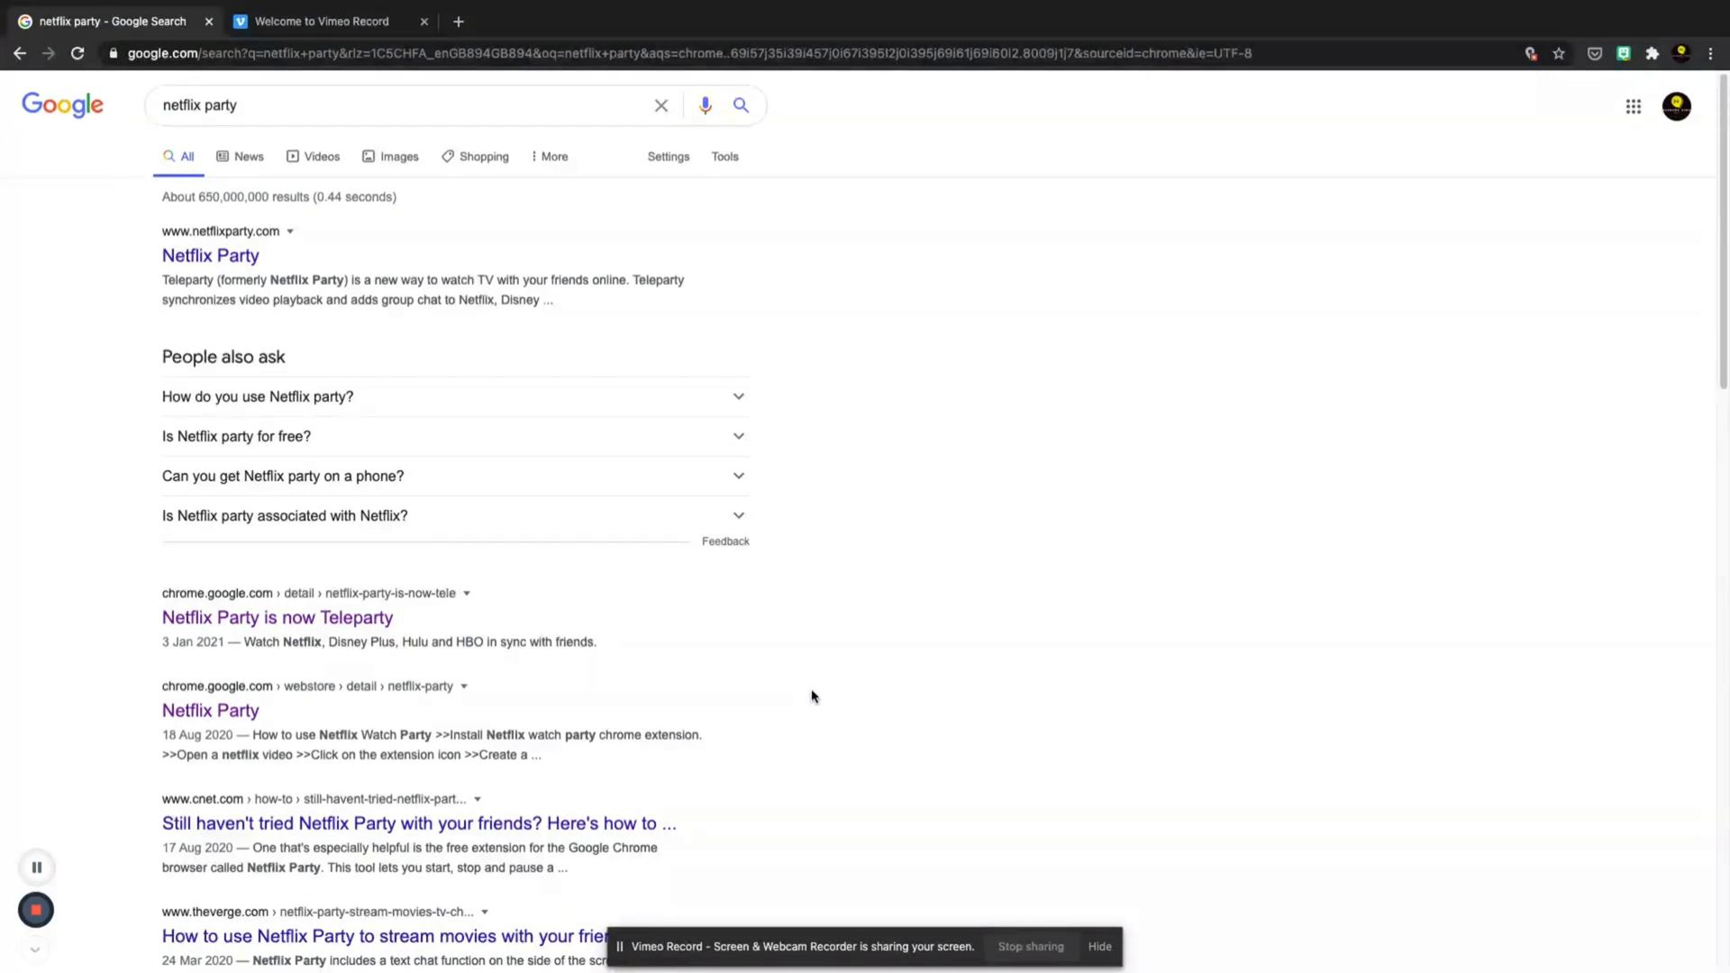
mouse_move(601, 668)
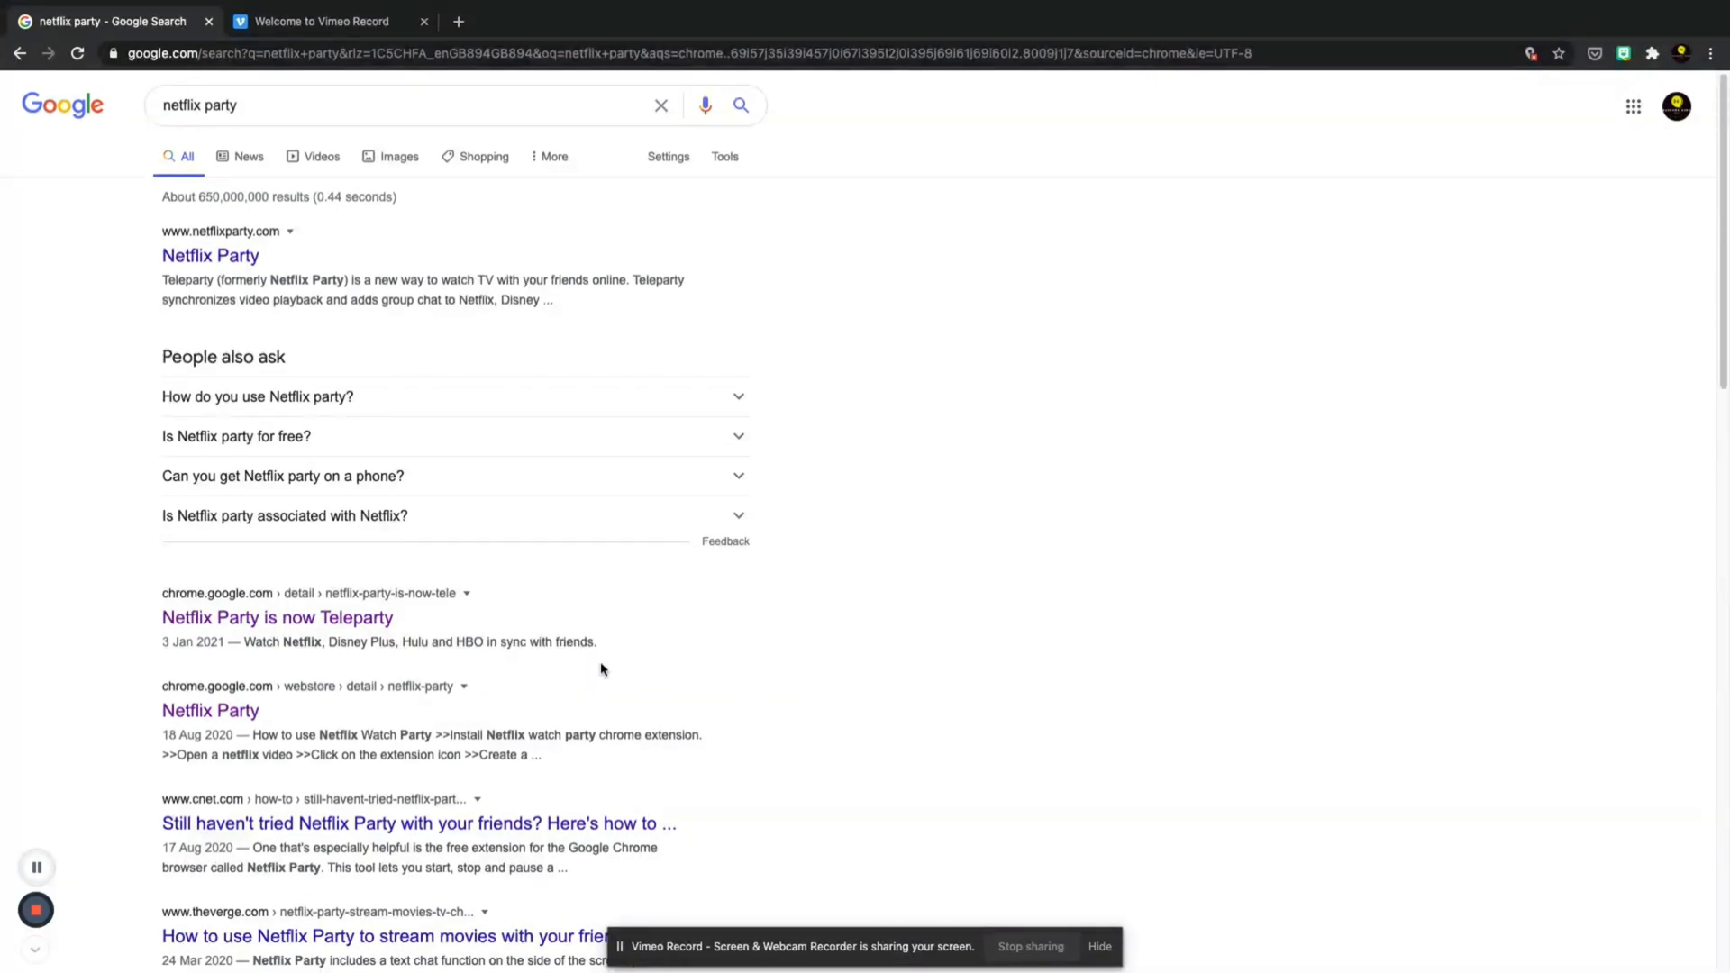
mouse_move(542, 679)
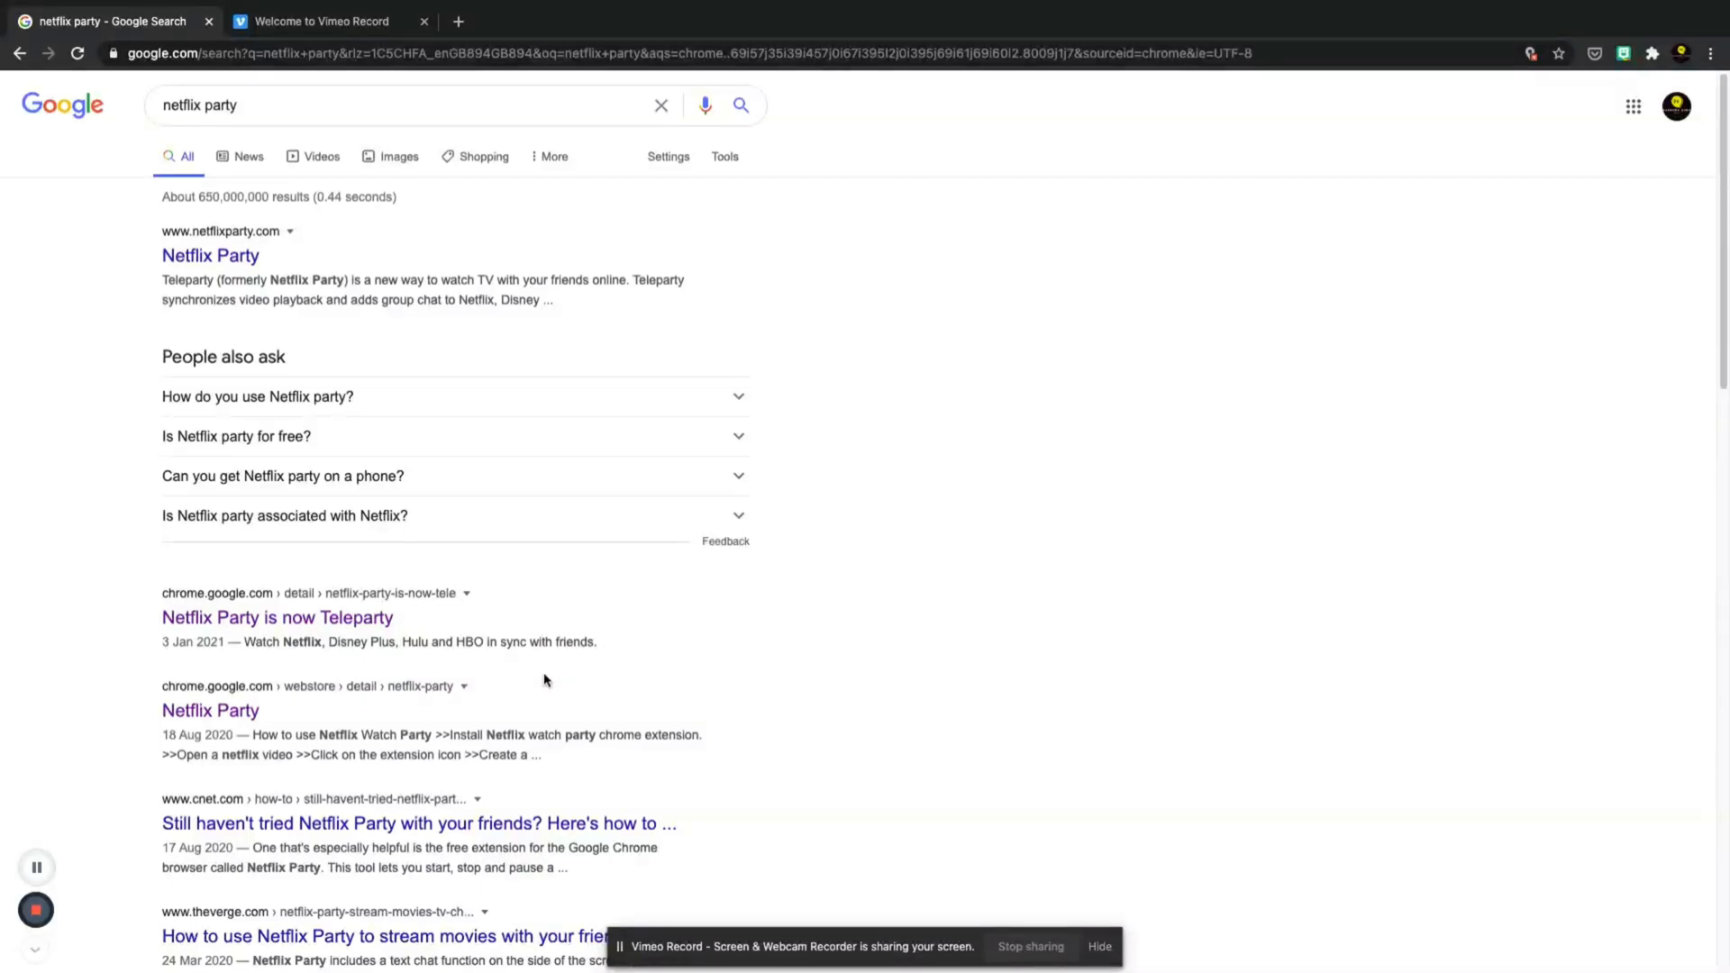
mouse_move(566, 681)
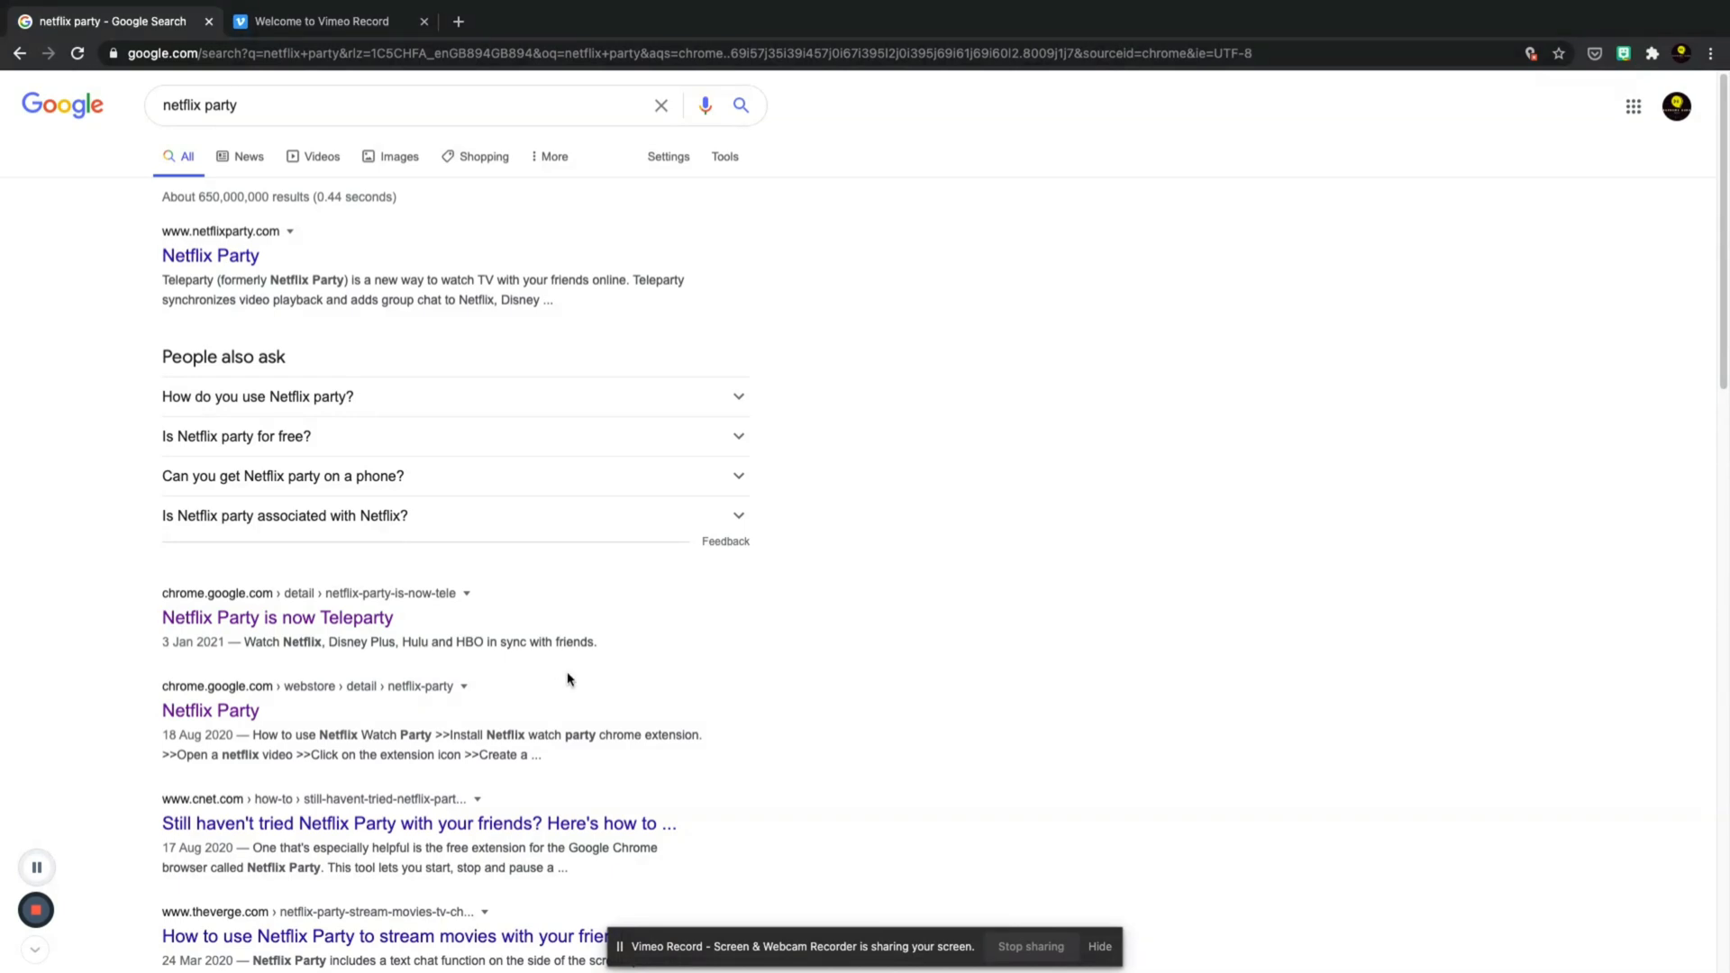
mouse_move(357, 629)
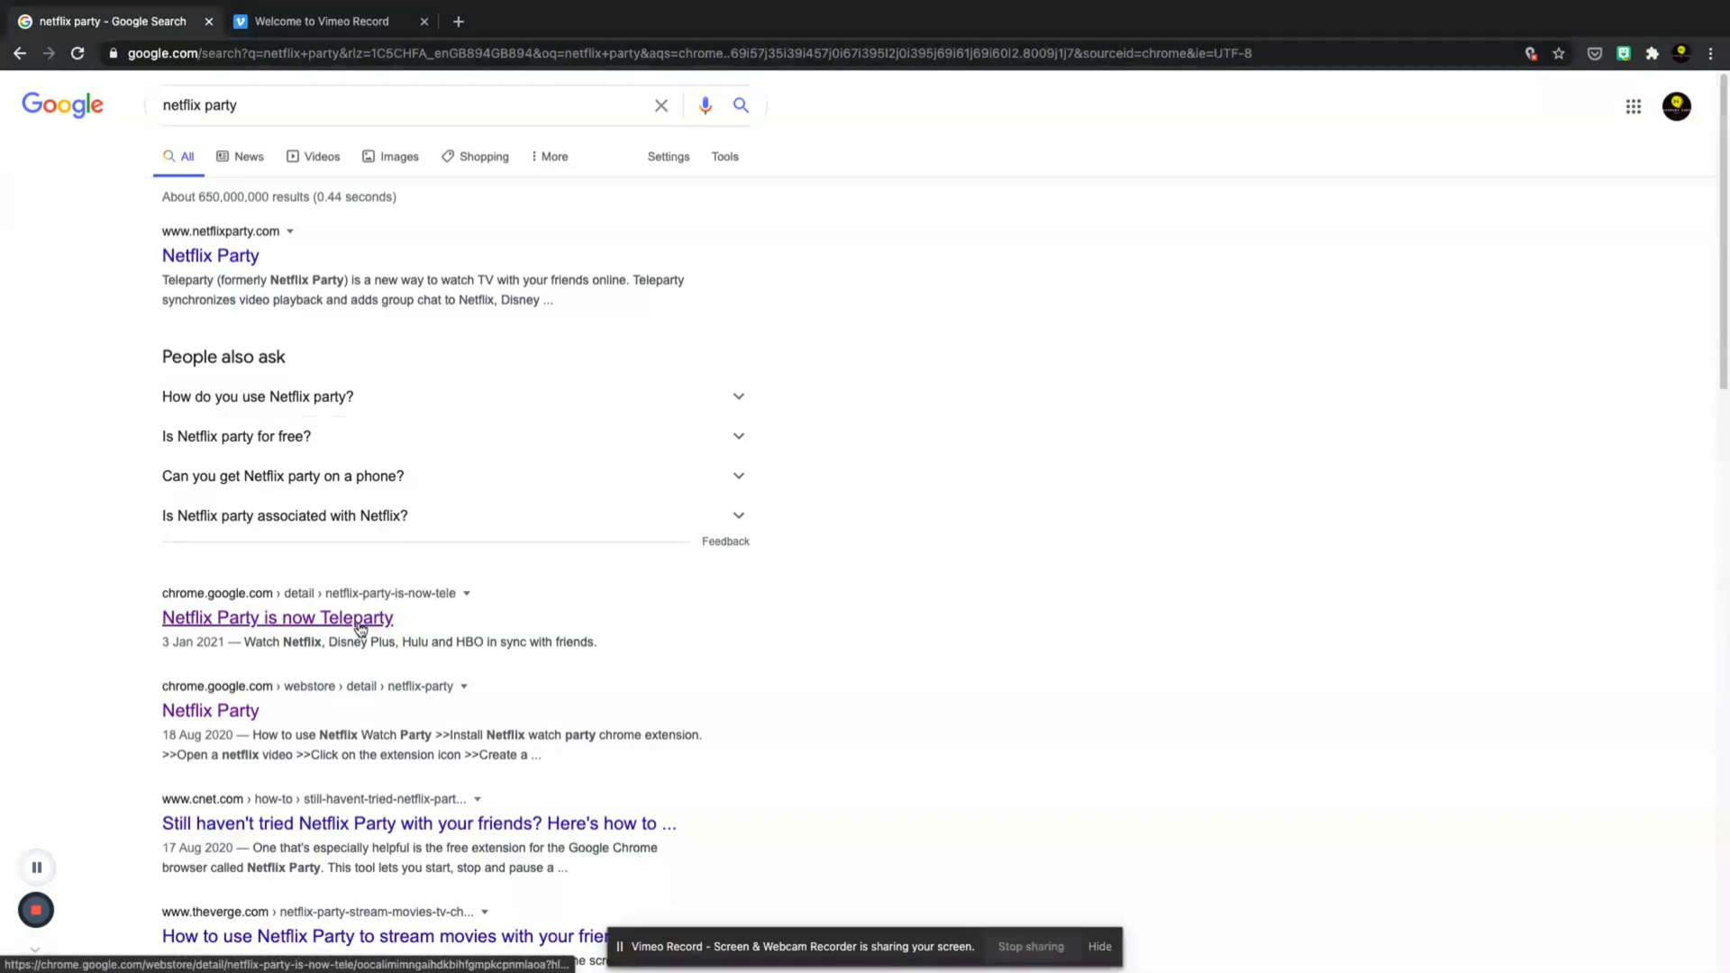
mouse_move(209, 604)
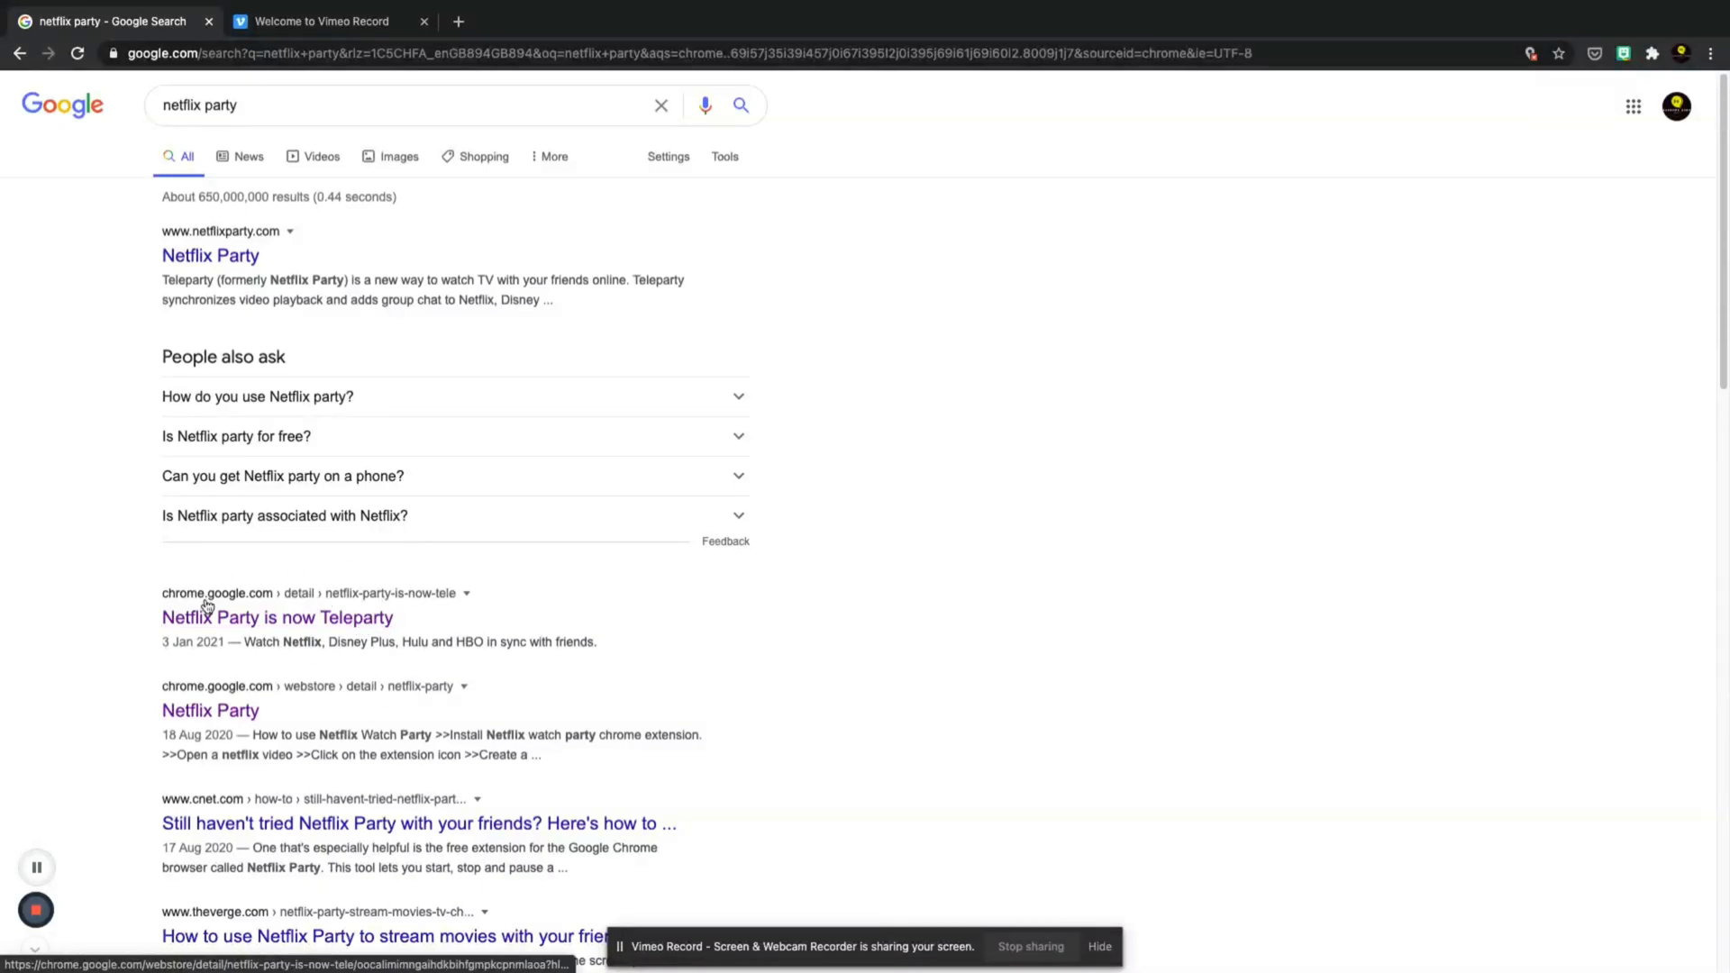
mouse_move(442, 677)
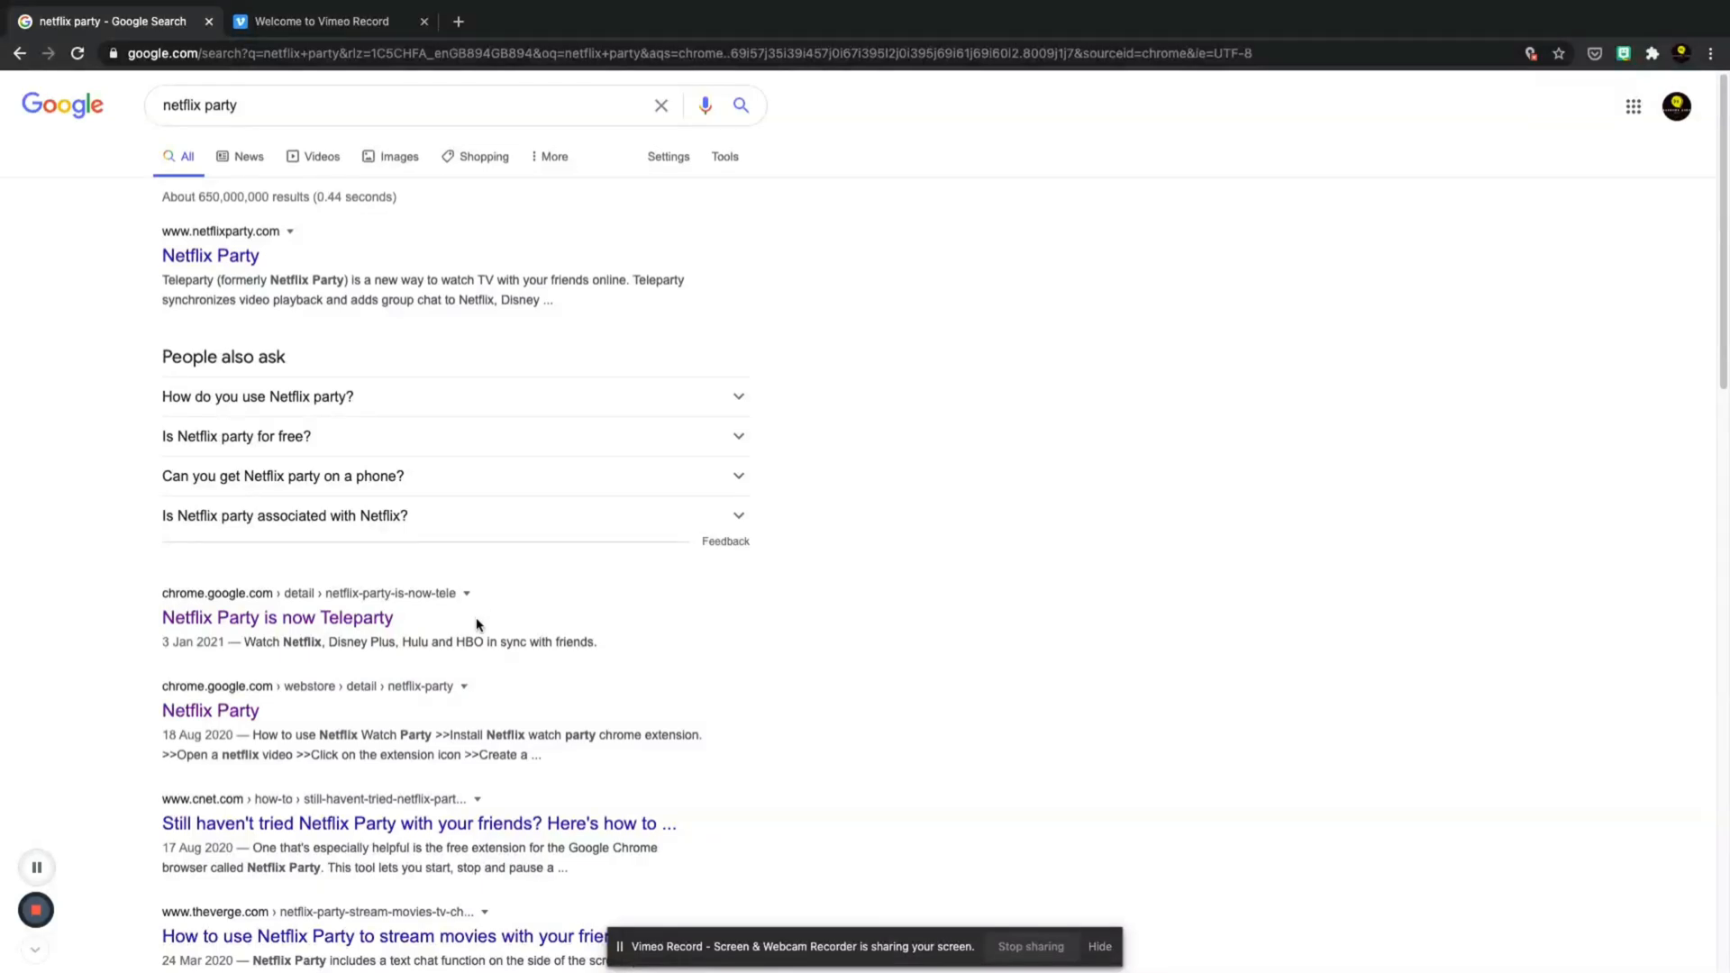
mouse_move(456, 625)
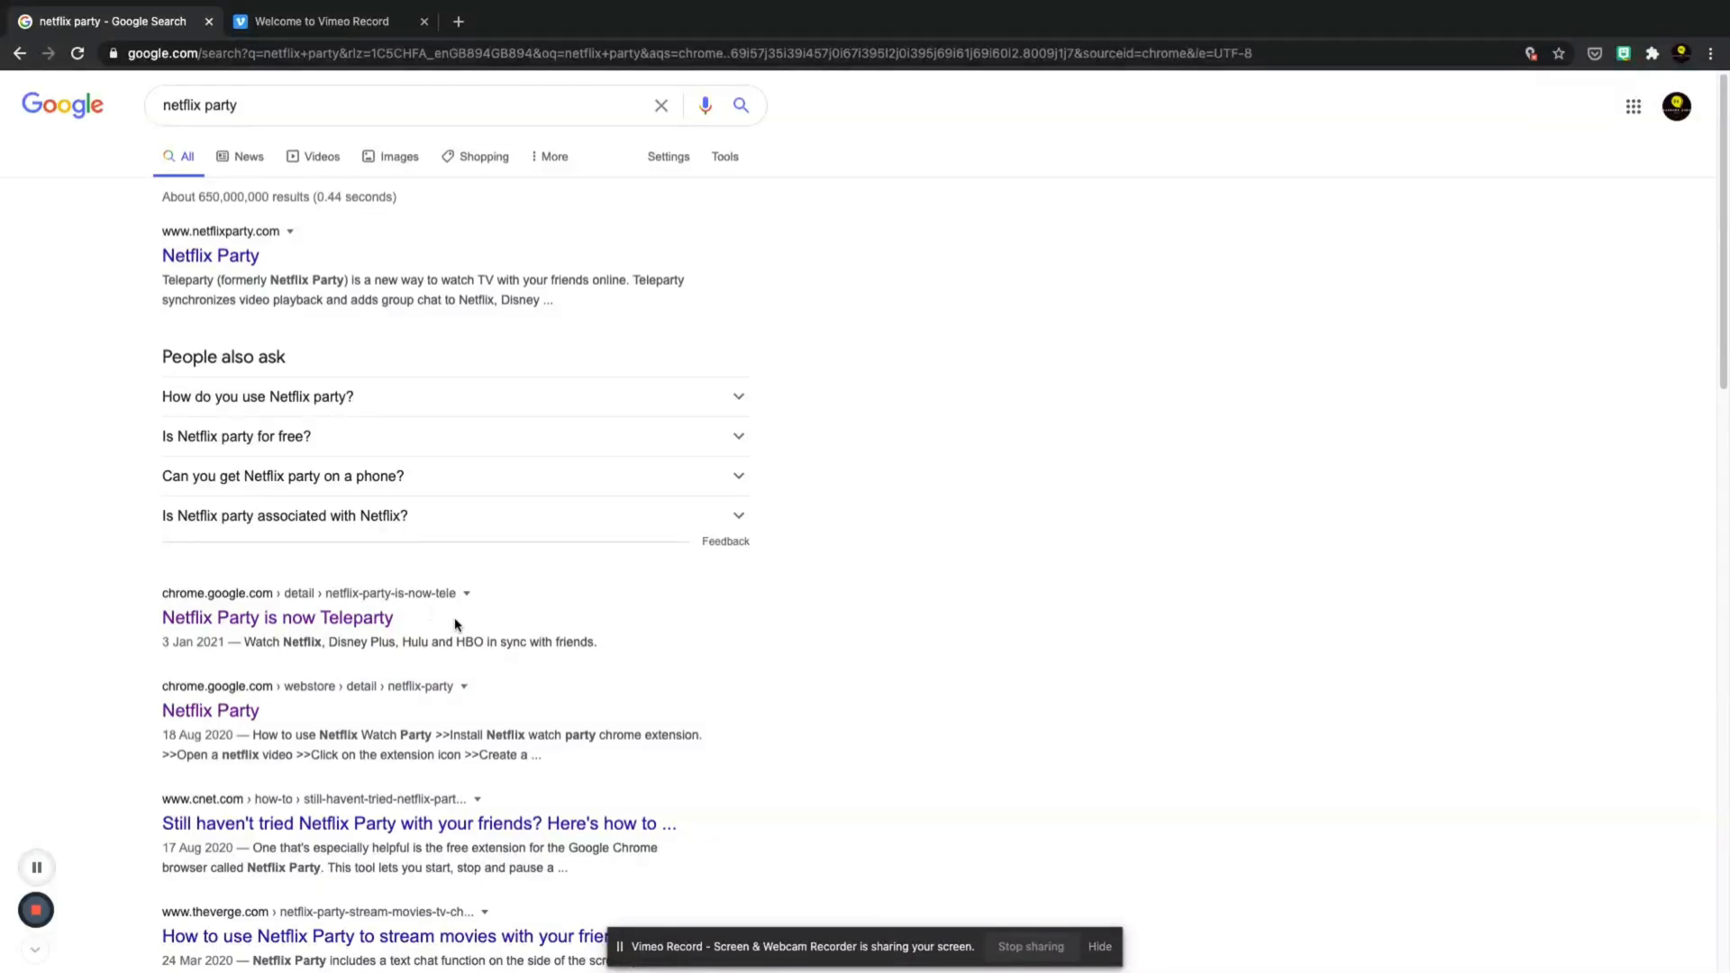
mouse_move(210, 255)
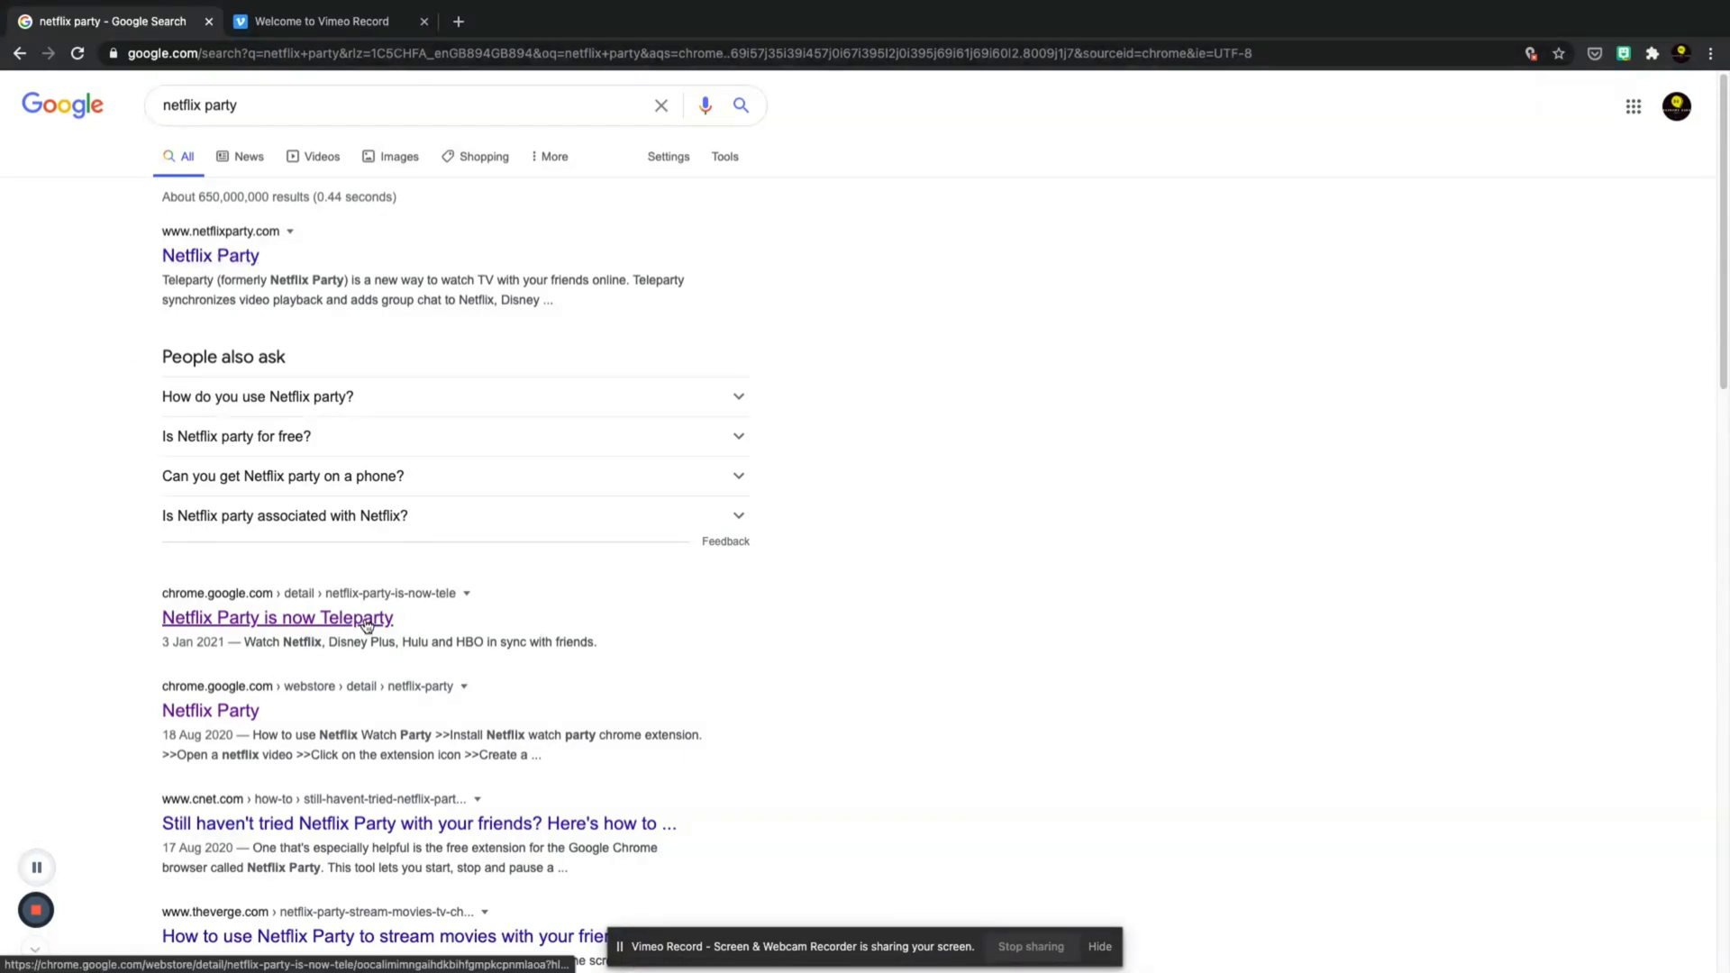
mouse_move(782, 807)
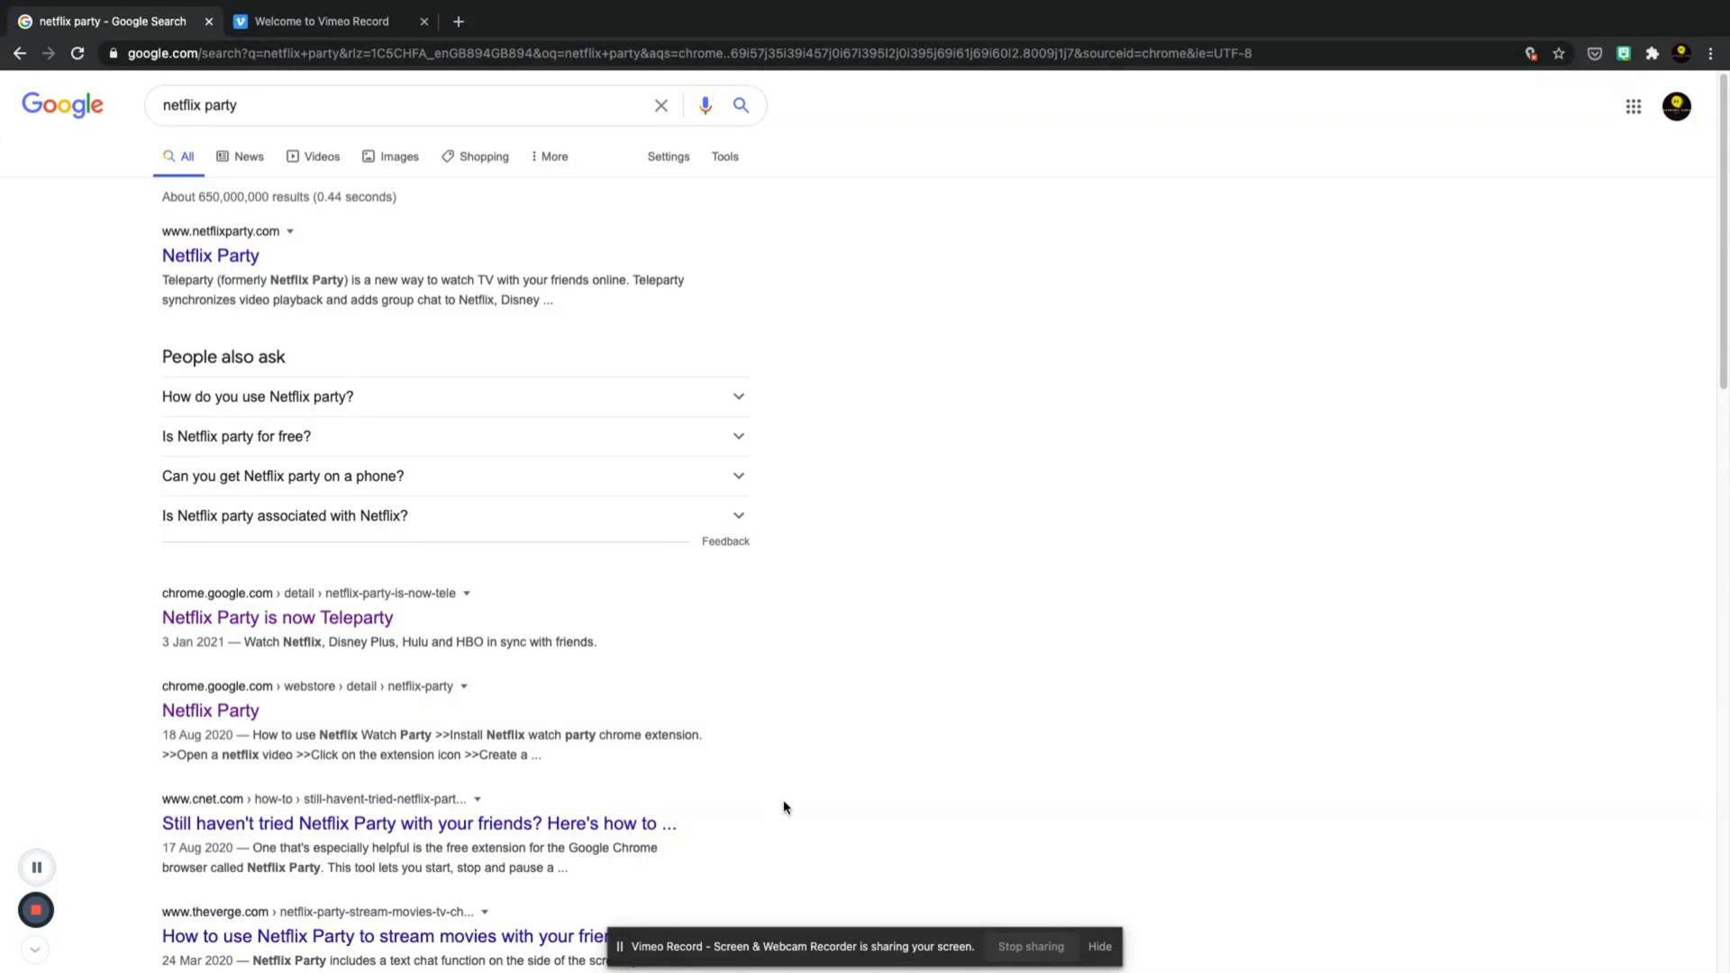
mouse_move(671, 781)
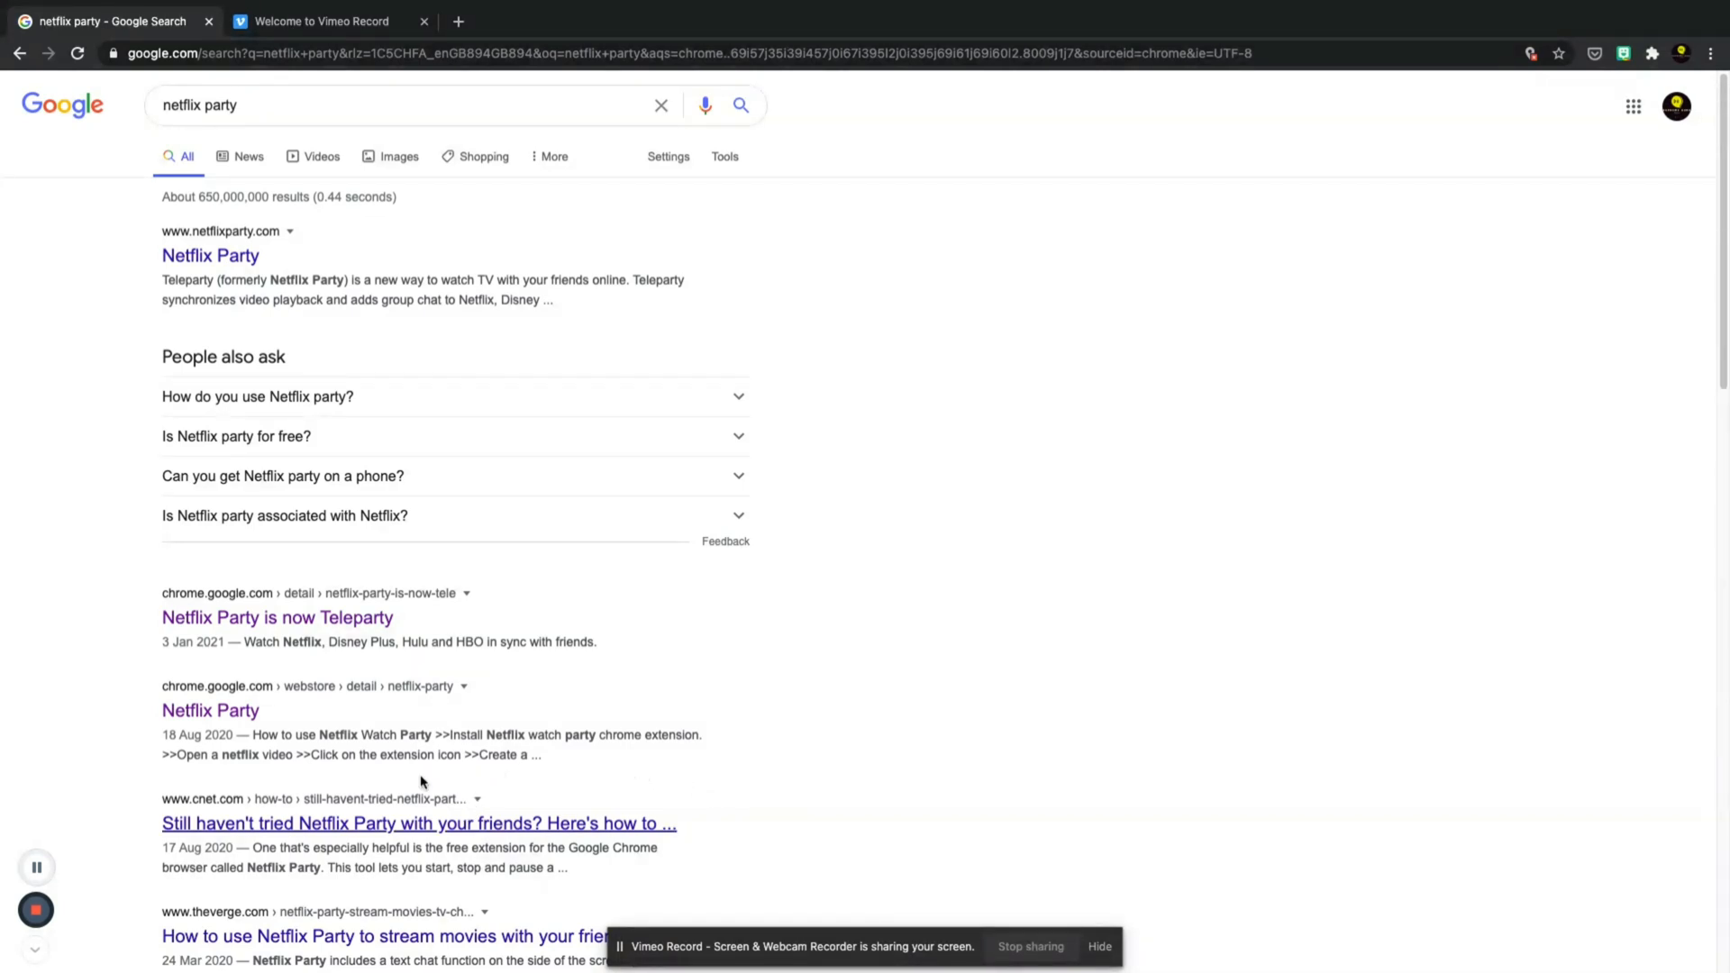
mouse_move(457, 629)
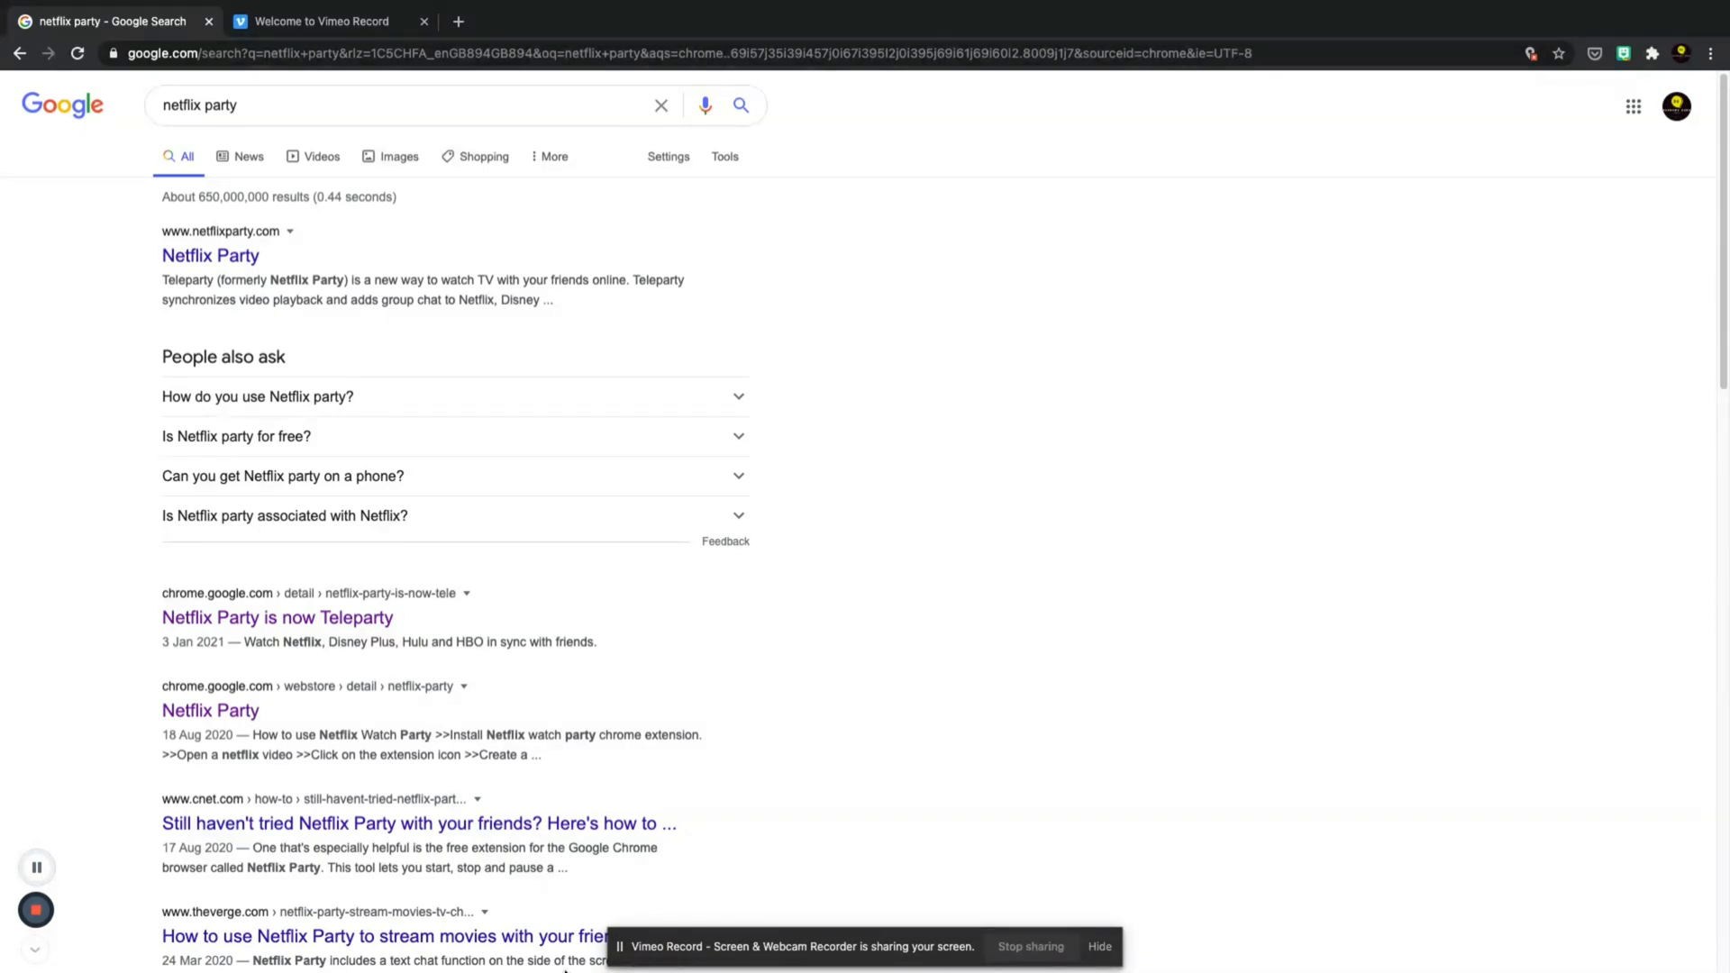
mouse_move(276, 618)
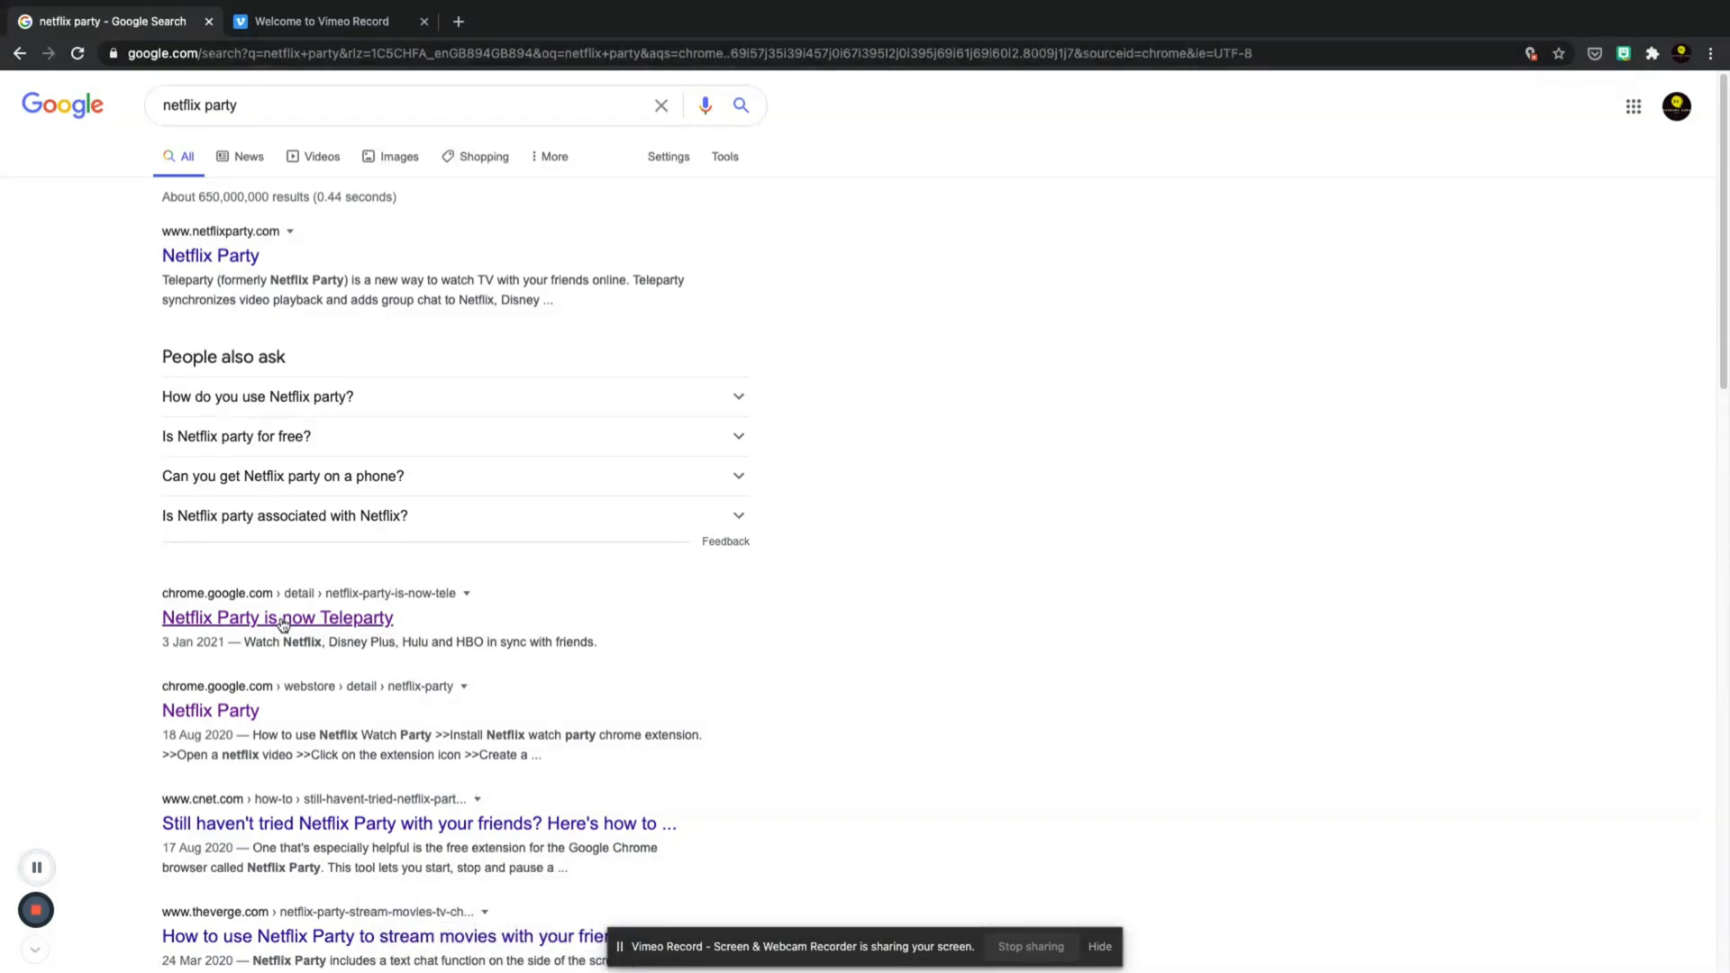
mouse_move(345, 627)
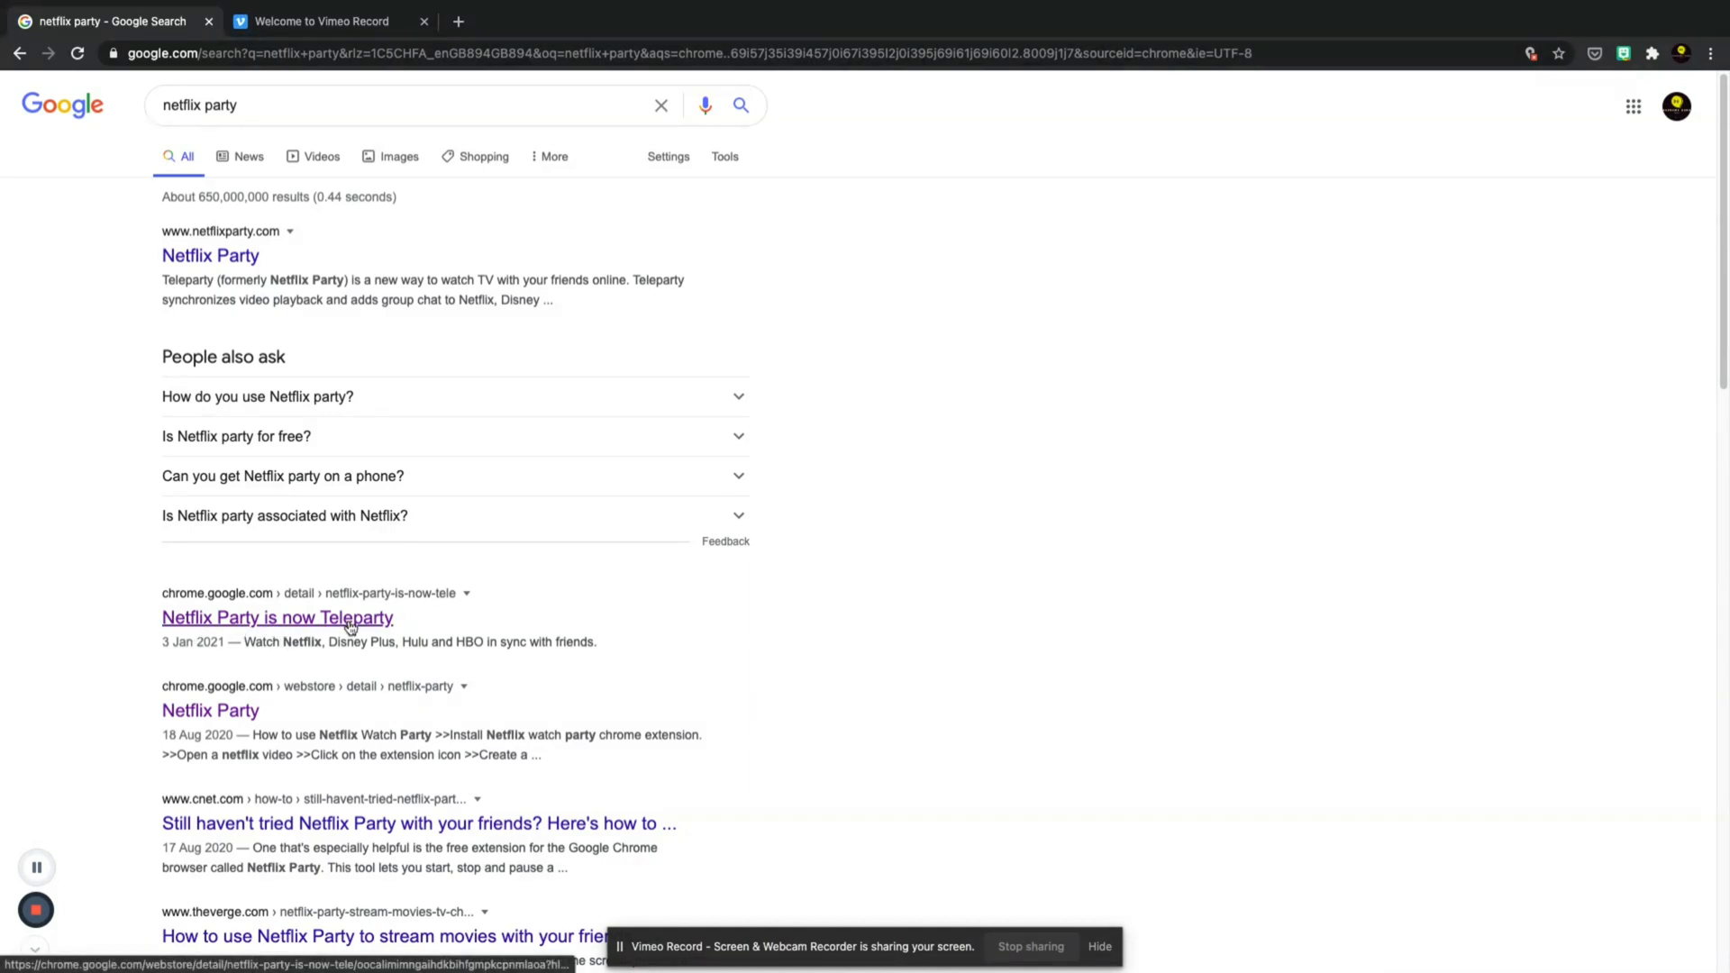
left_click(275, 618)
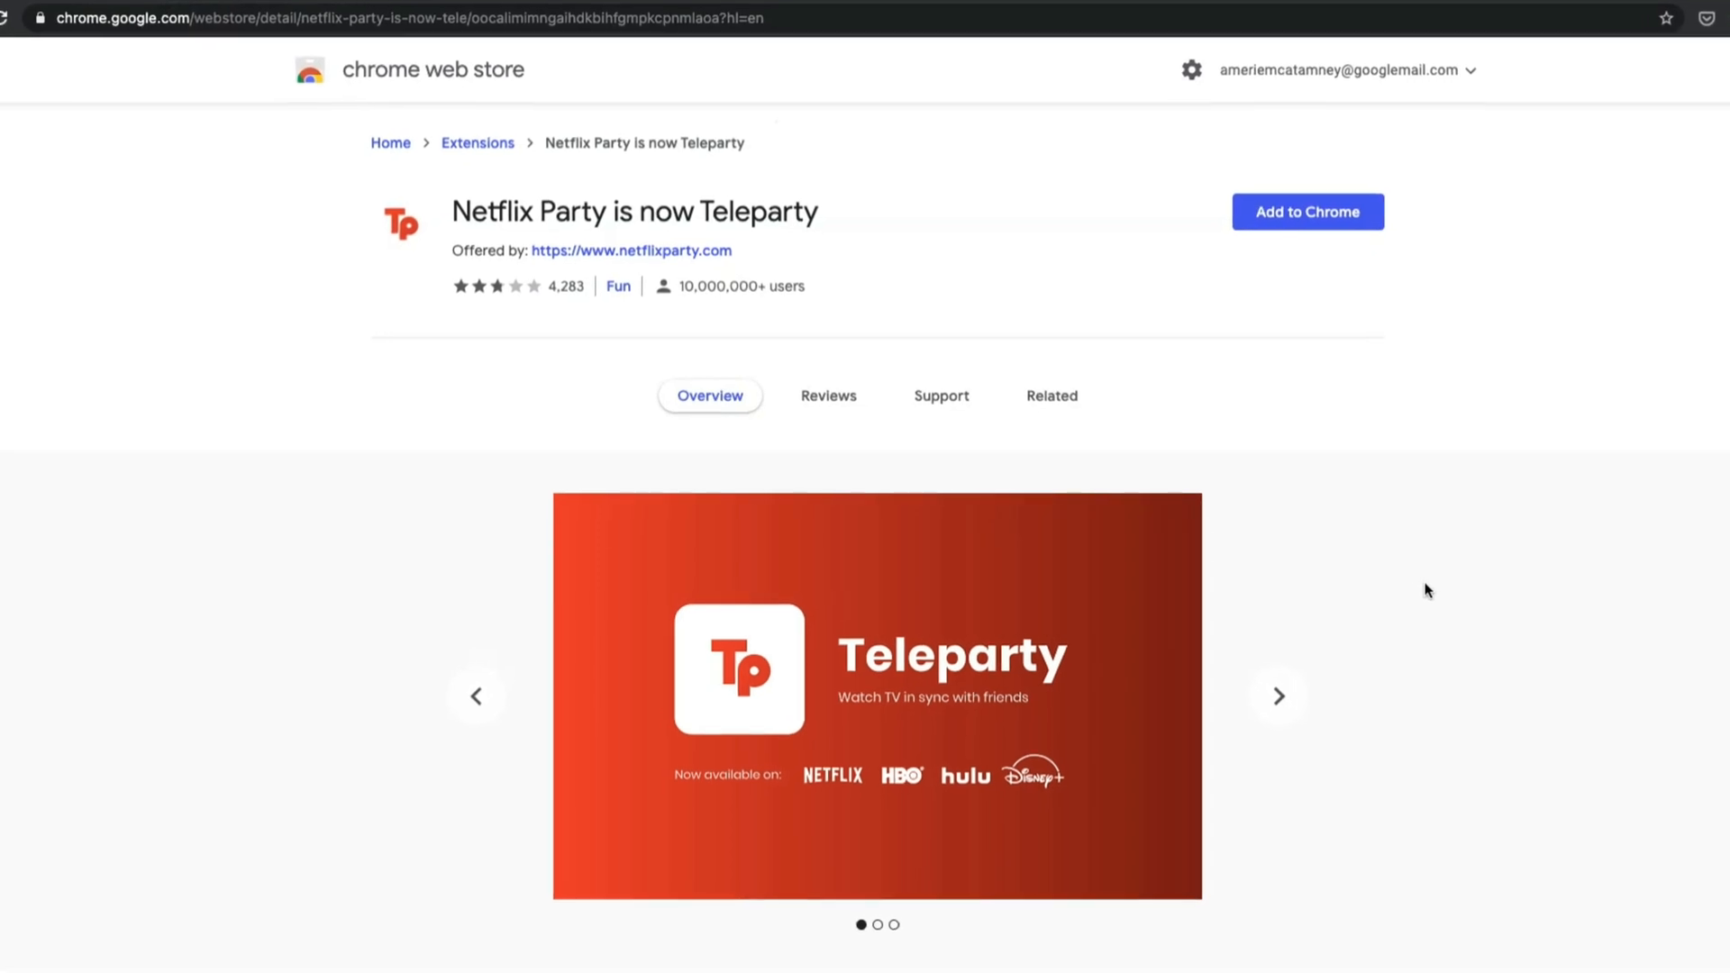
scroll("up", 3)
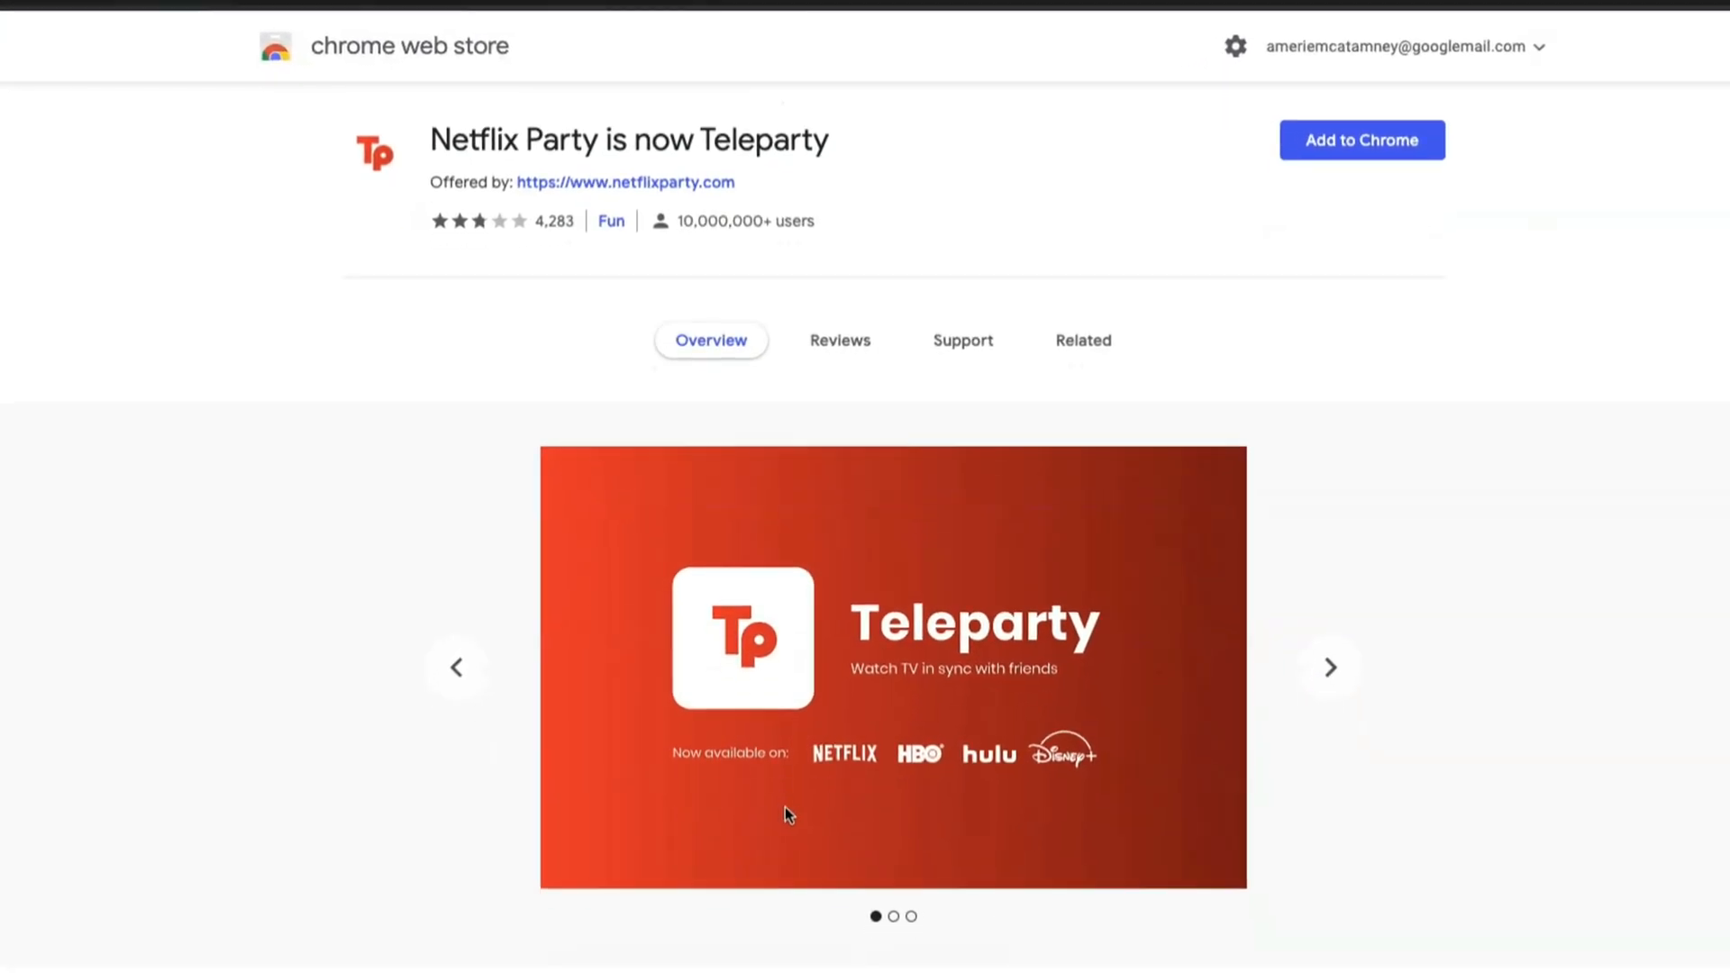
scroll("down", 3)
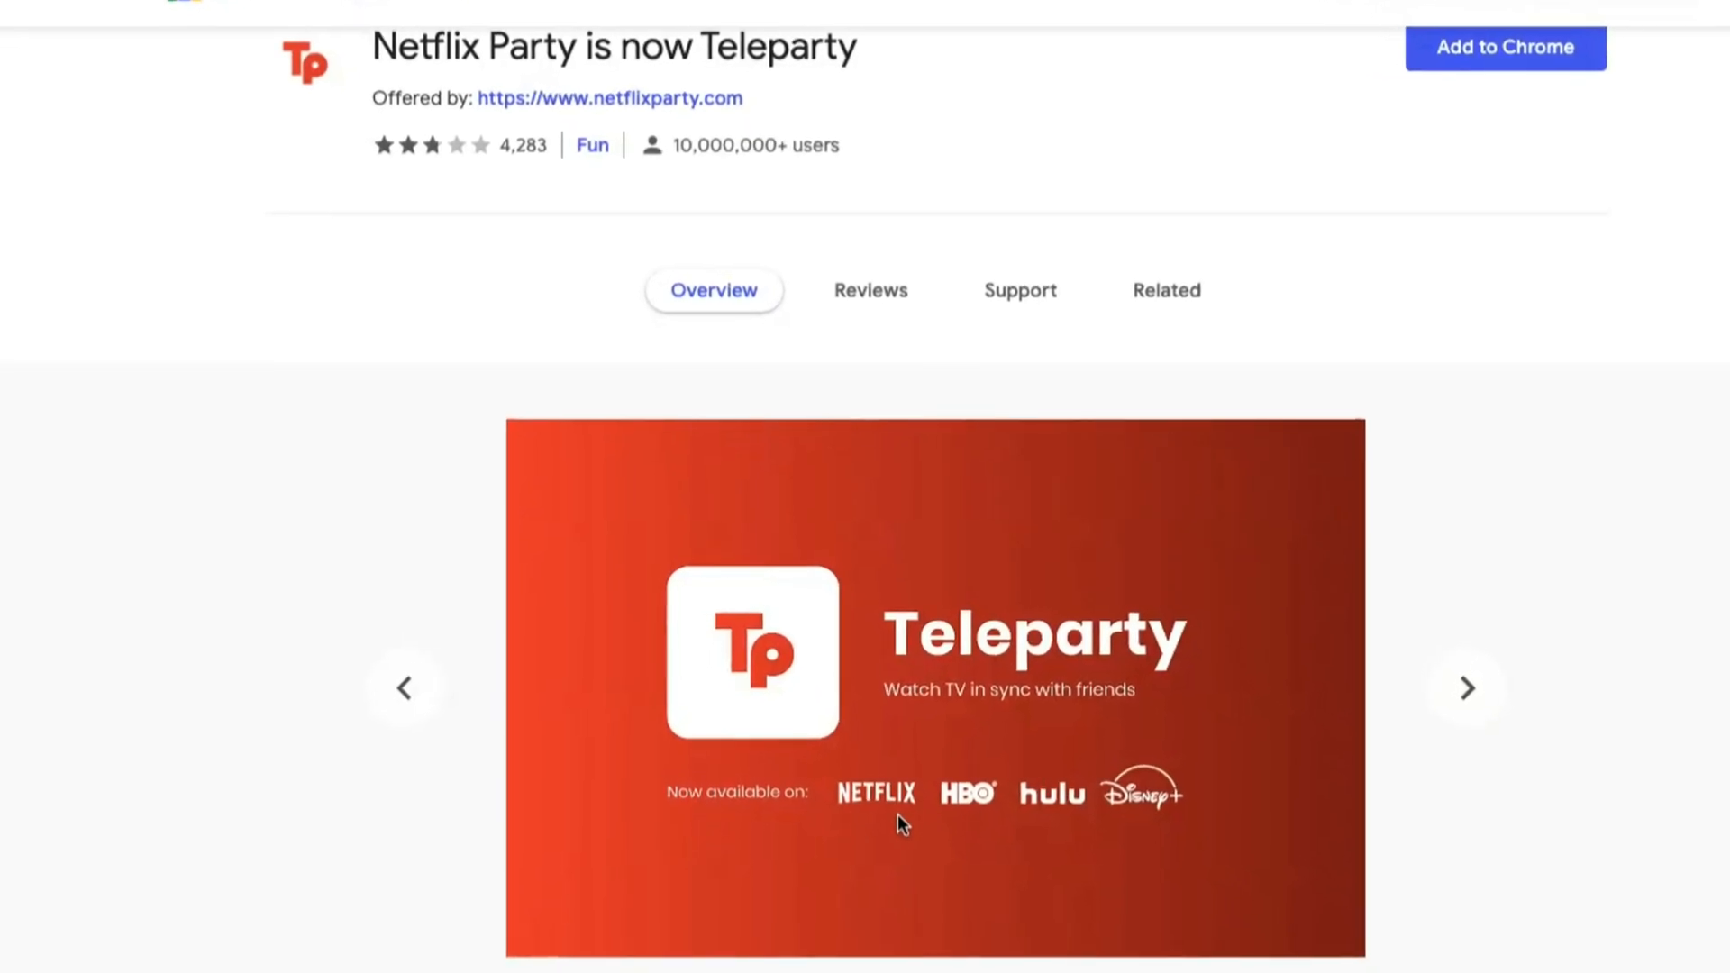
scroll("down", 3)
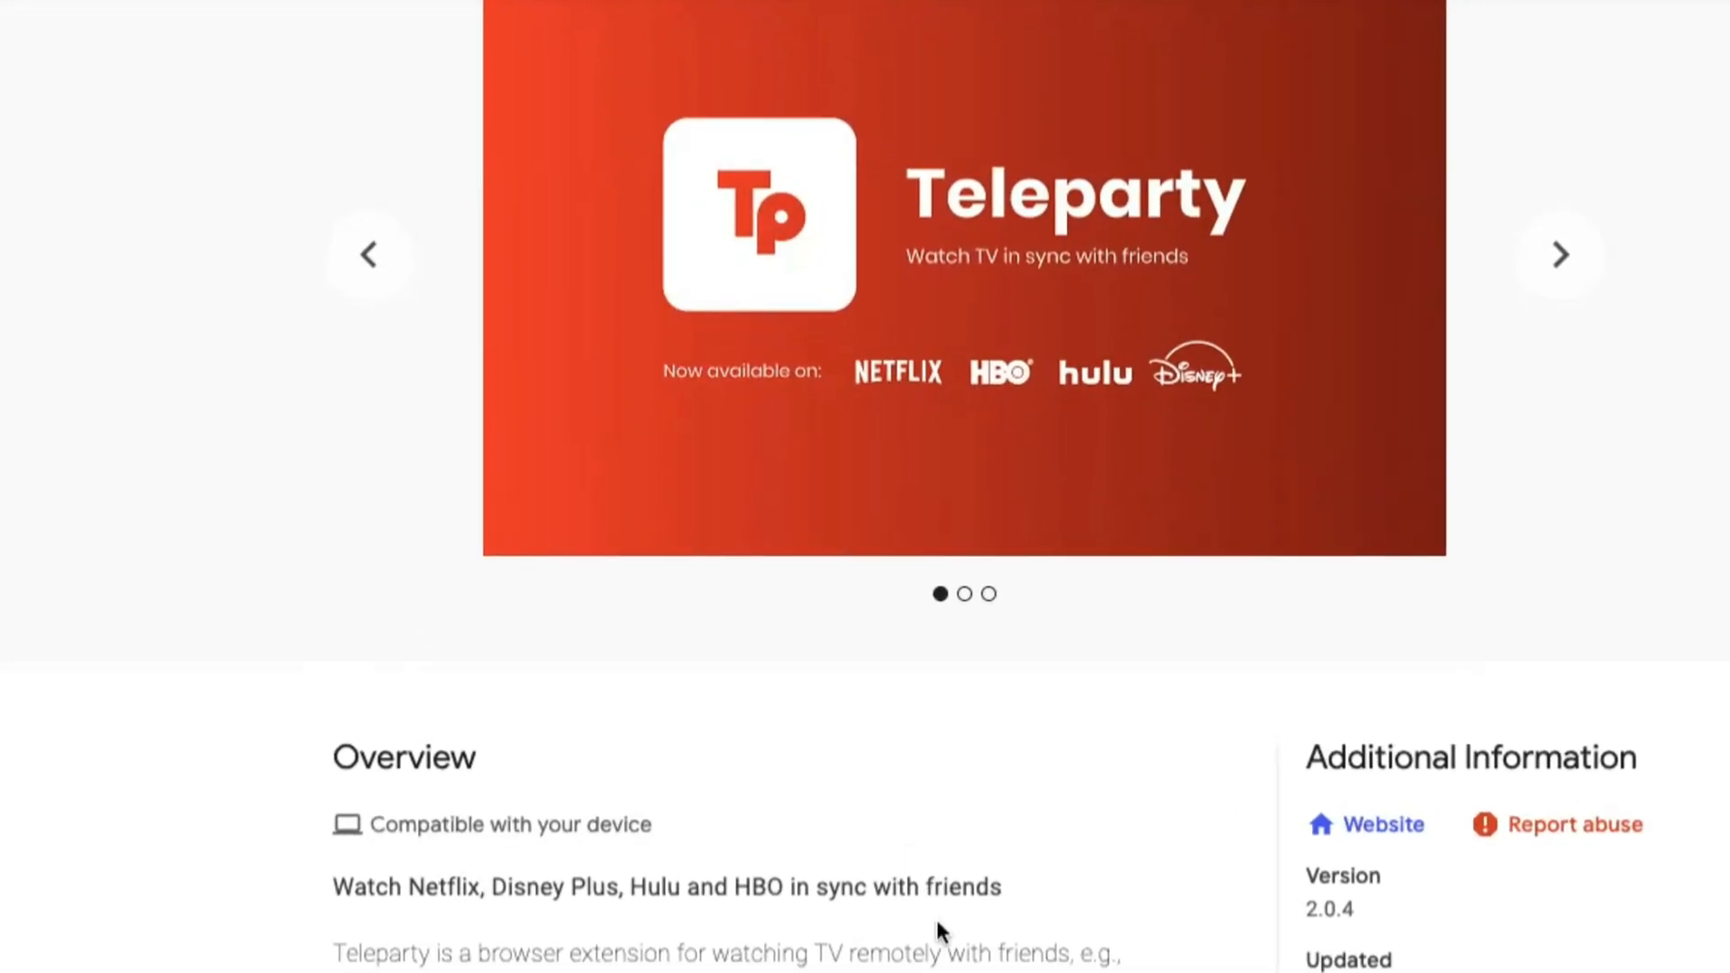
scroll("down", 3)
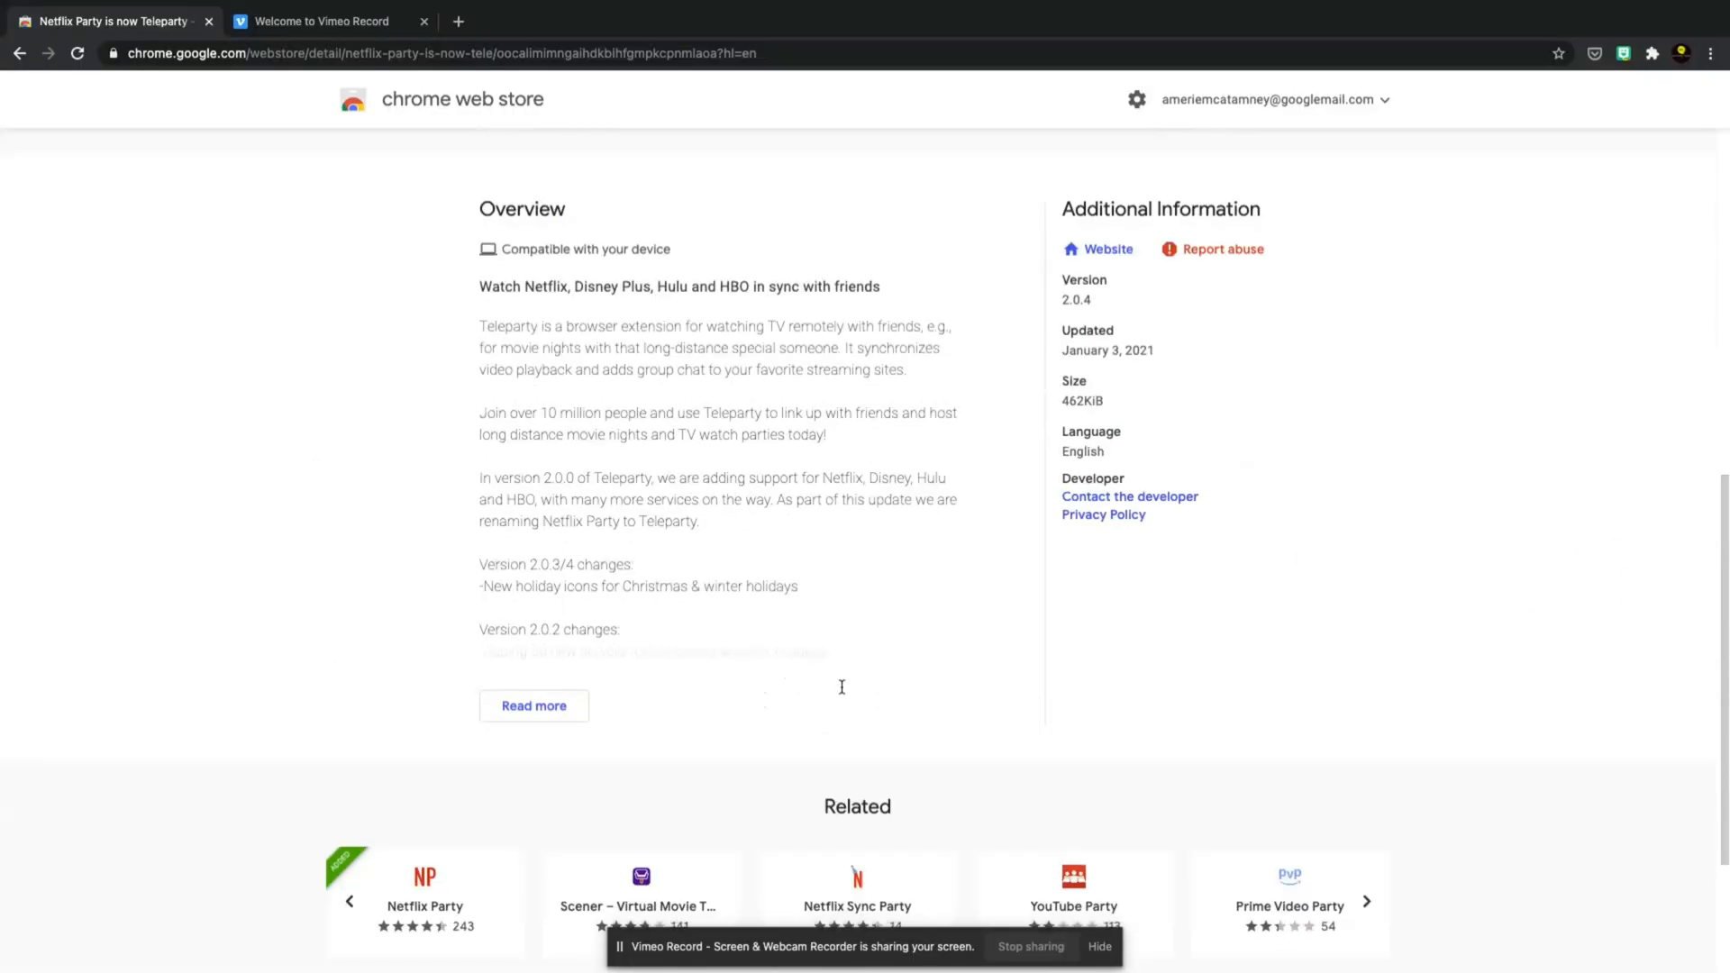
mouse_move(841, 687)
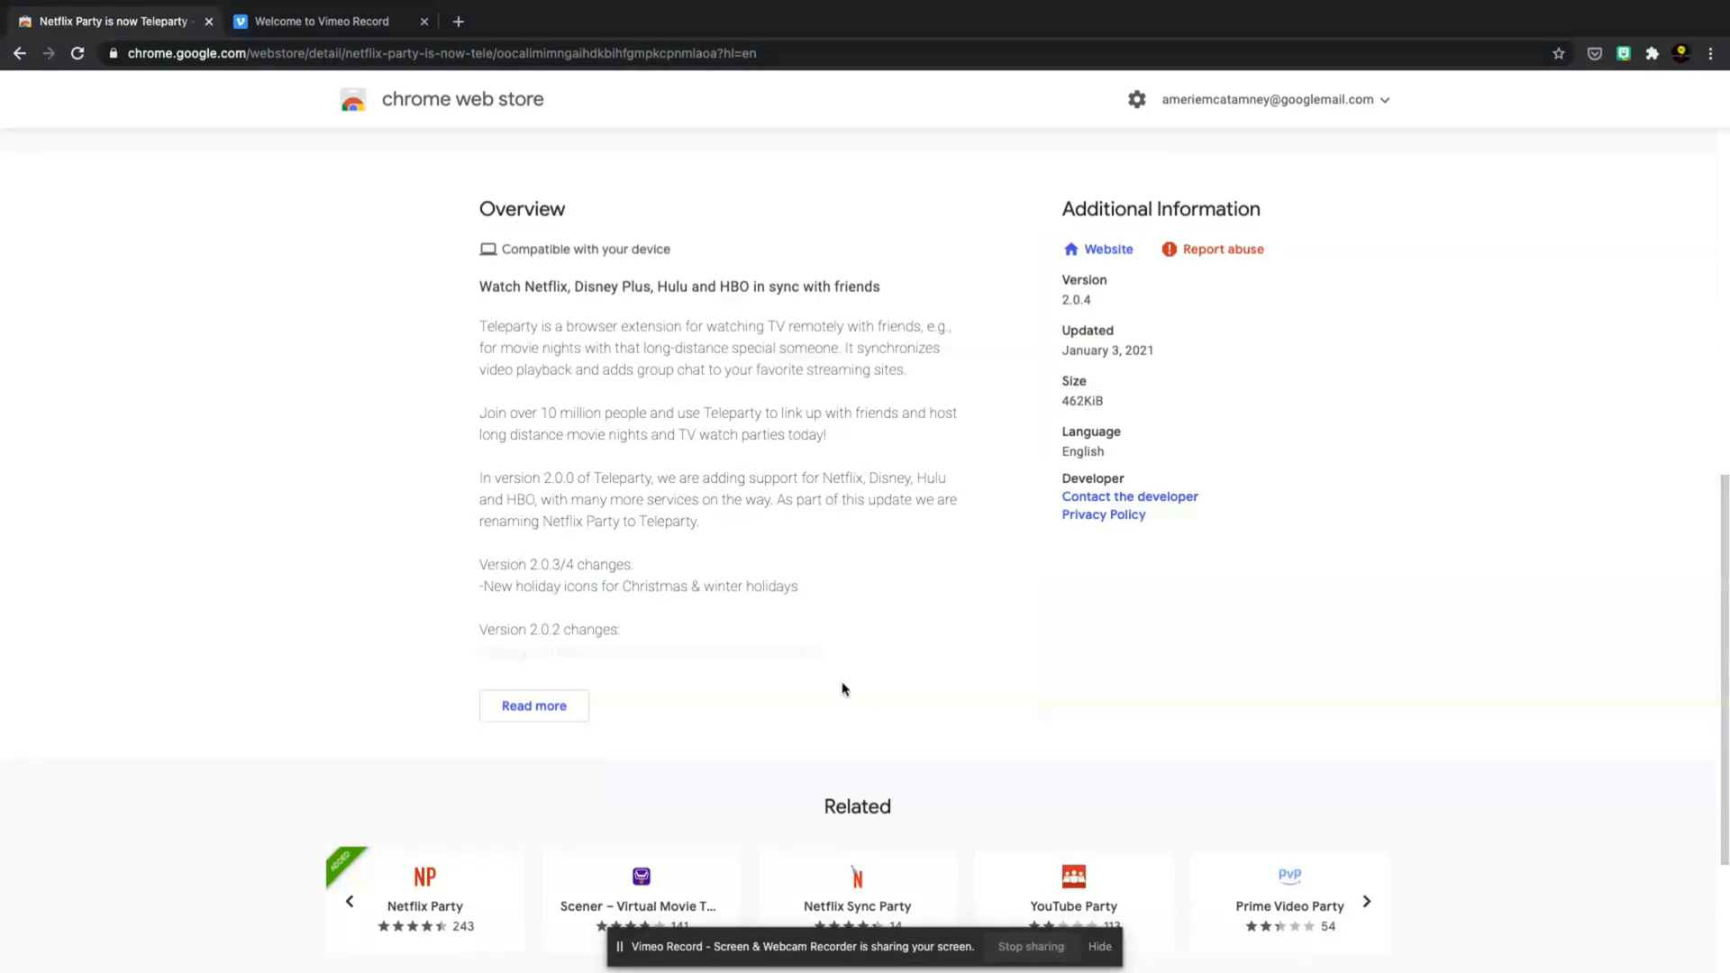
scroll("down", 3)
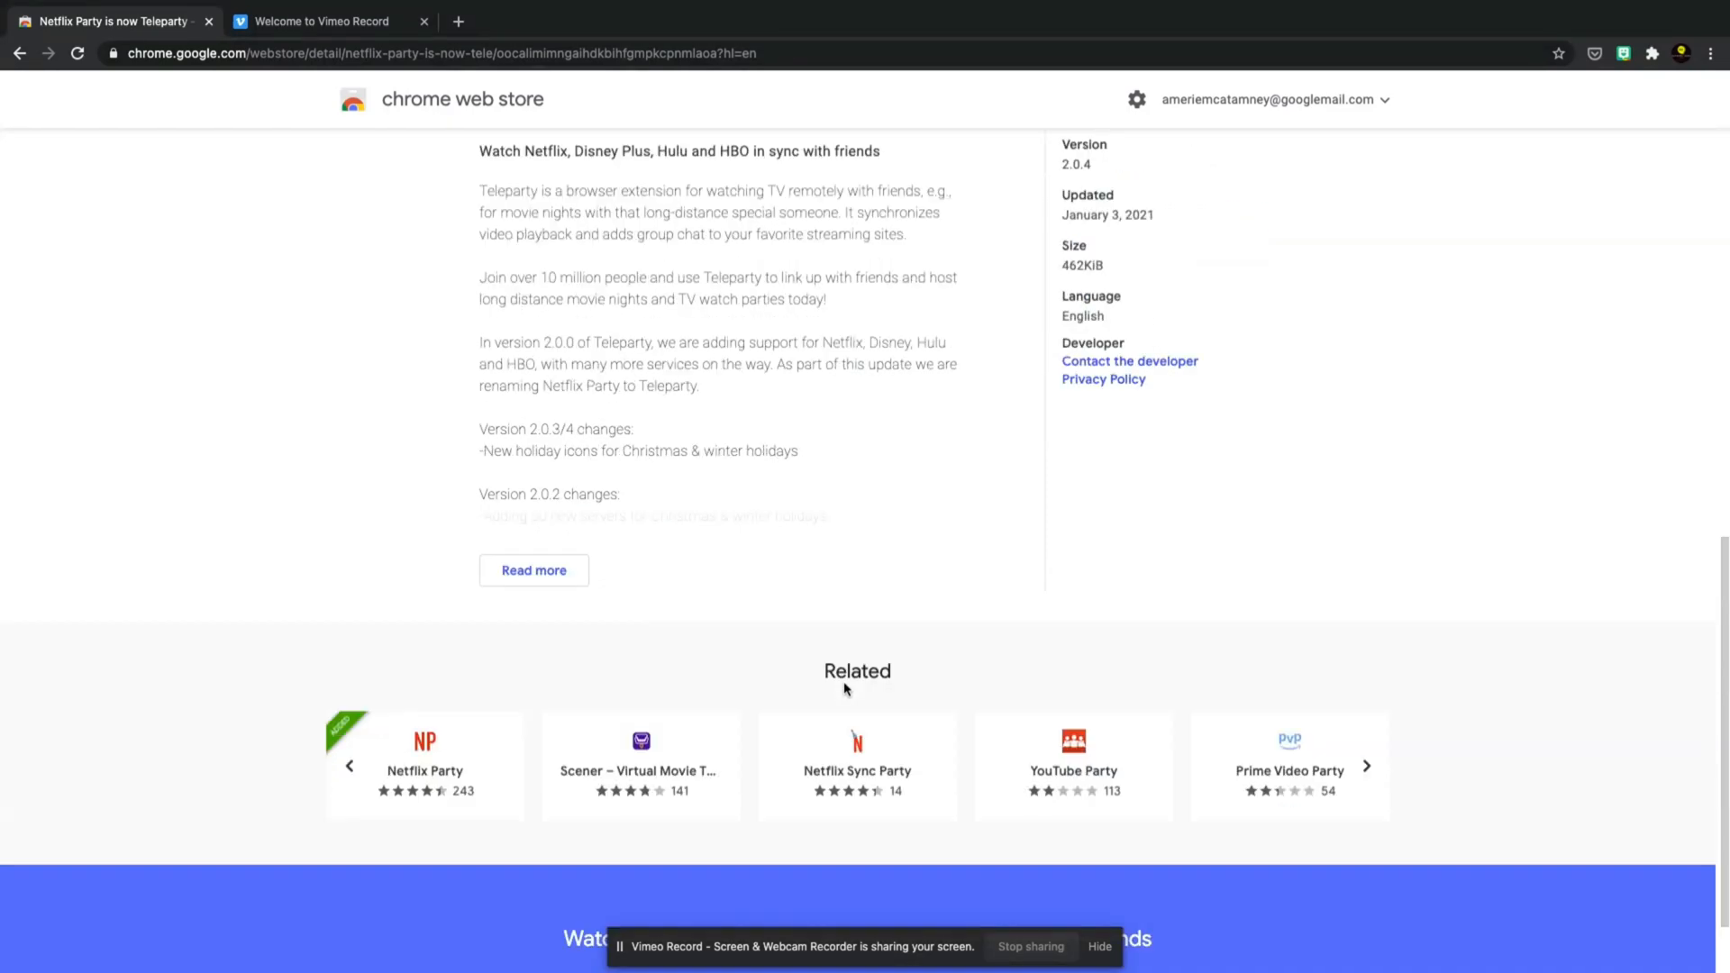
scroll("up", 3)
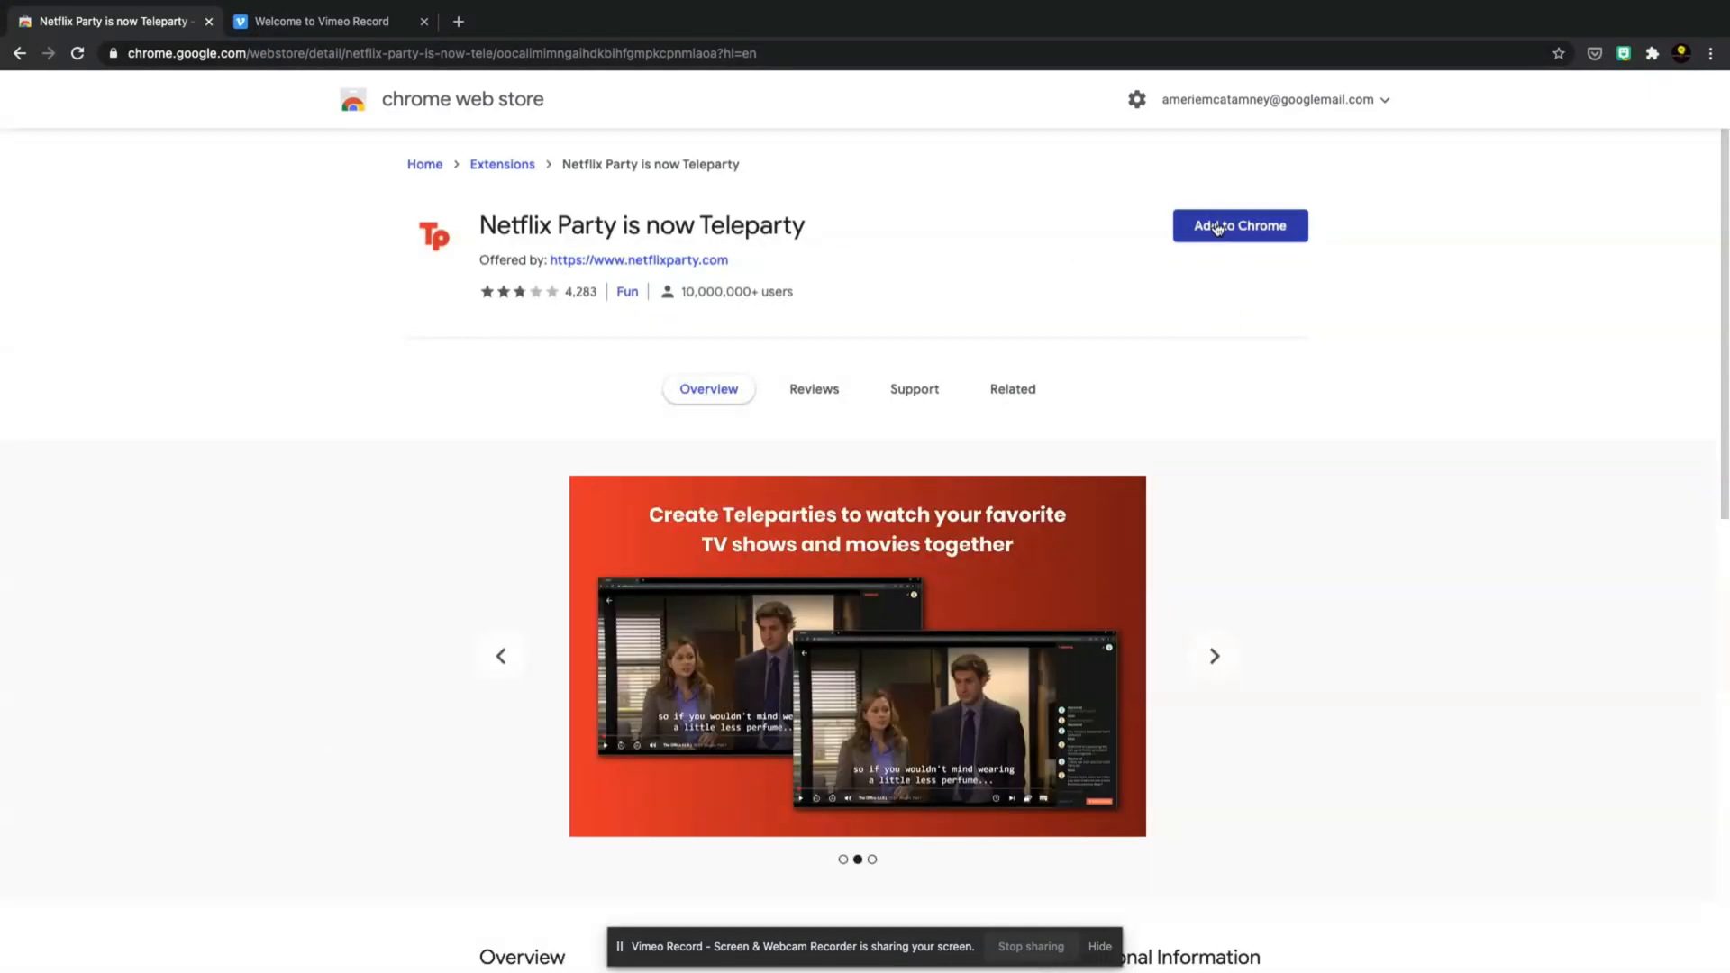
- Open netflixparty.com in a new tab and step through its How it works section
left_click(1239, 225)
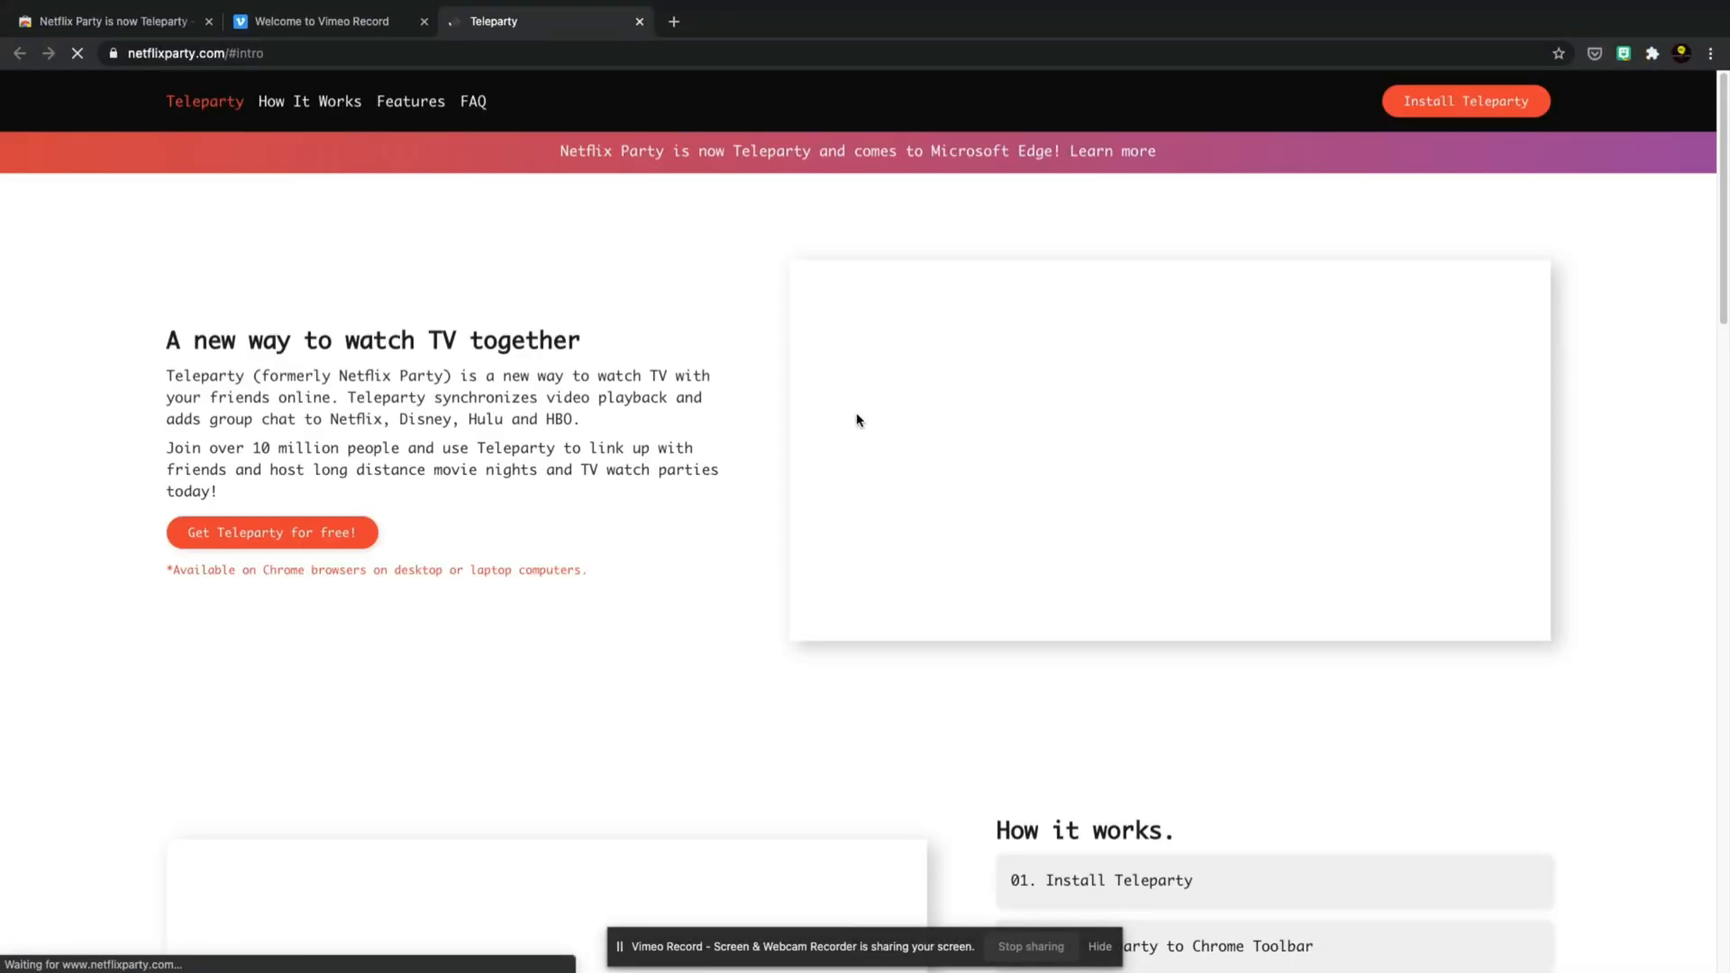
scroll("down", 3)
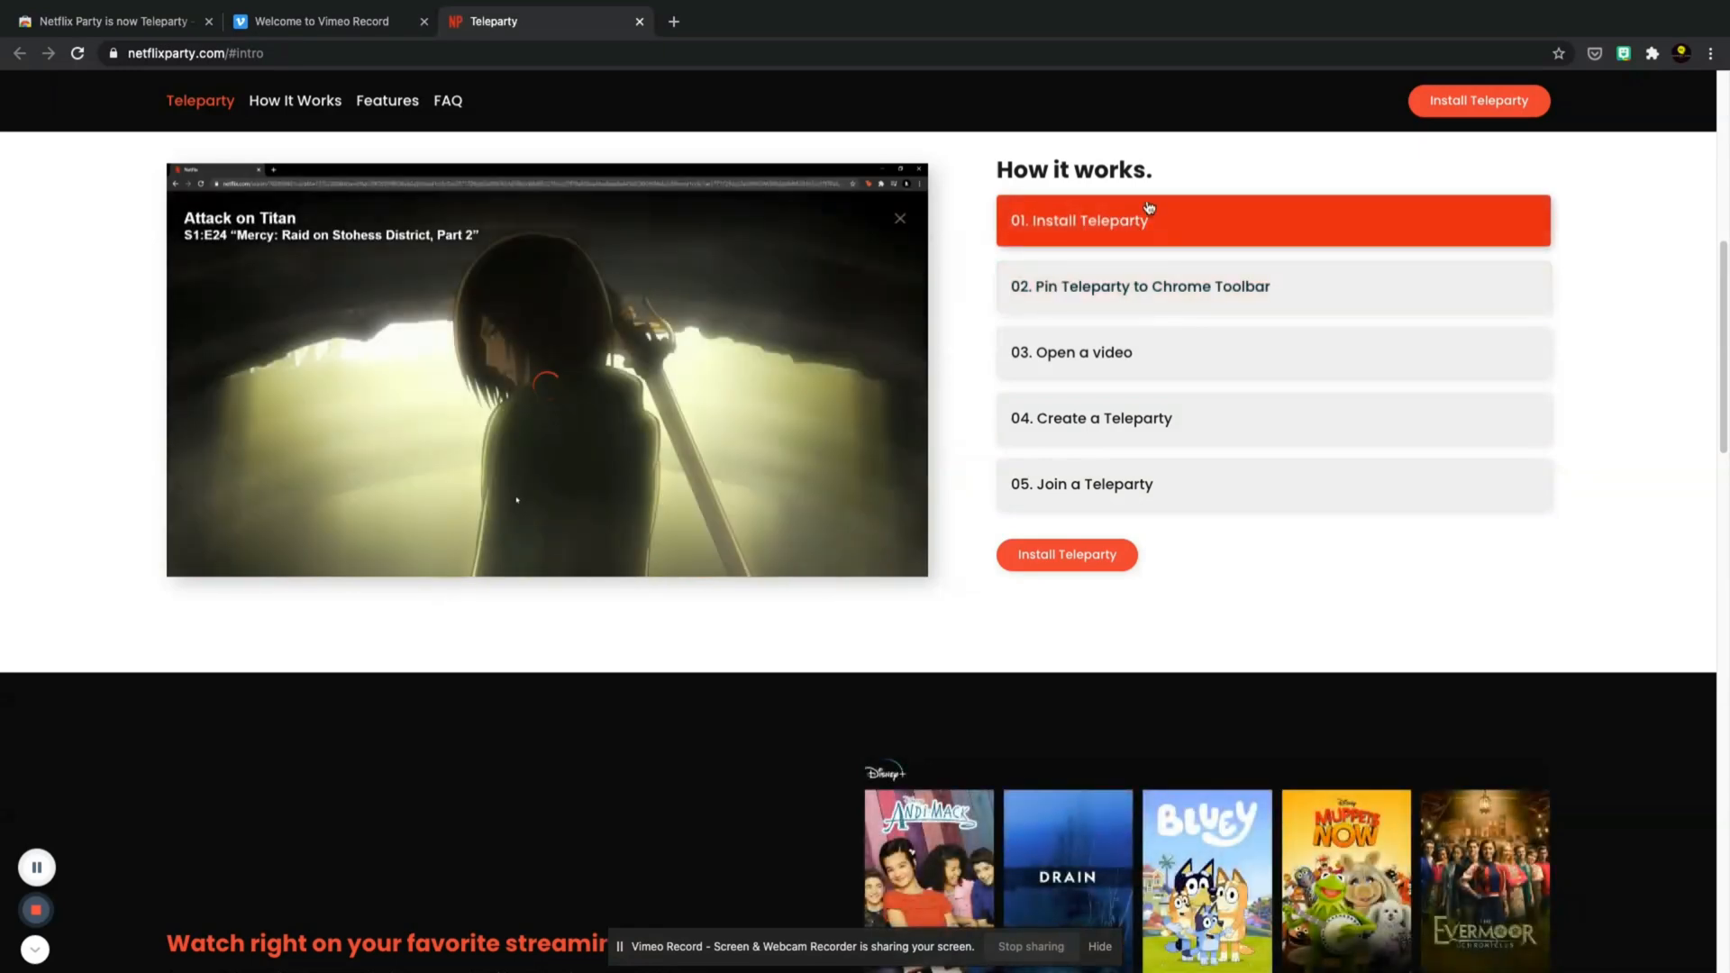
left_click(1652, 54)
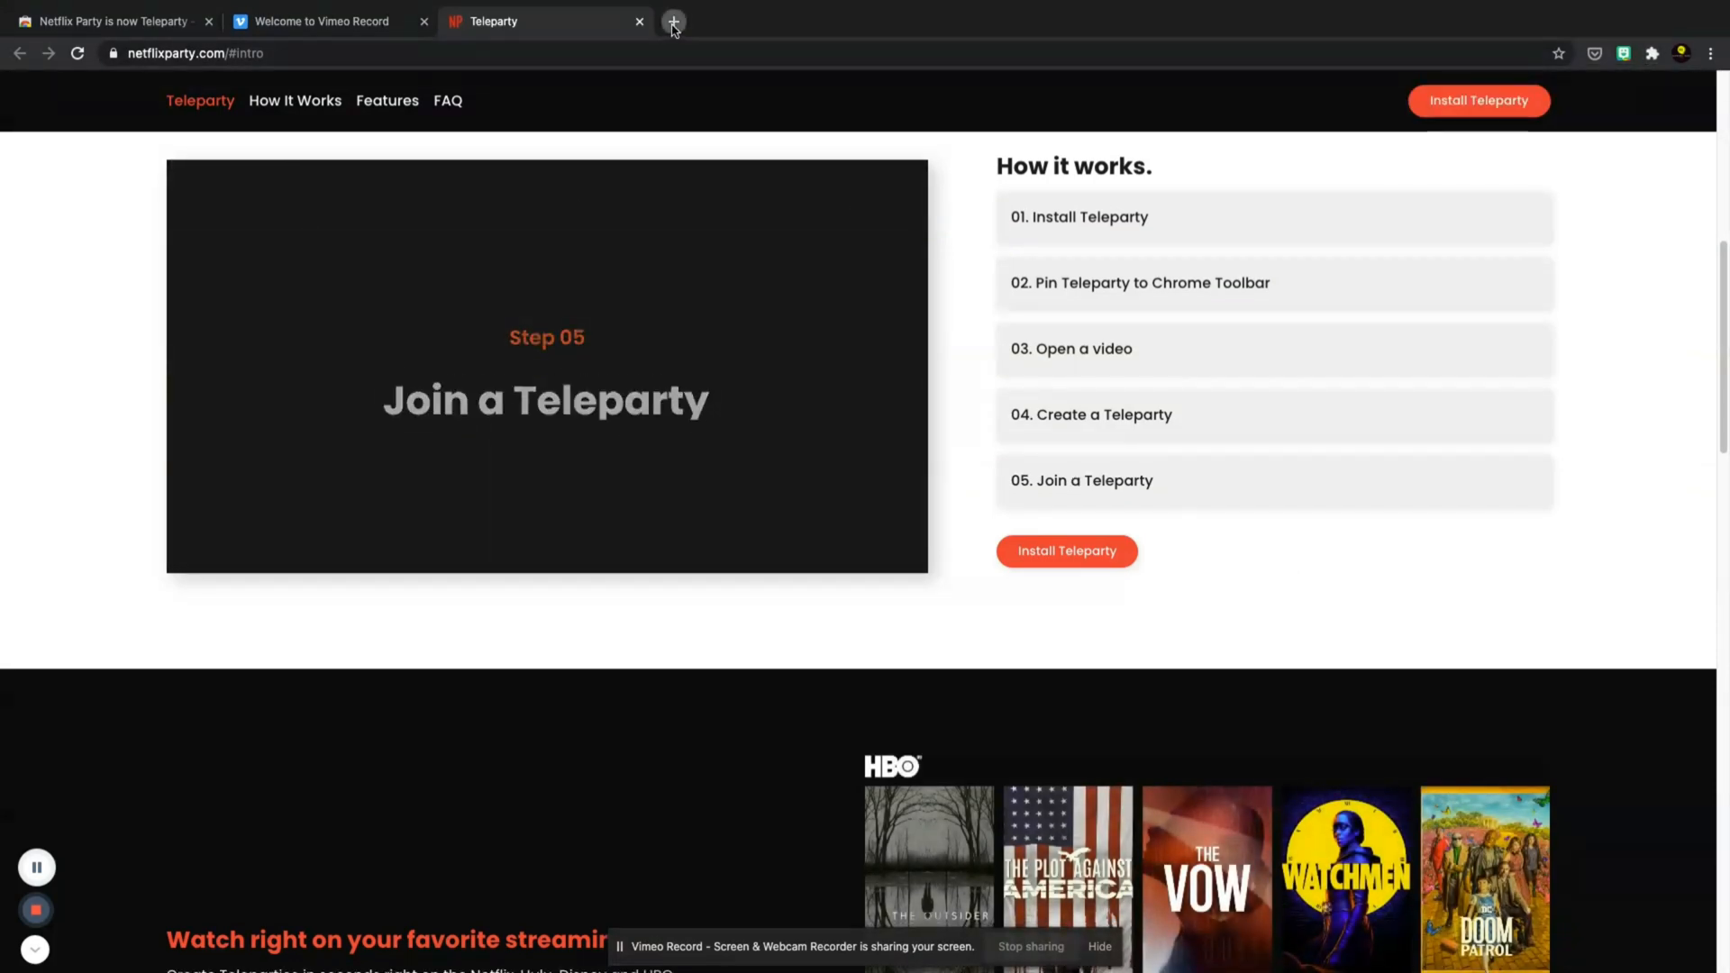
- Search 'netflix' in a new tab and play Friends S1:E2, The One with the Sonogram
left_click(672, 21)
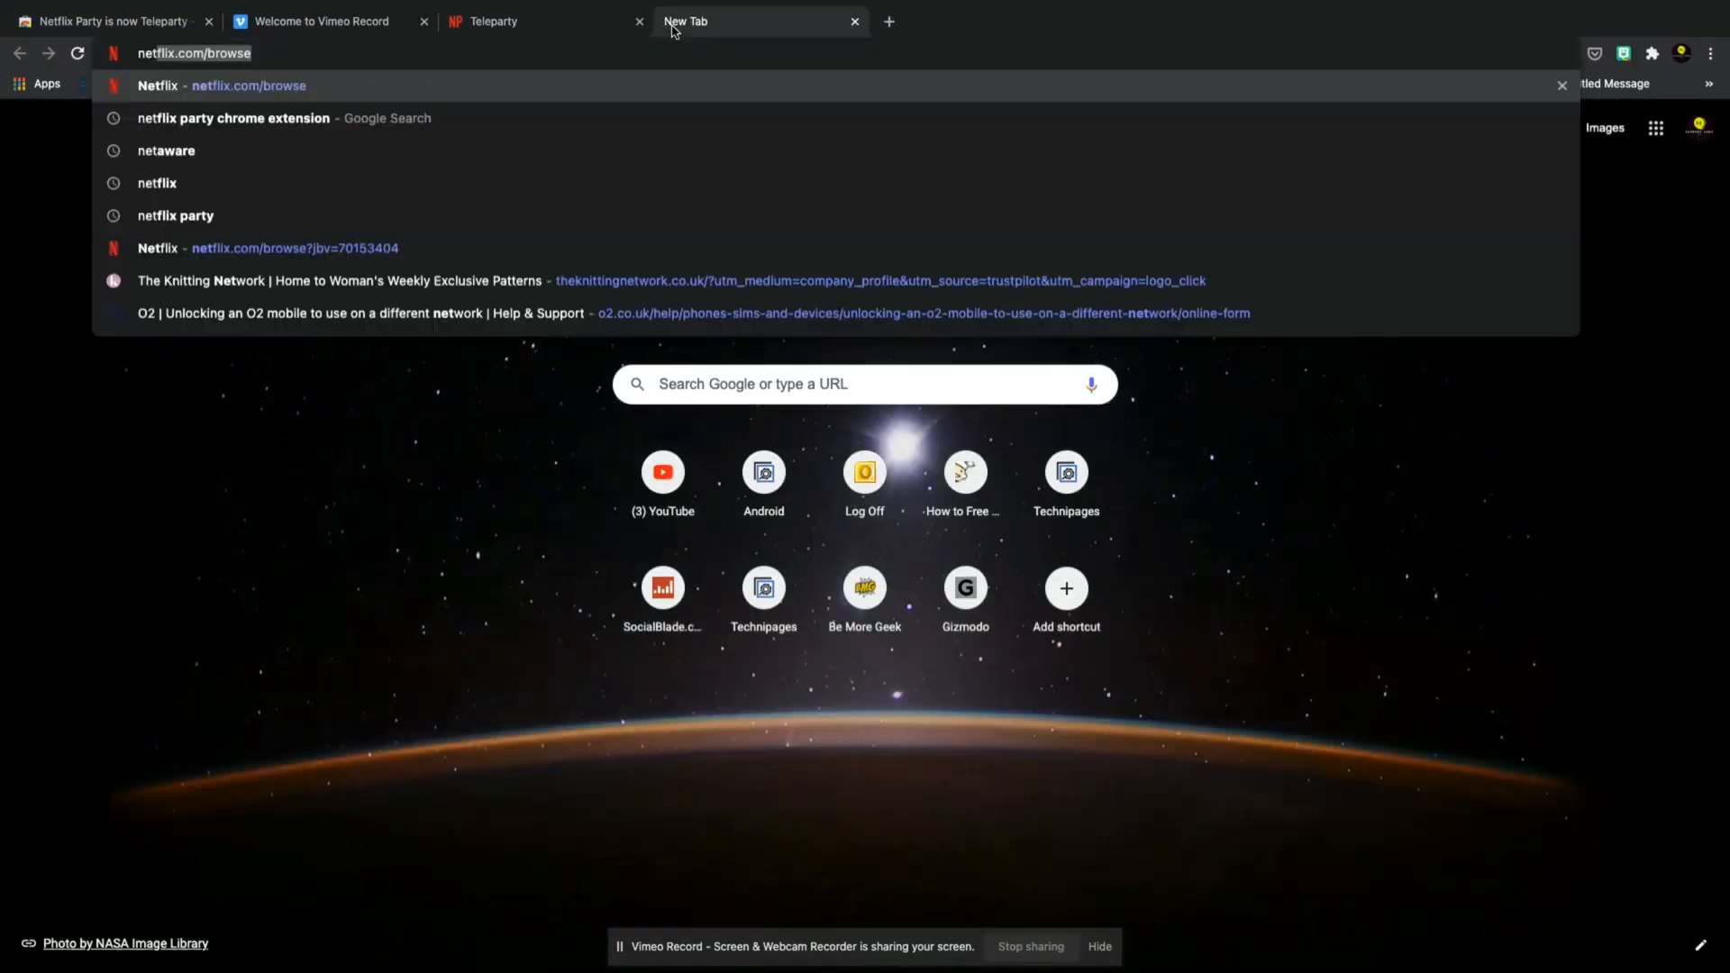
type("netflix")
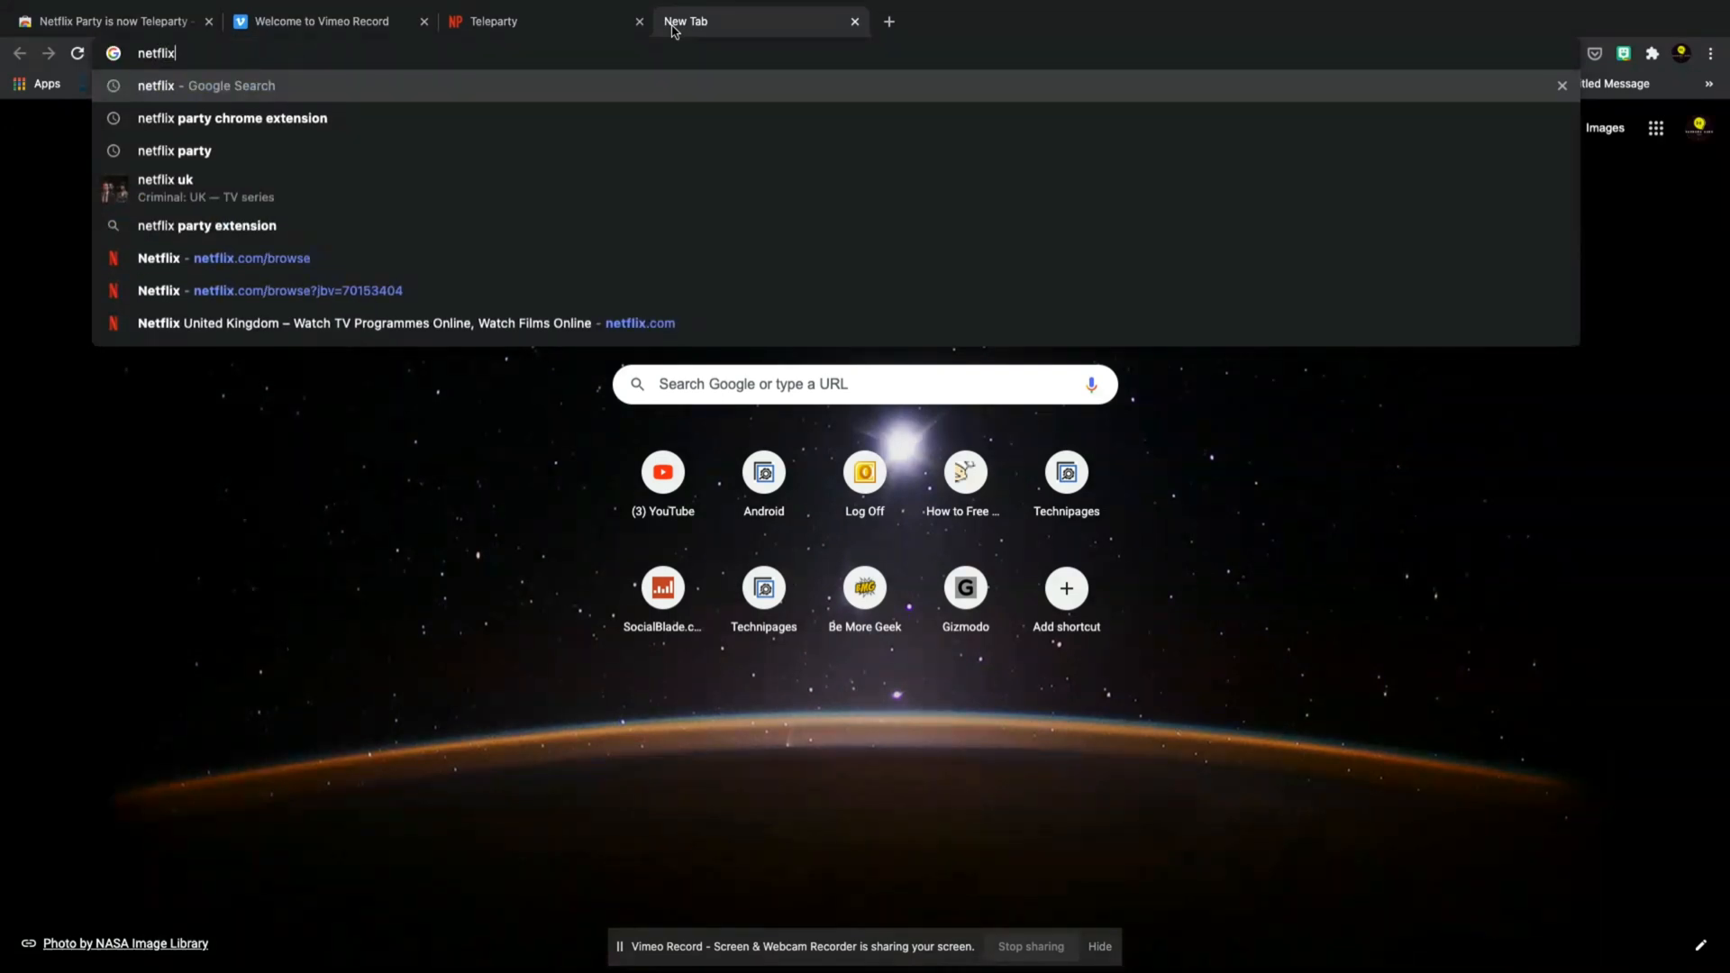
left_click(206, 85)
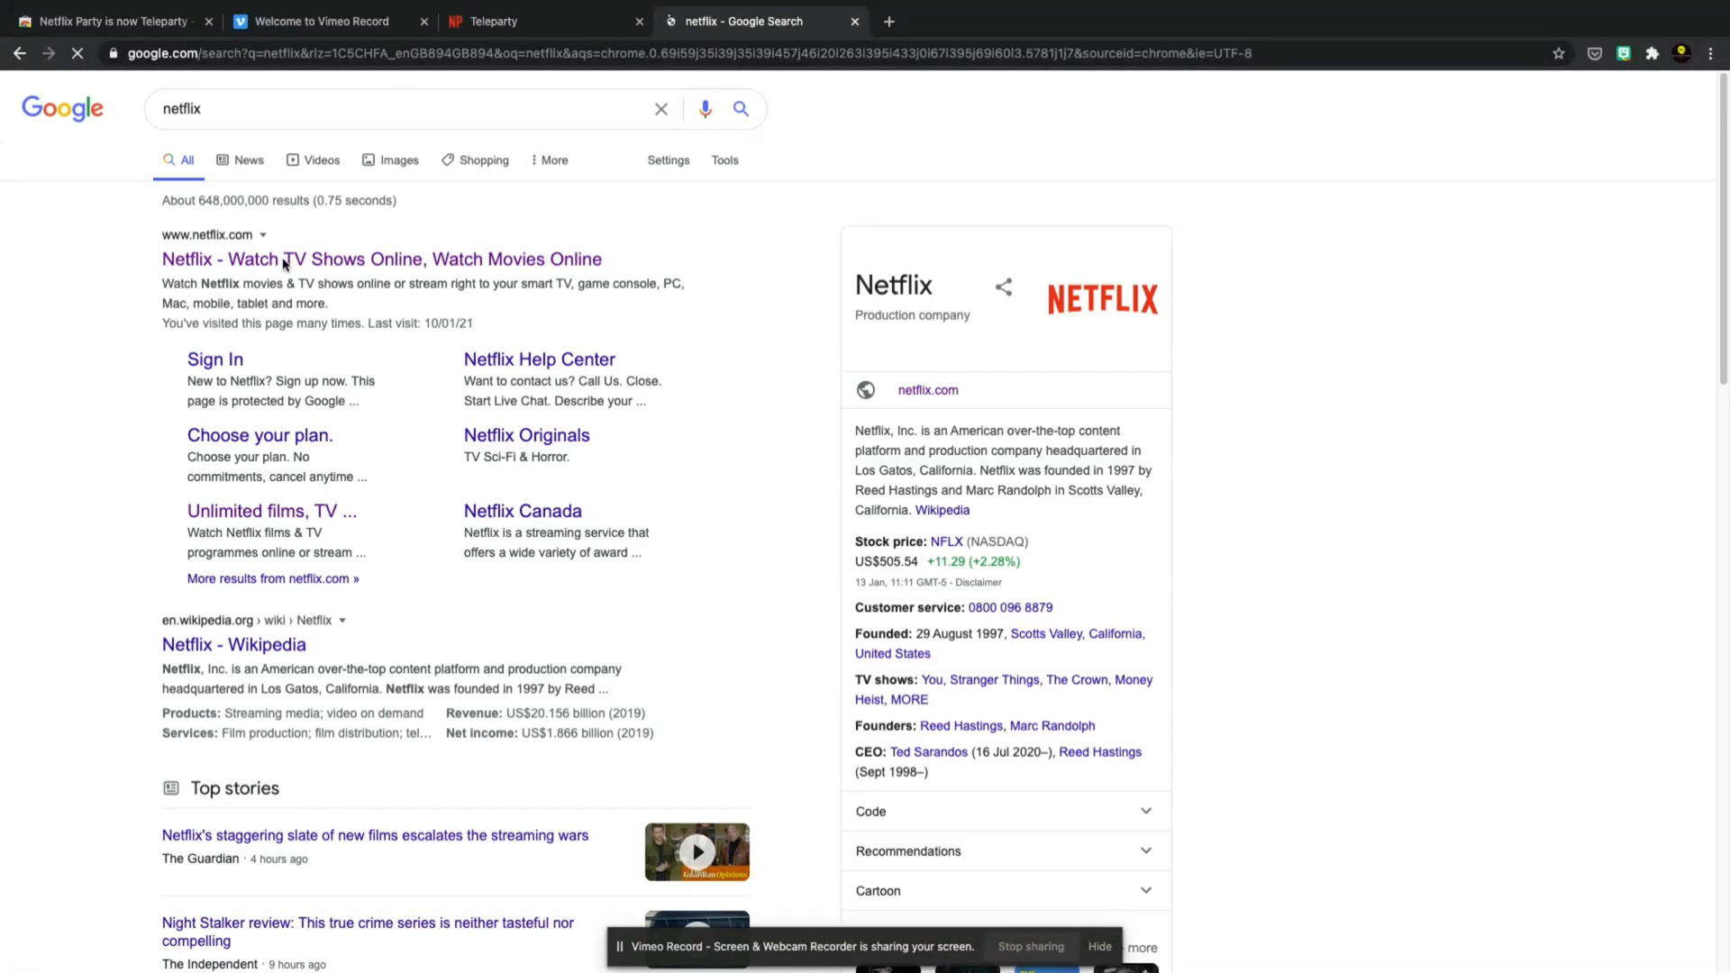
left_click(382, 259)
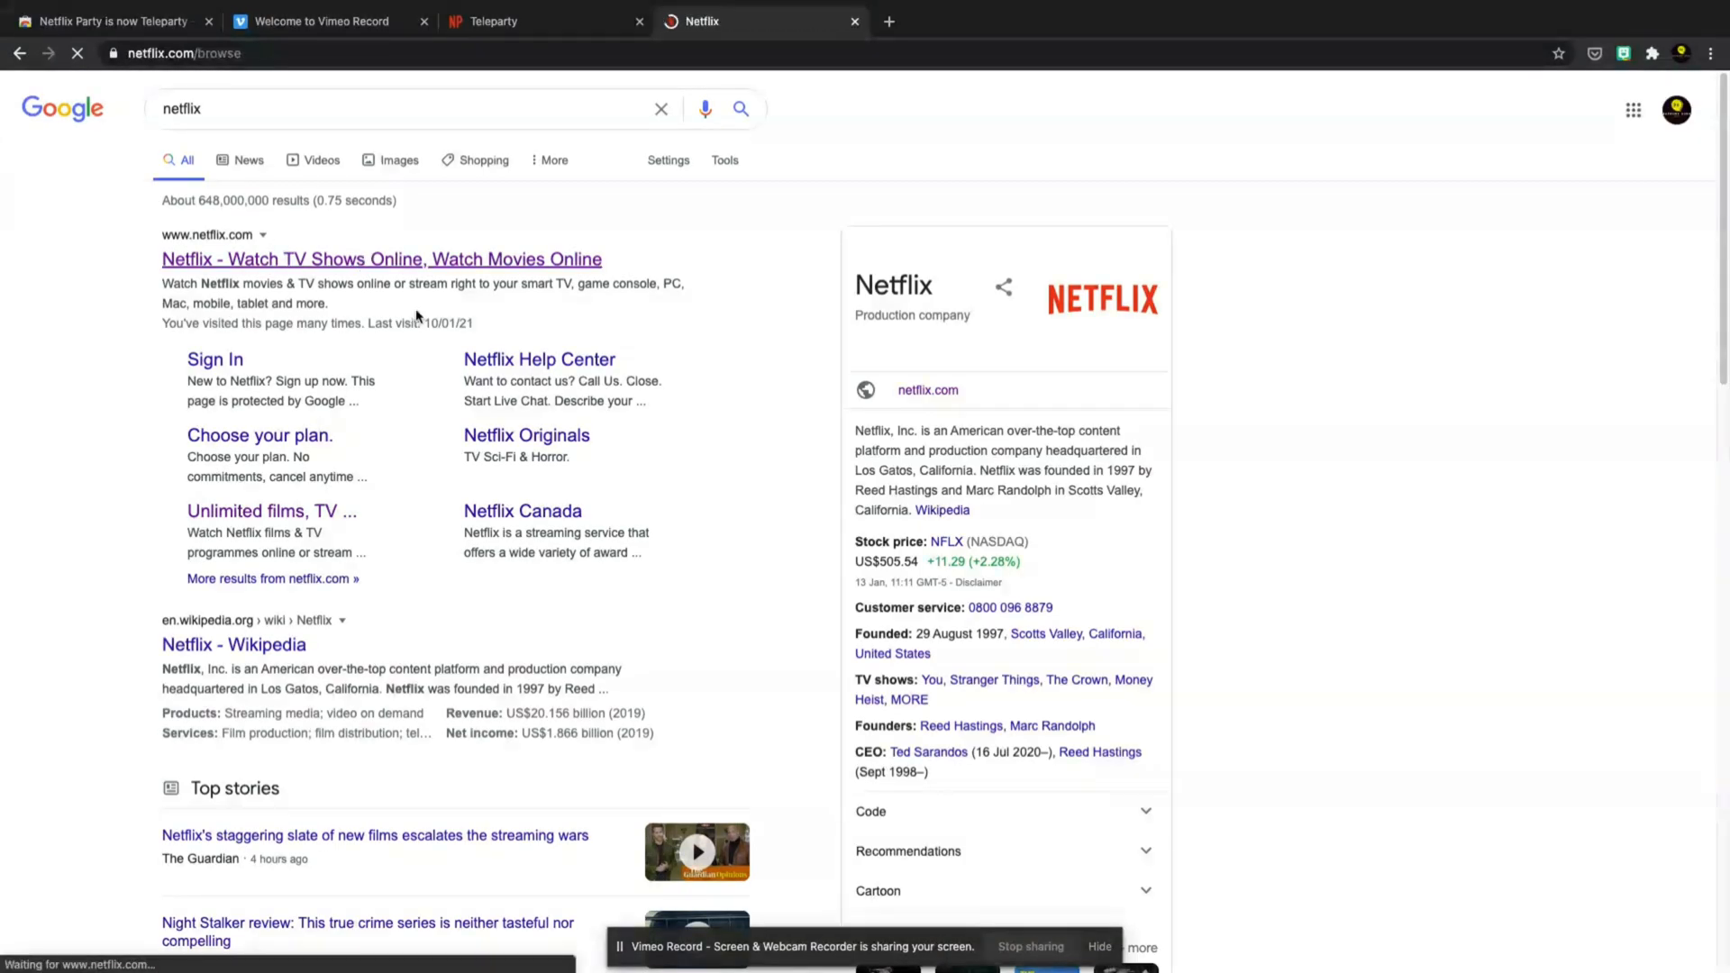
left_click(381, 260)
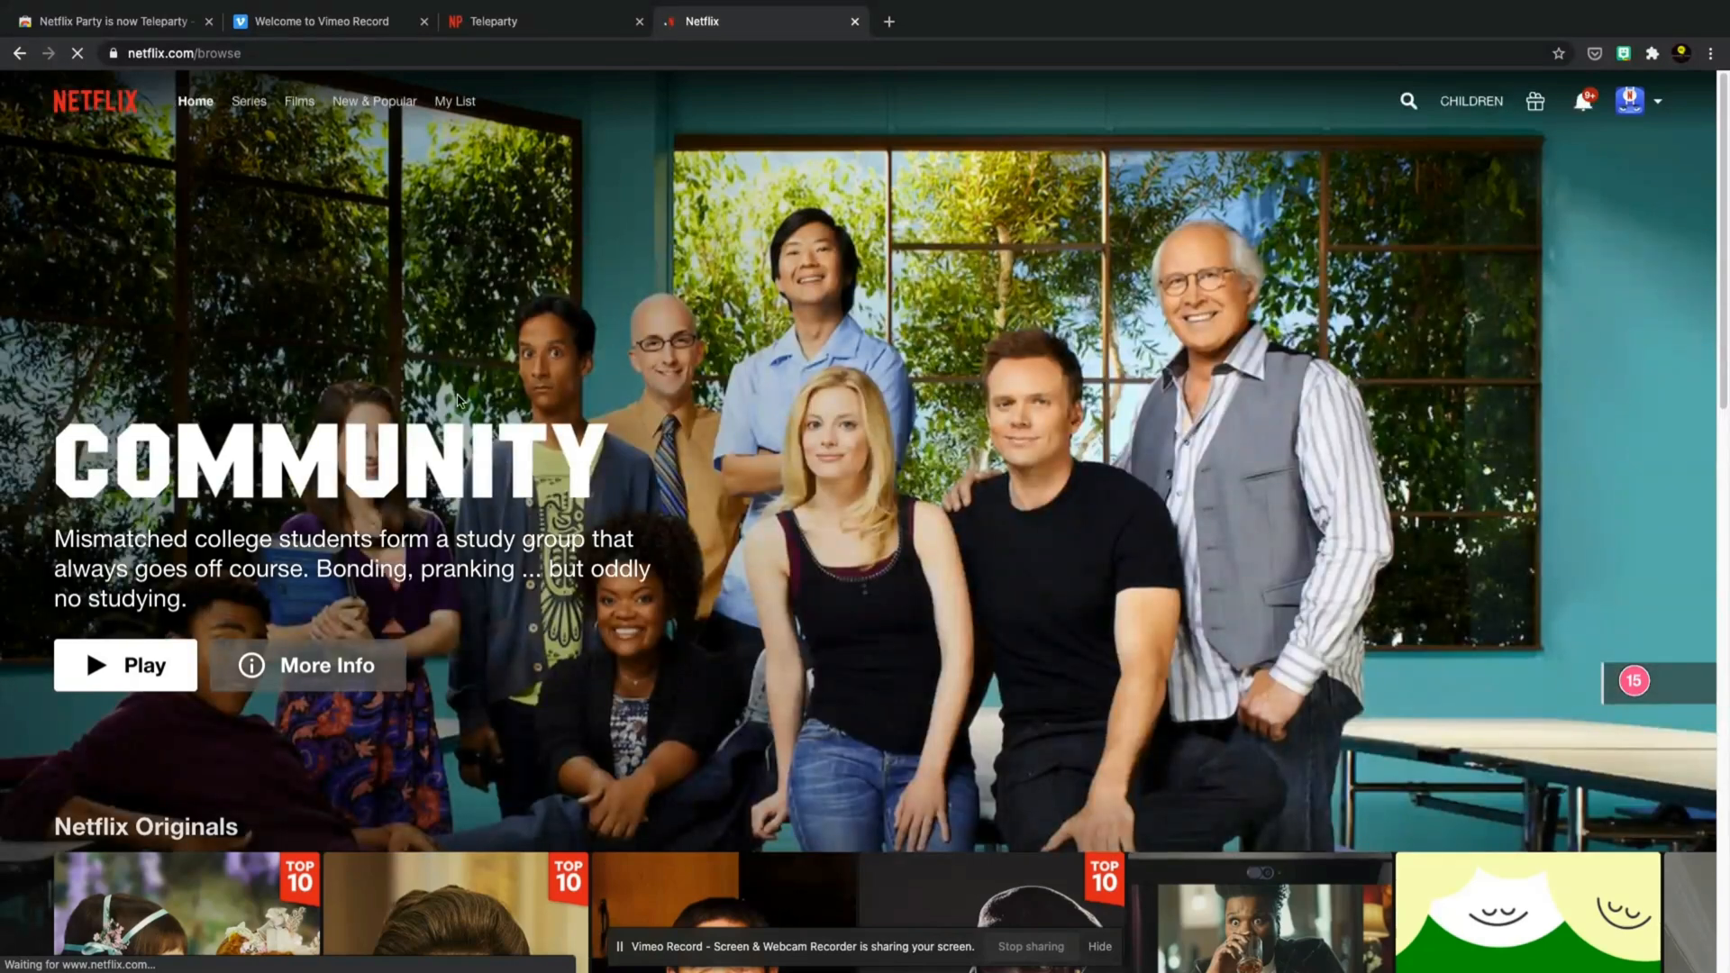
scroll("down", 3)
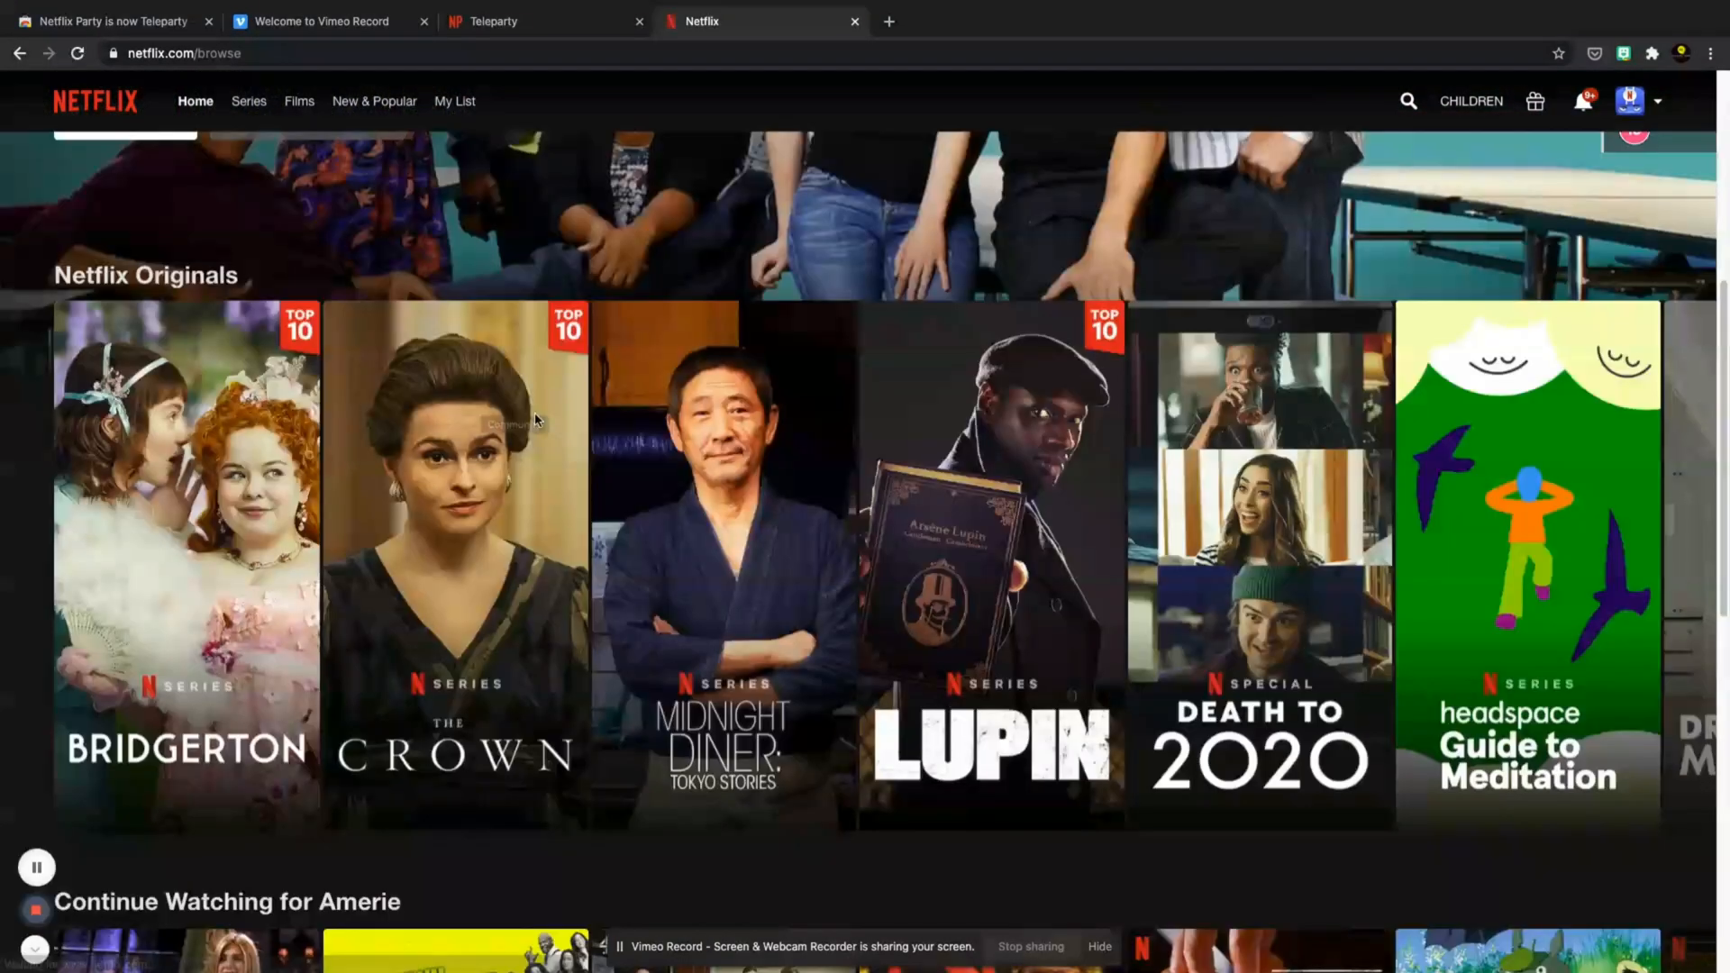
scroll("down", 3)
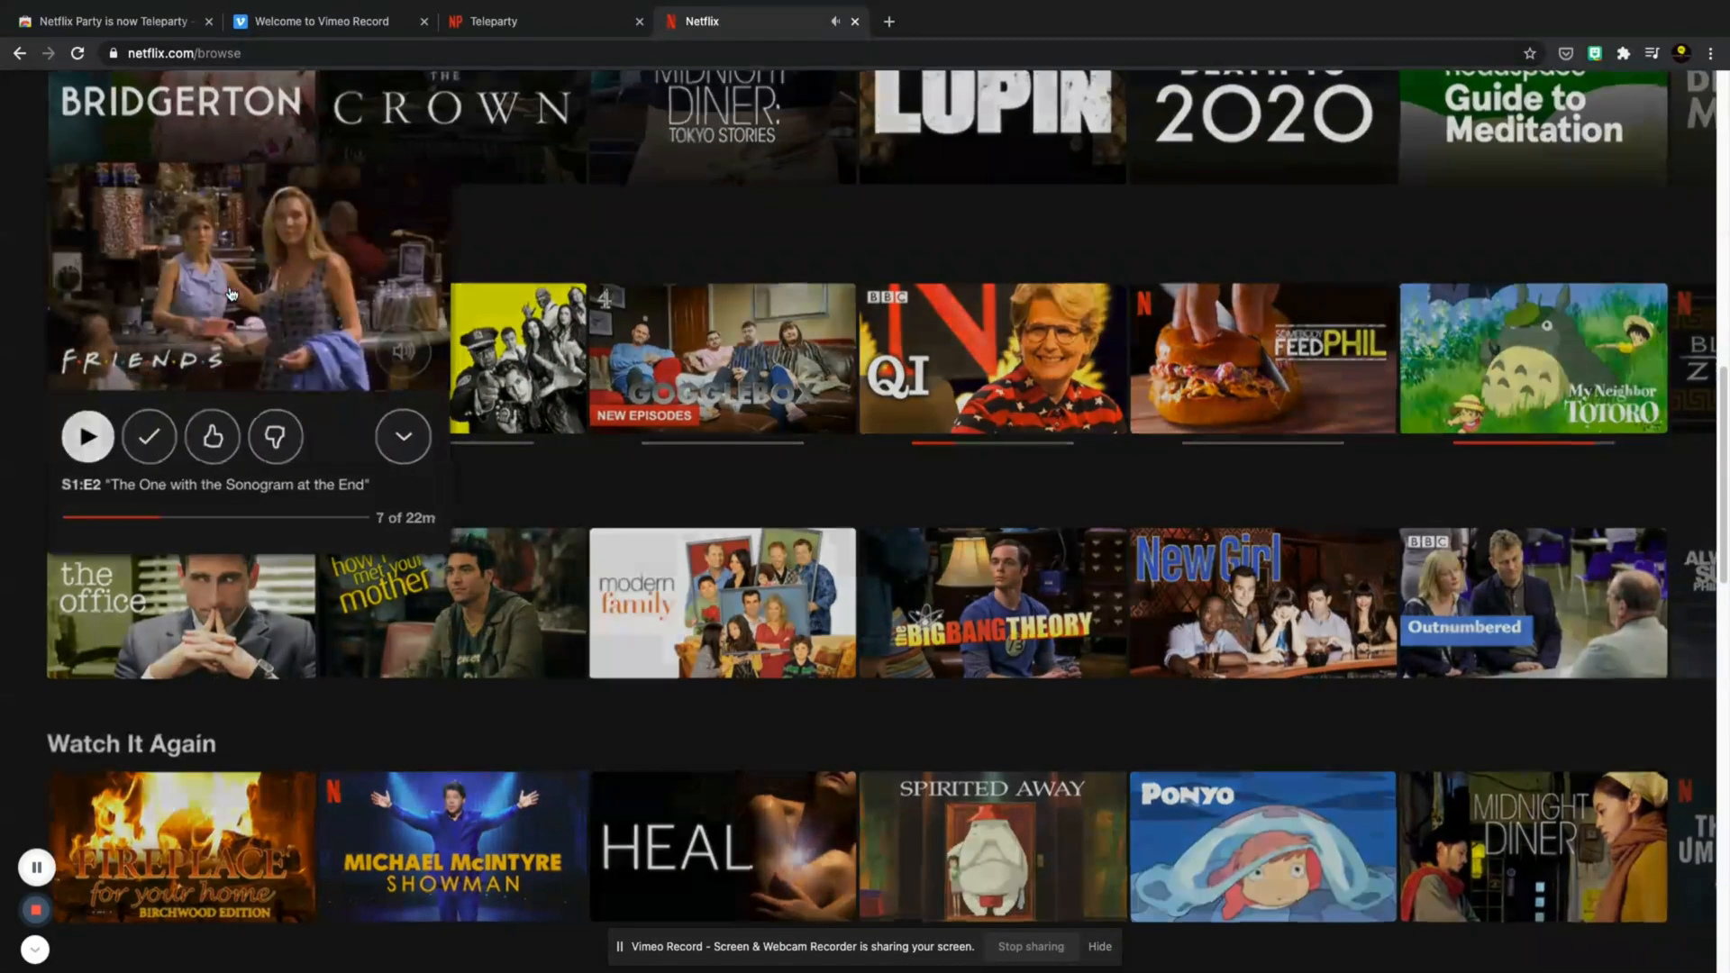
left_click(87, 437)
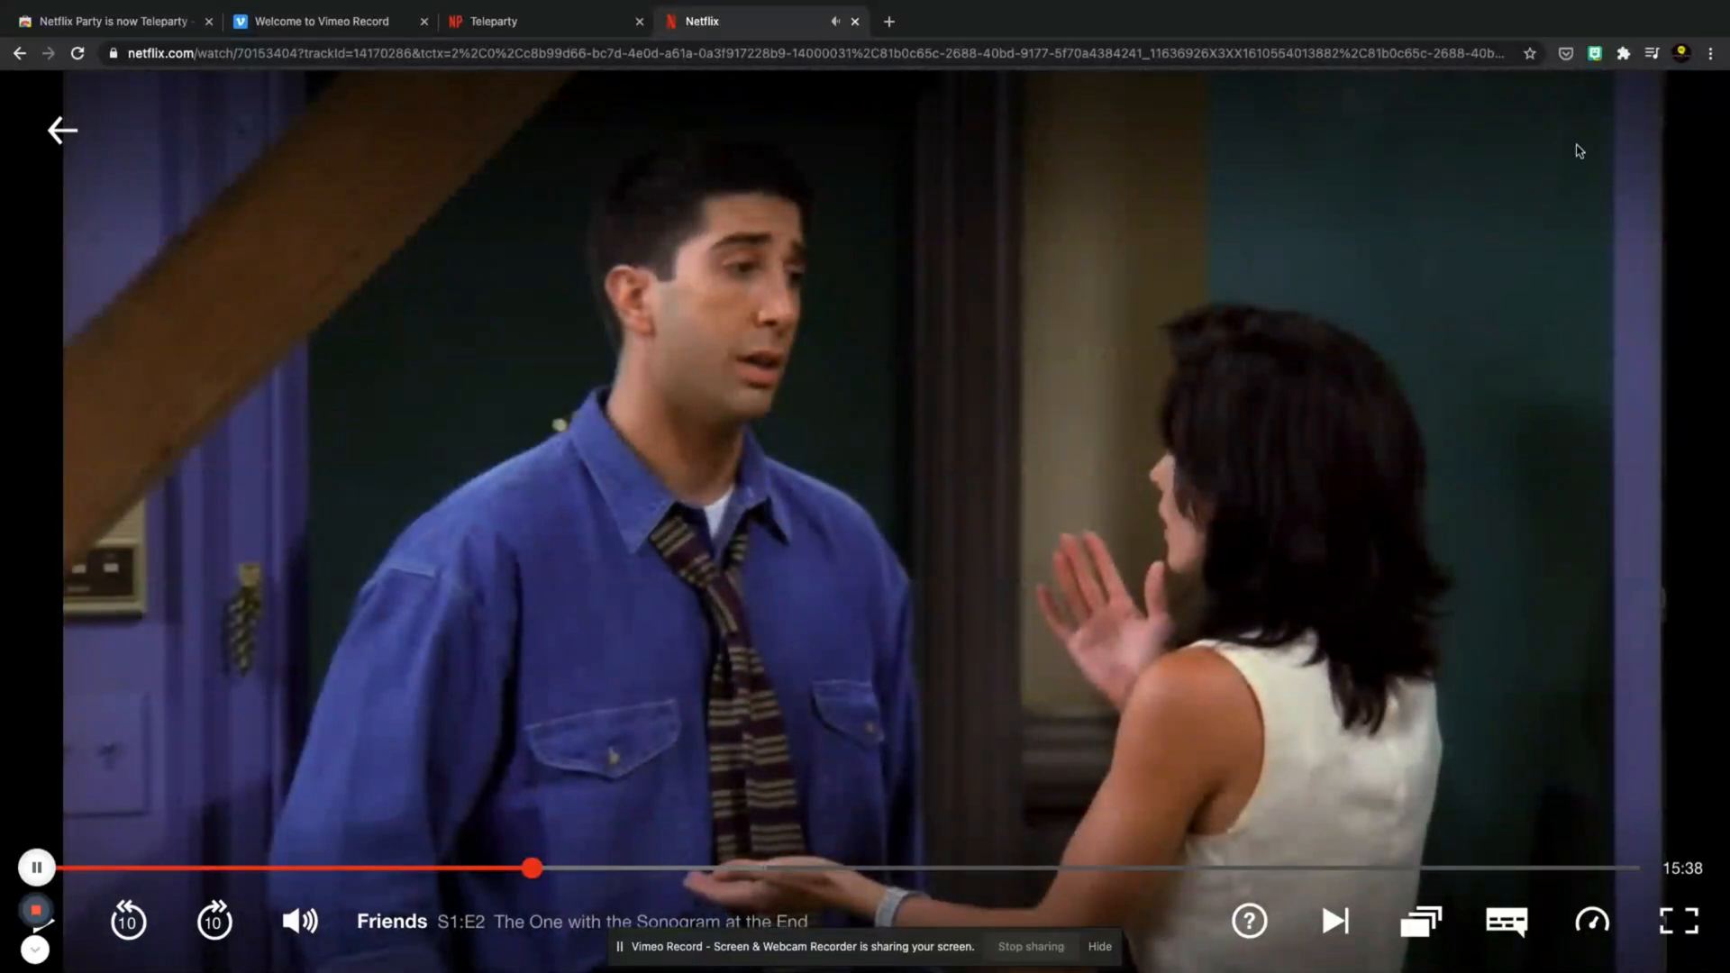
mouse_move(1623, 54)
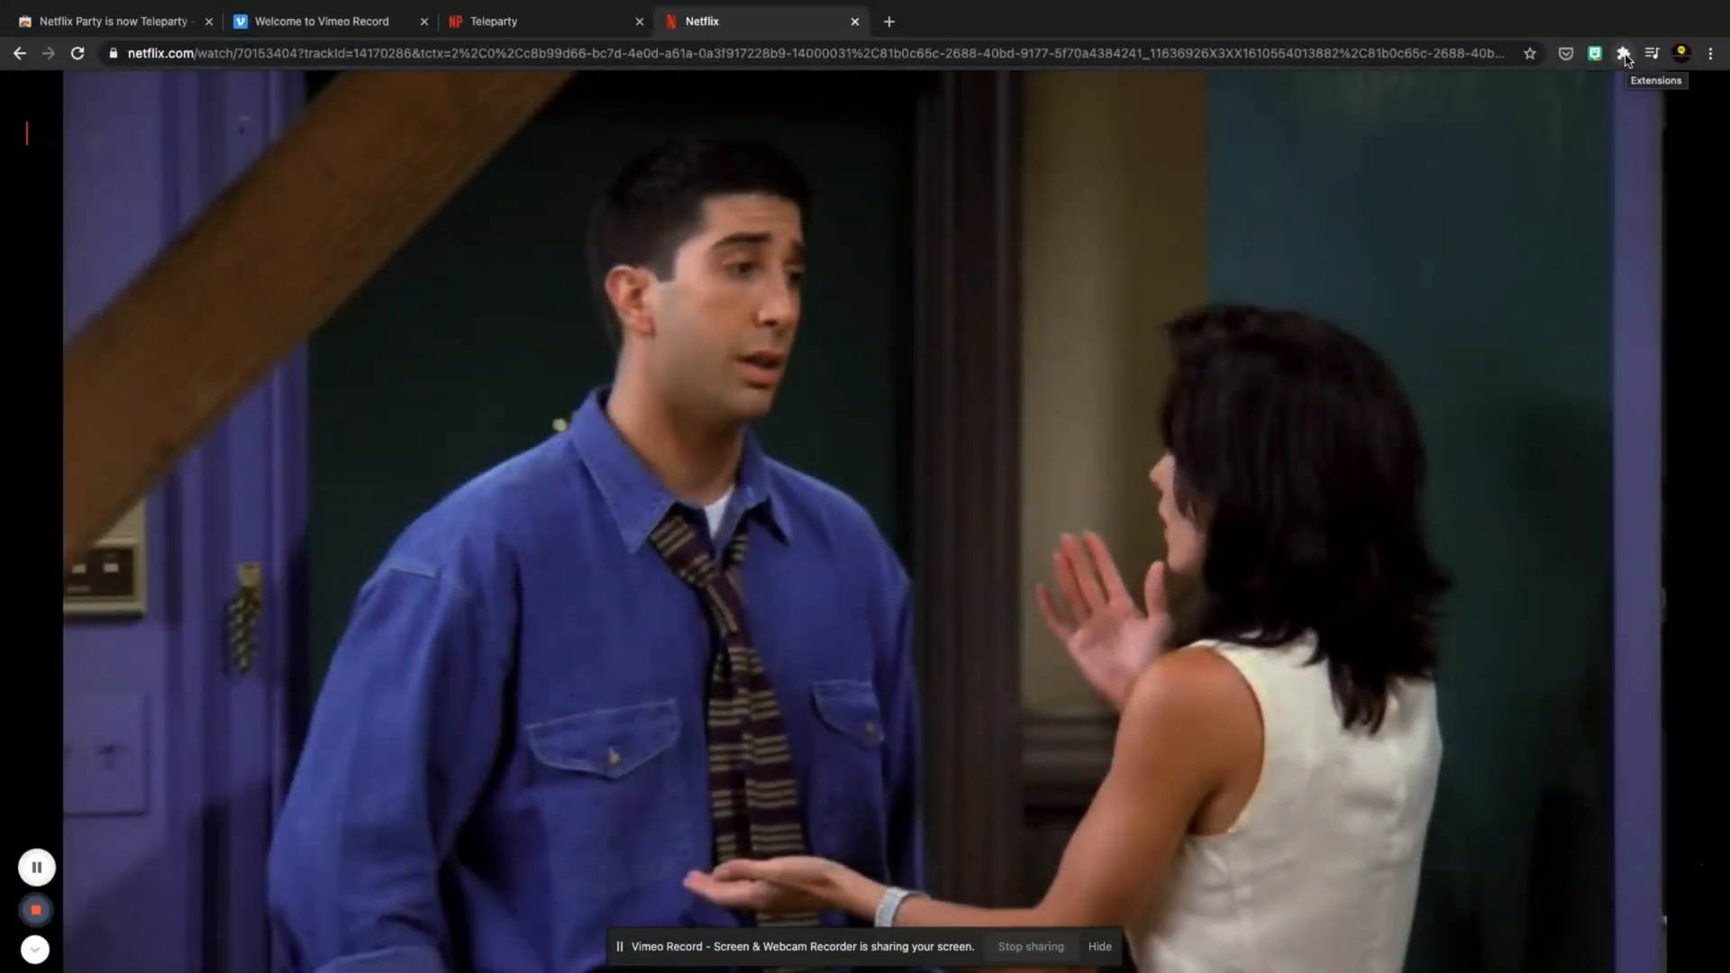
- Open the Teleparty extension's Create a Teleparty panel over the Friends episode
left_click(1622, 53)
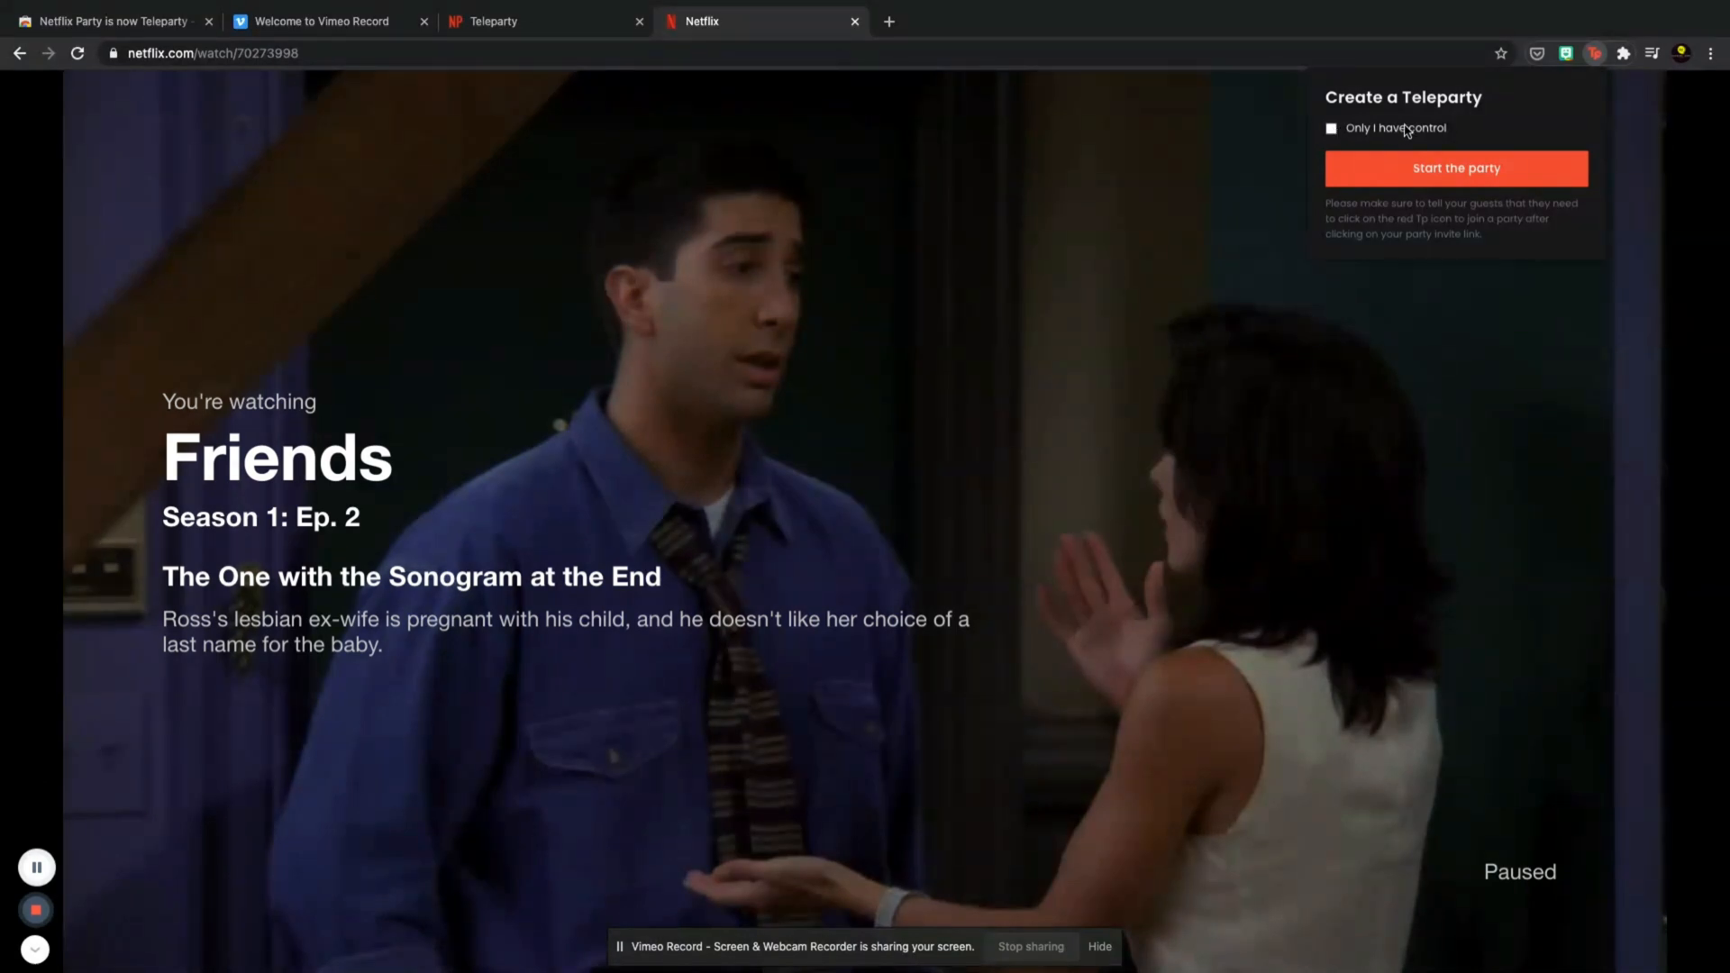
mouse_move(1395, 129)
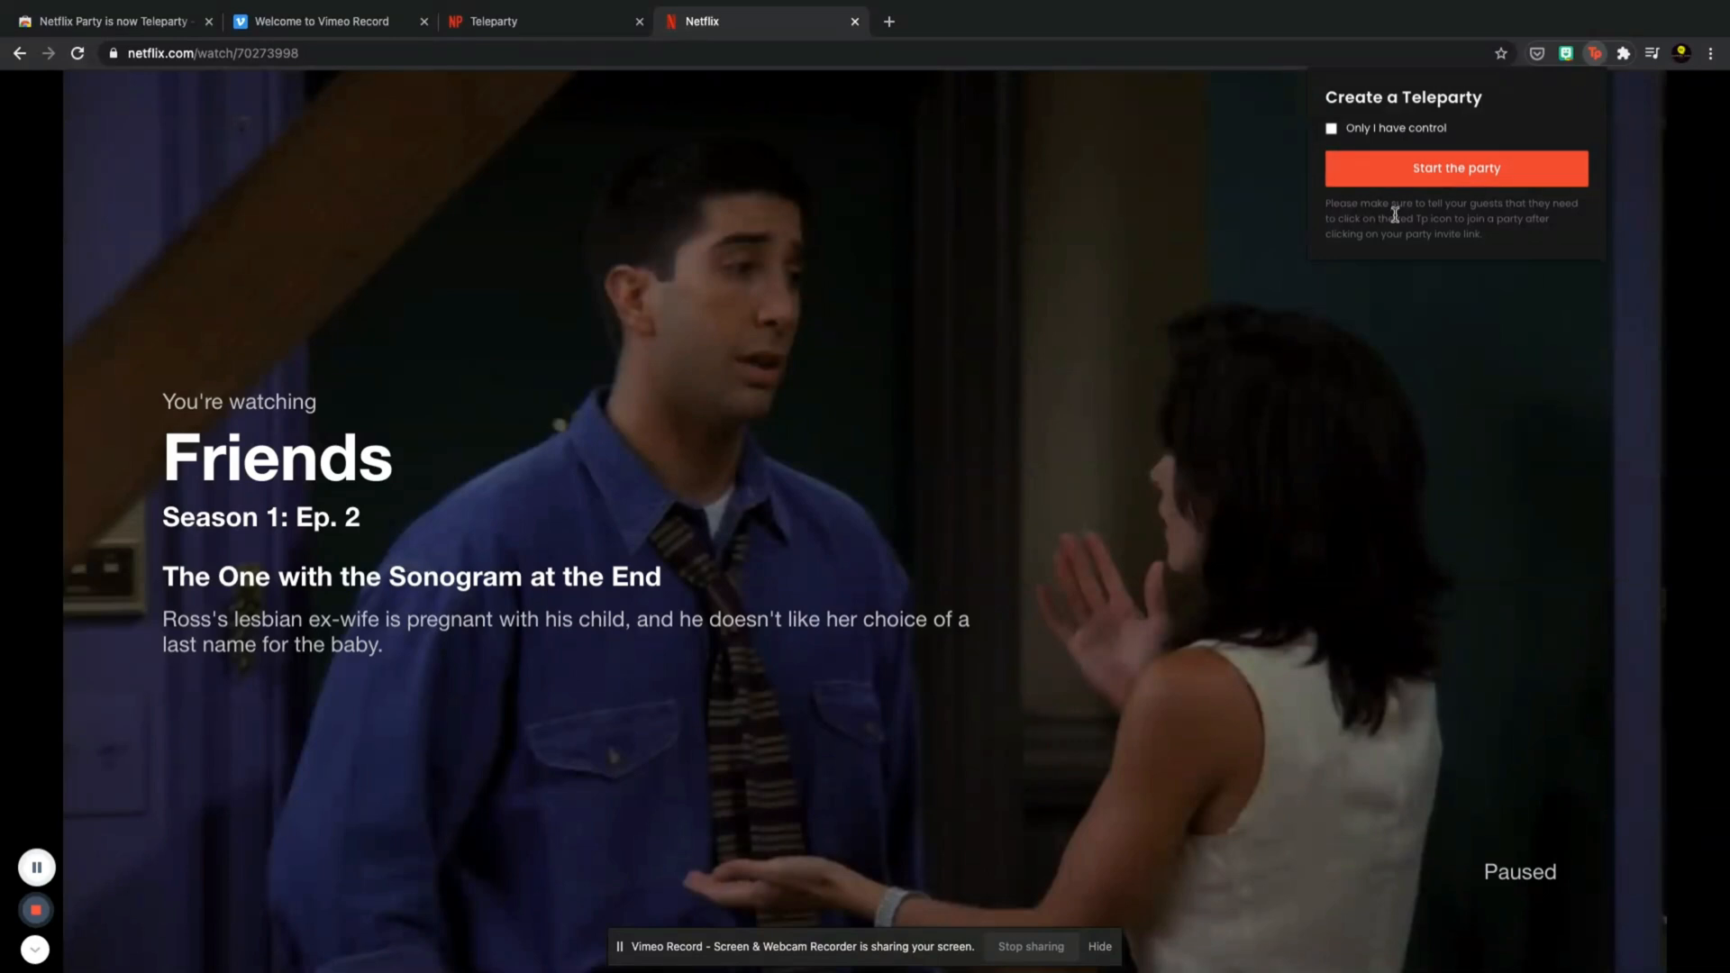
mouse_move(1396, 226)
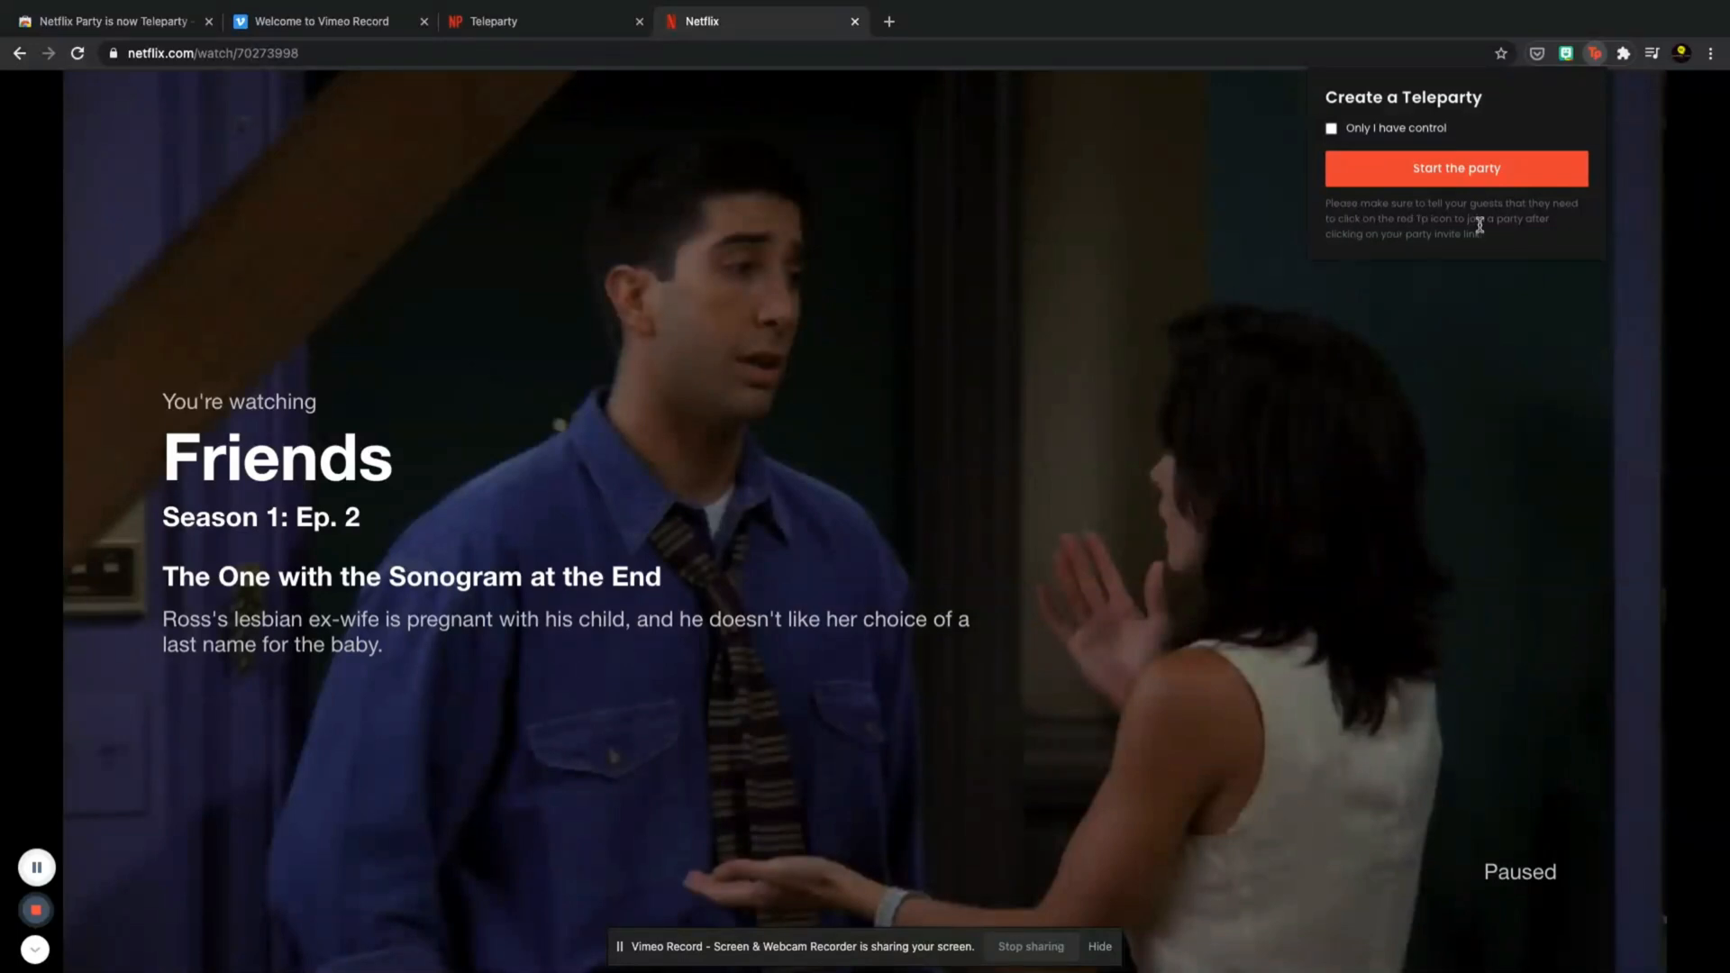
mouse_move(1504, 239)
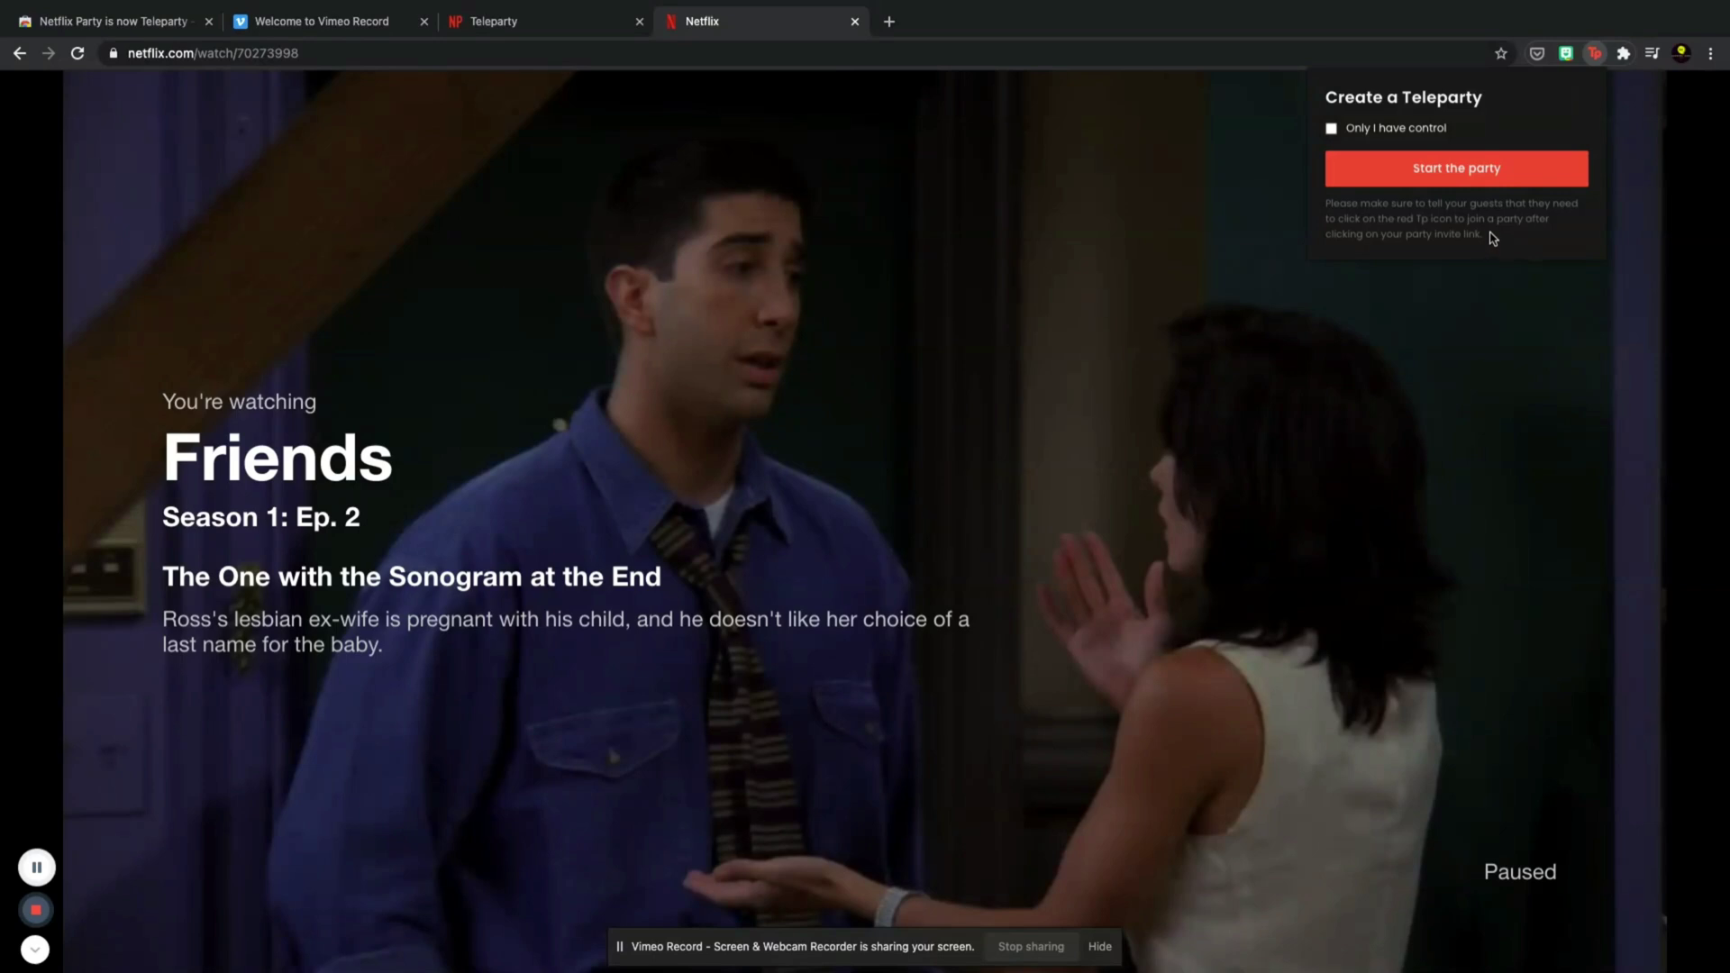
mouse_move(1325, 224)
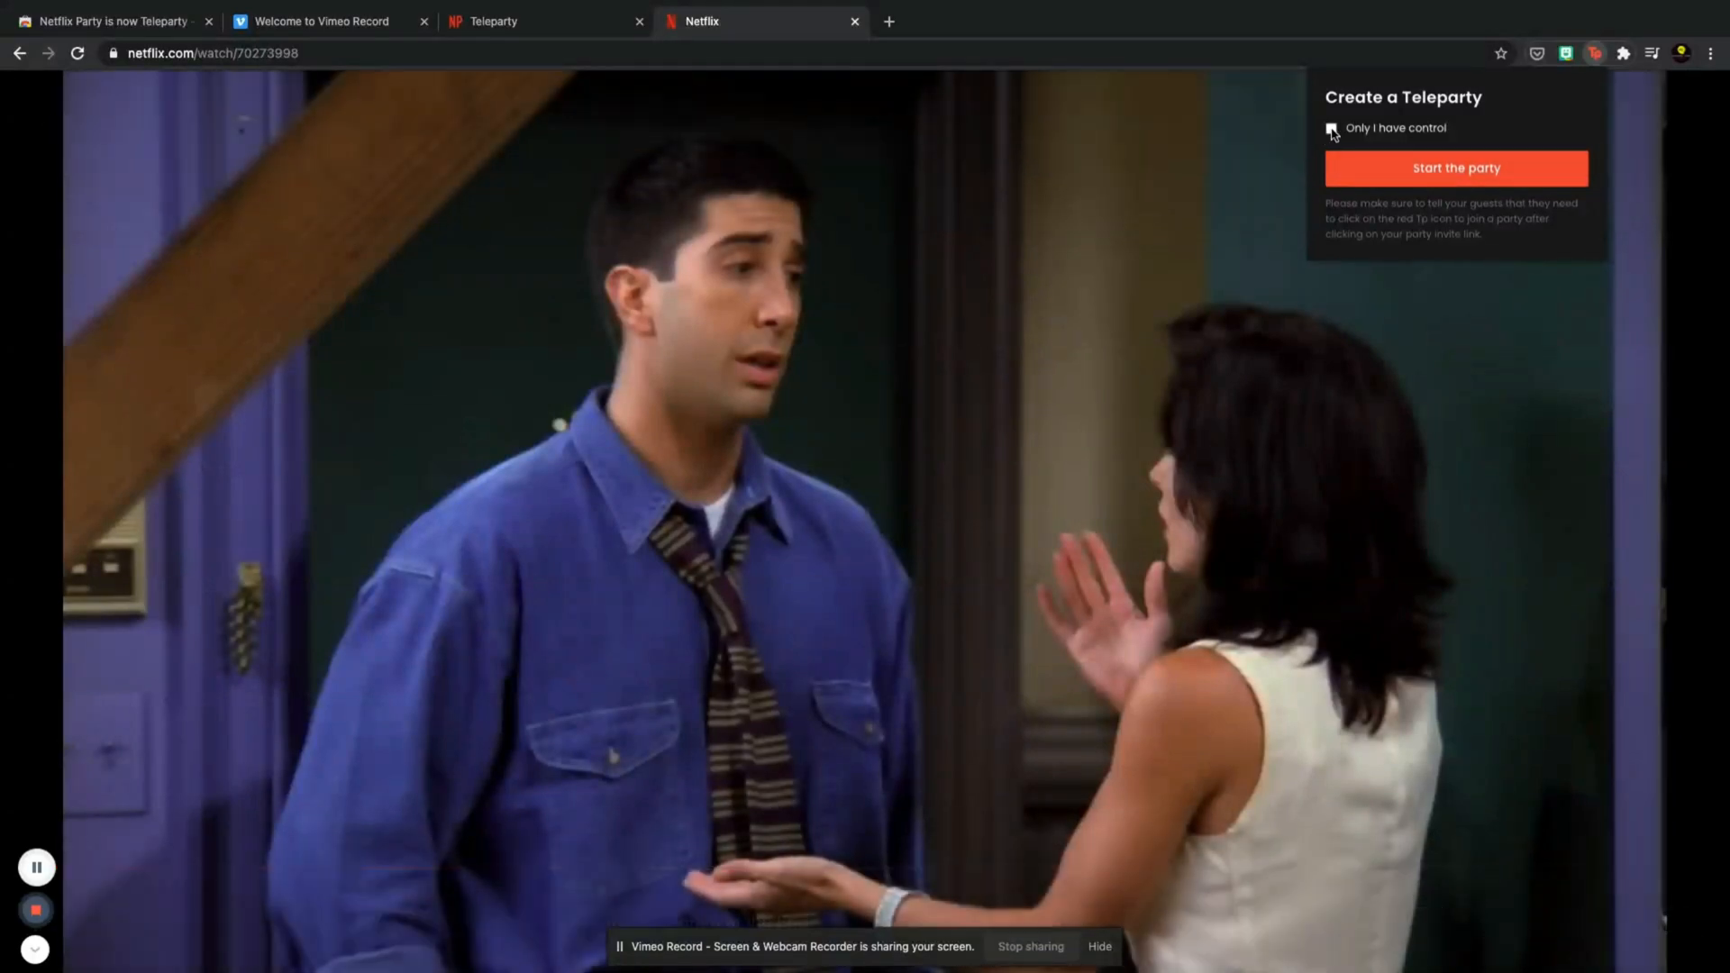
left_click(1330, 128)
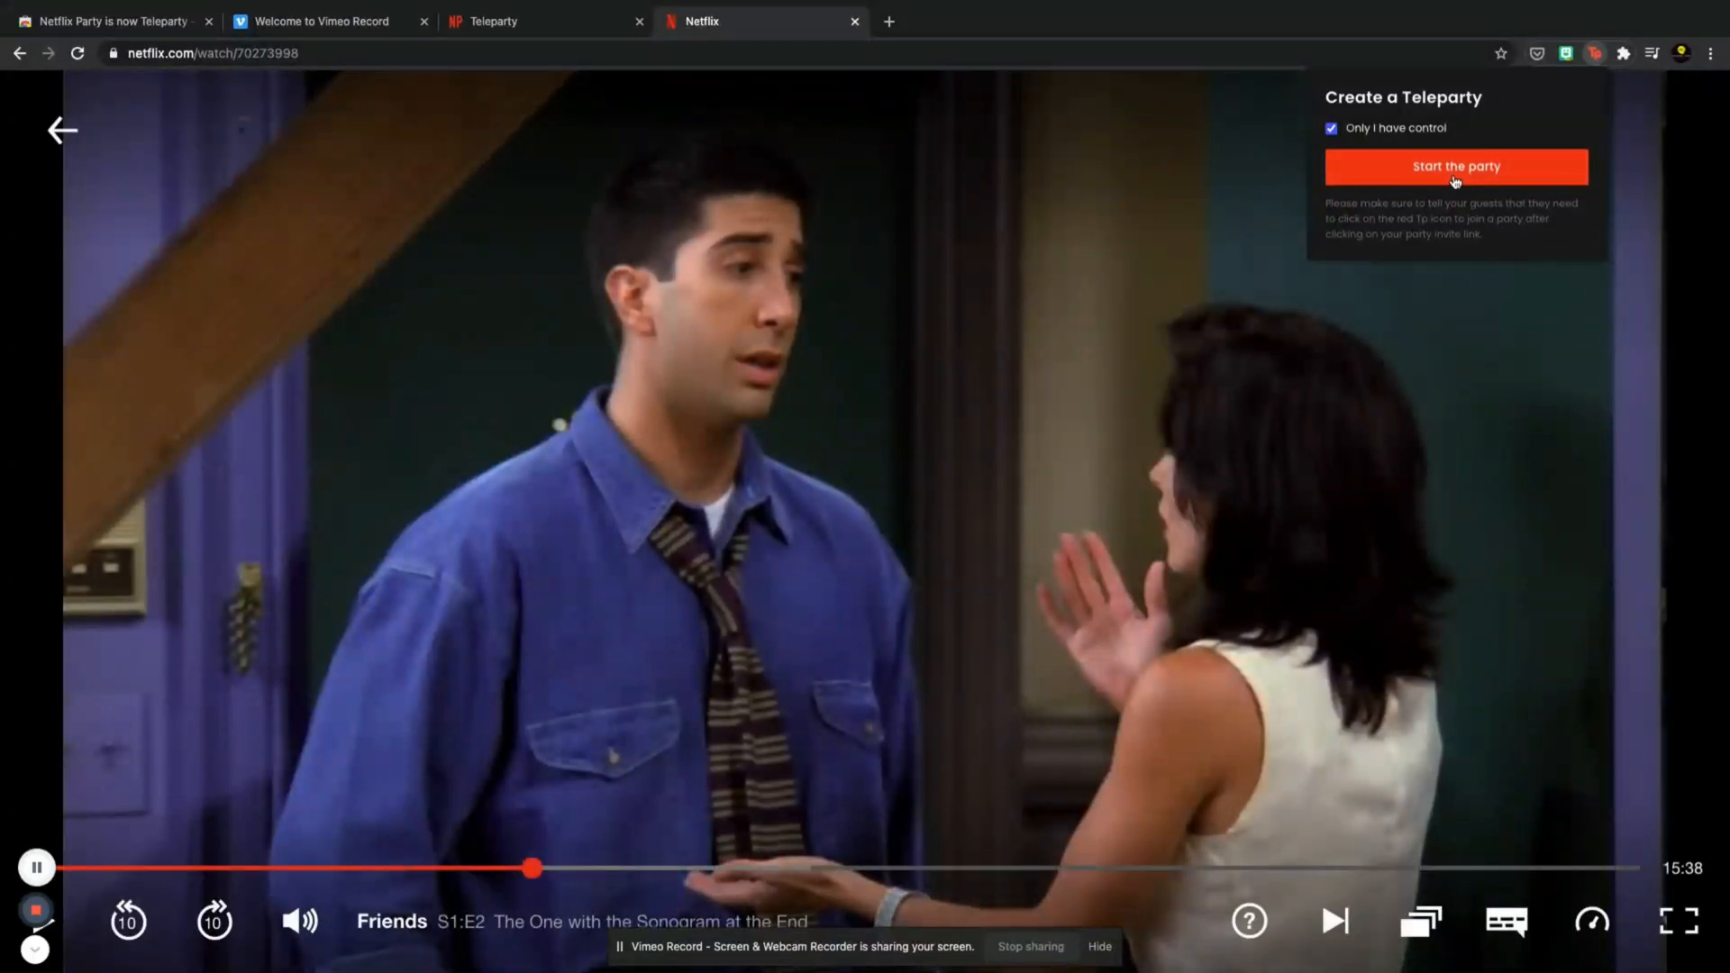
left_click(1454, 167)
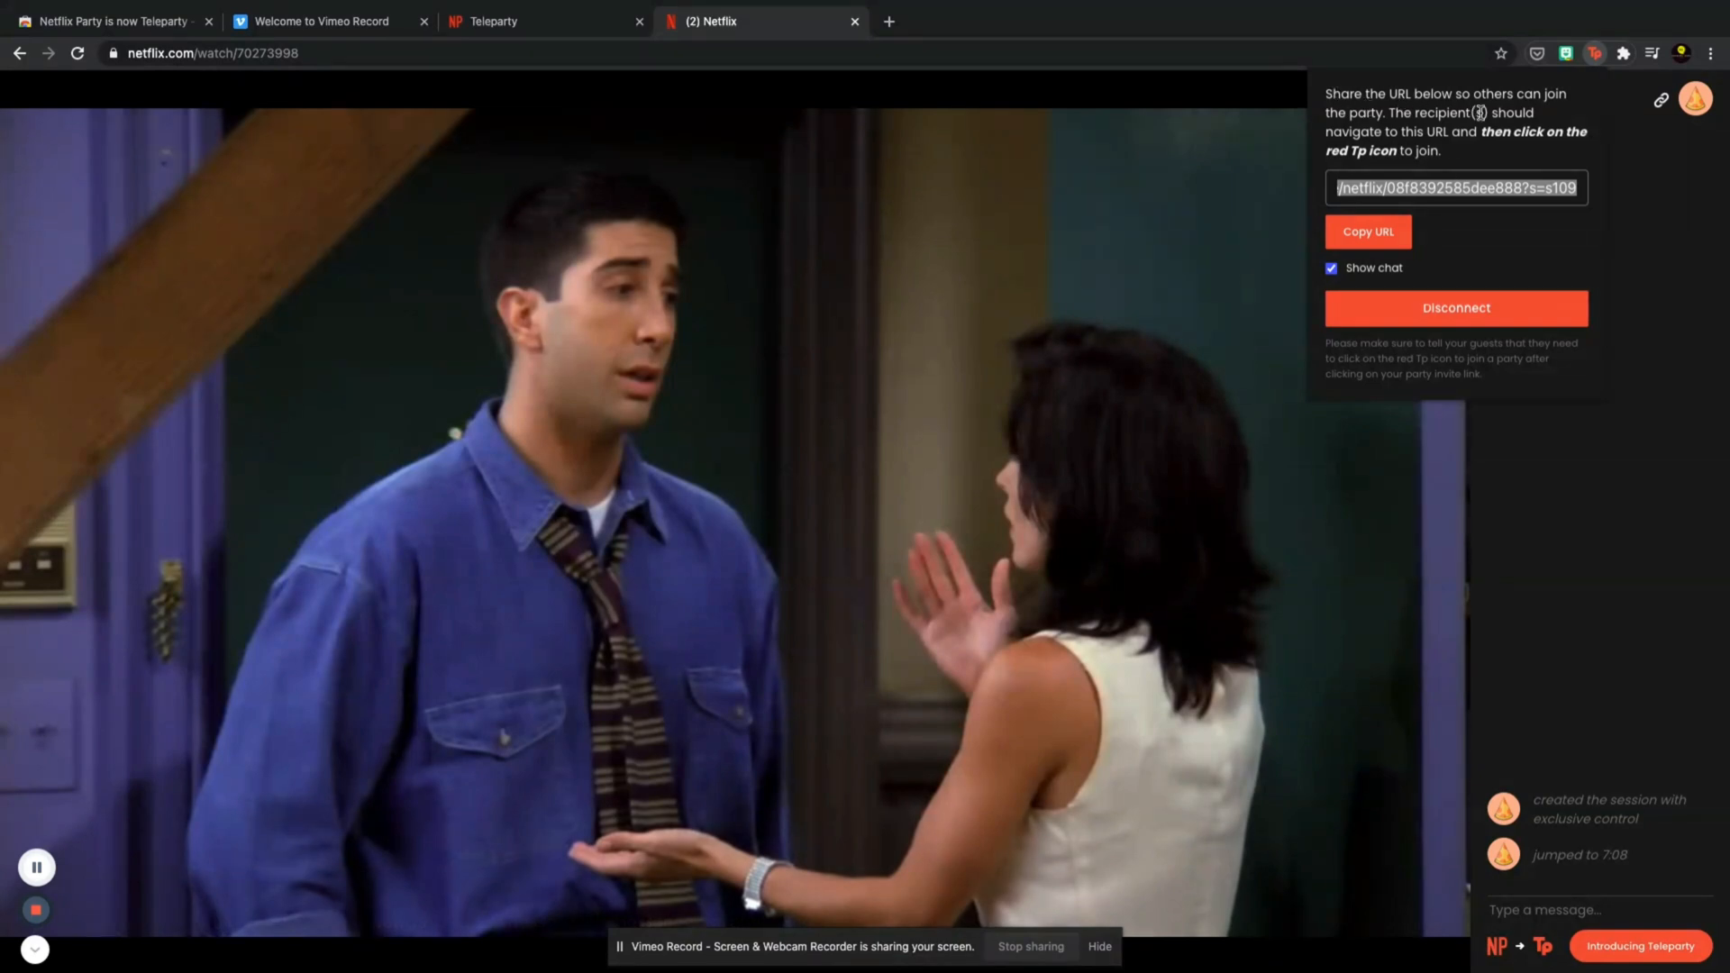
left_click(655, 496)
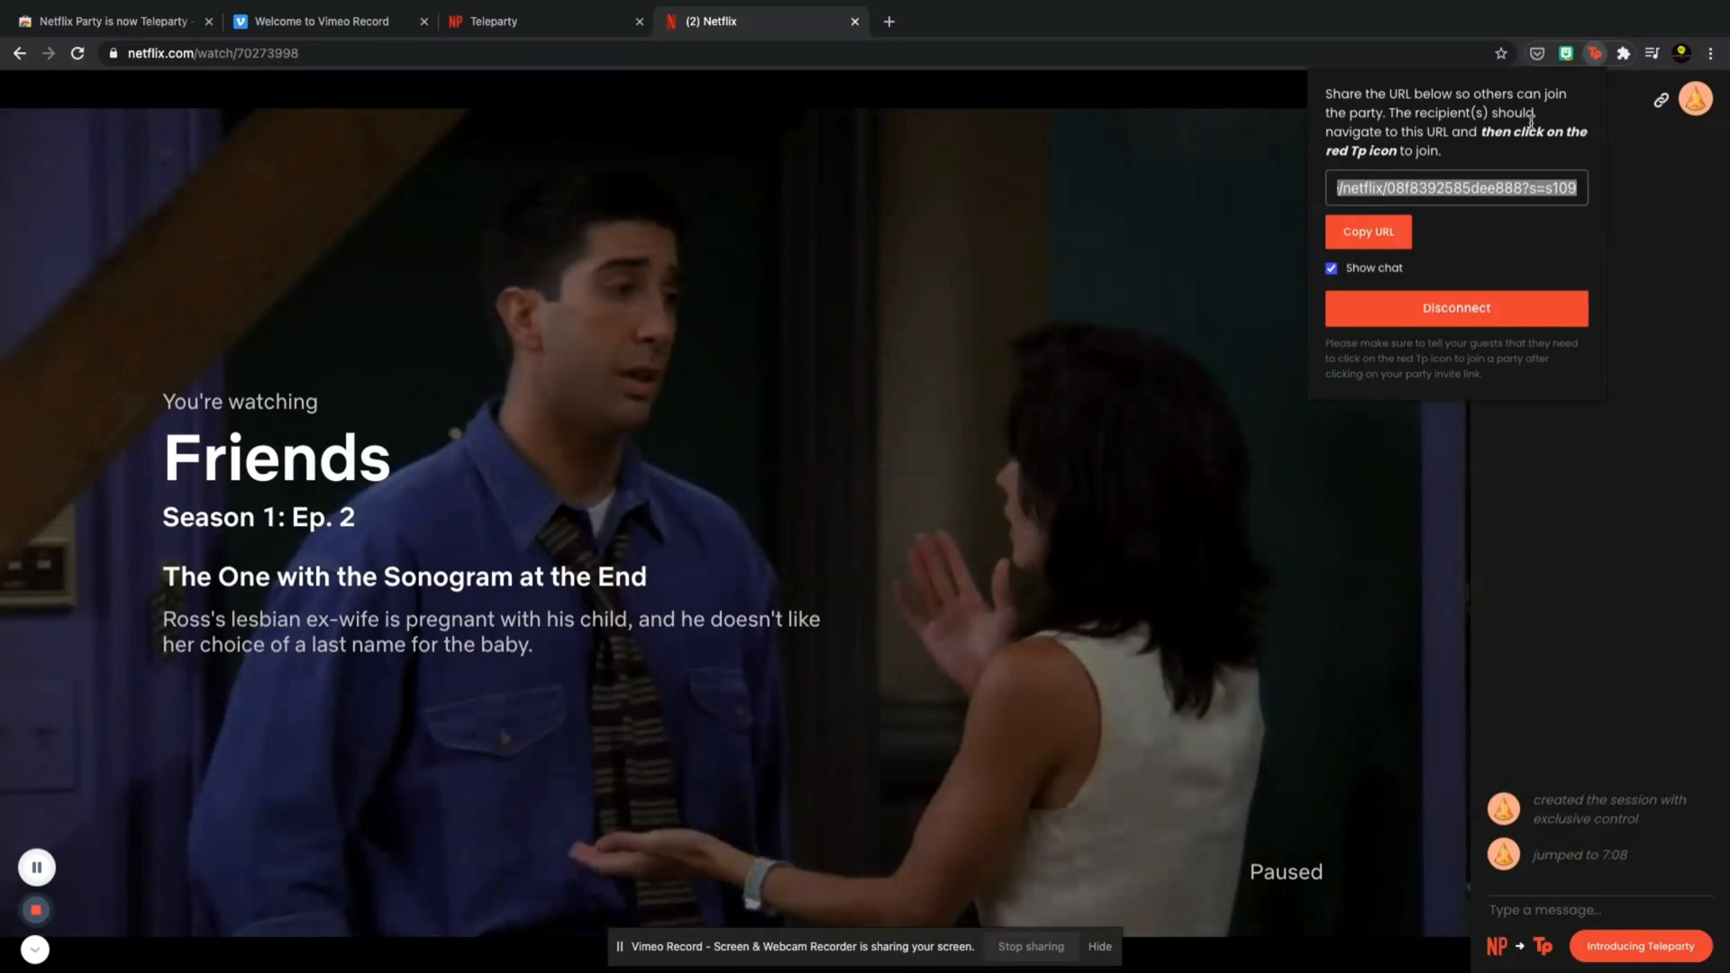
mouse_move(1460, 149)
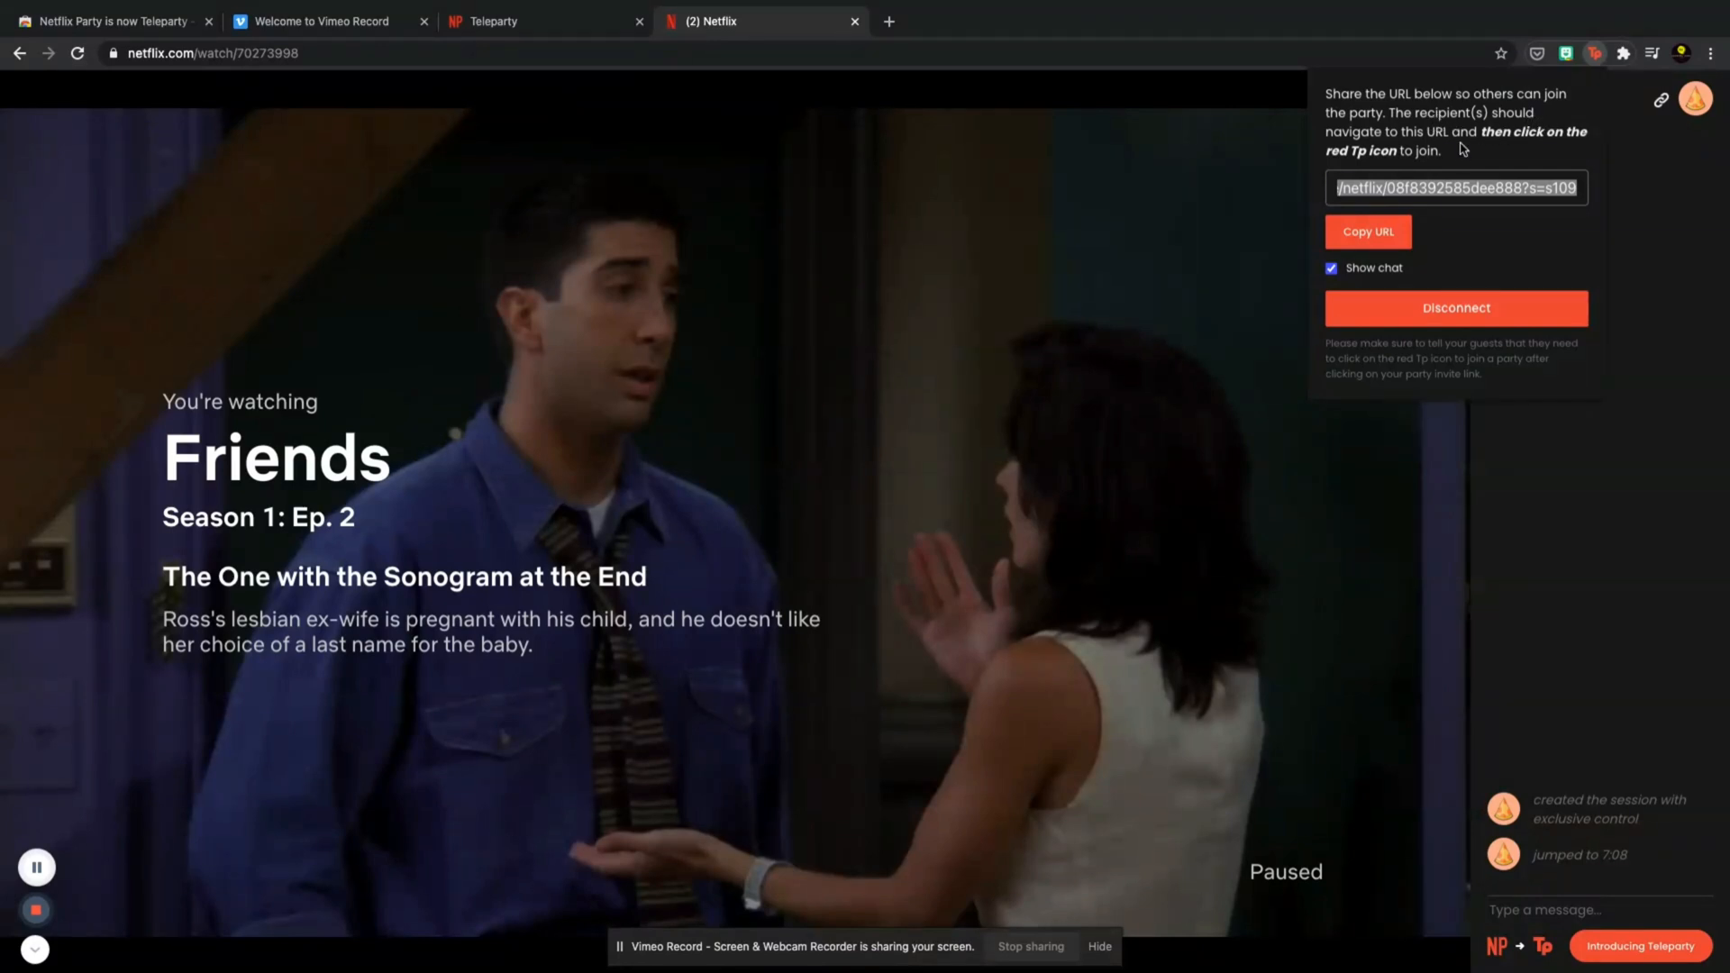
mouse_move(1421, 173)
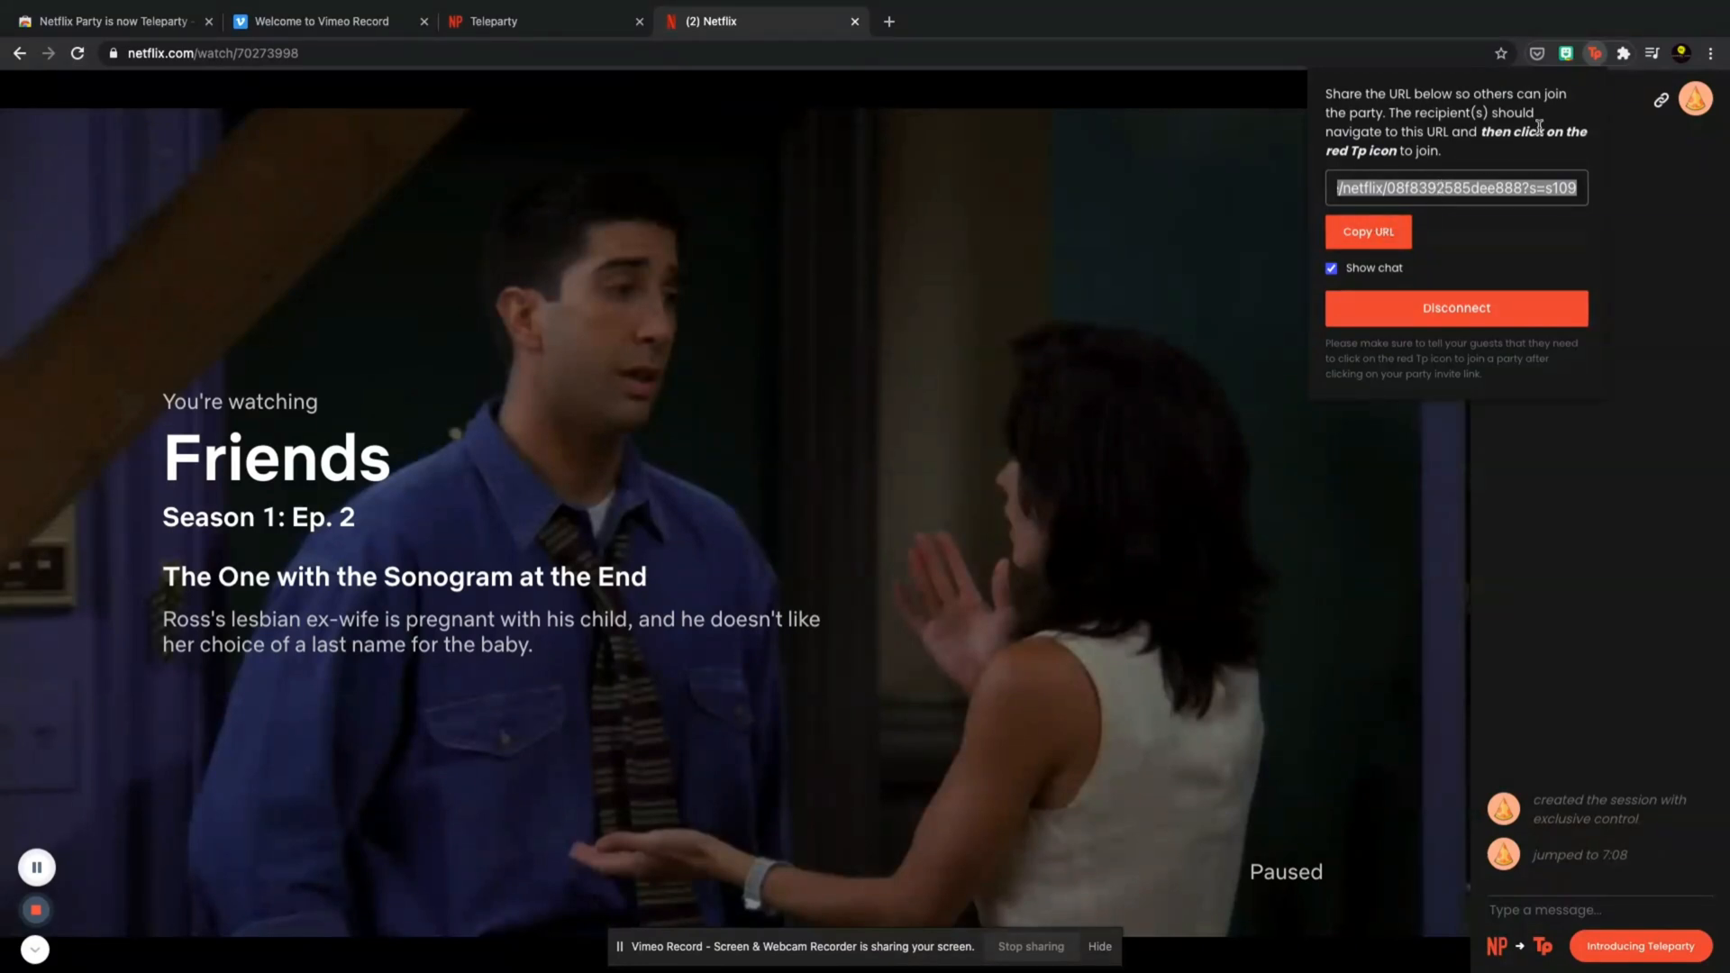
mouse_move(1454, 306)
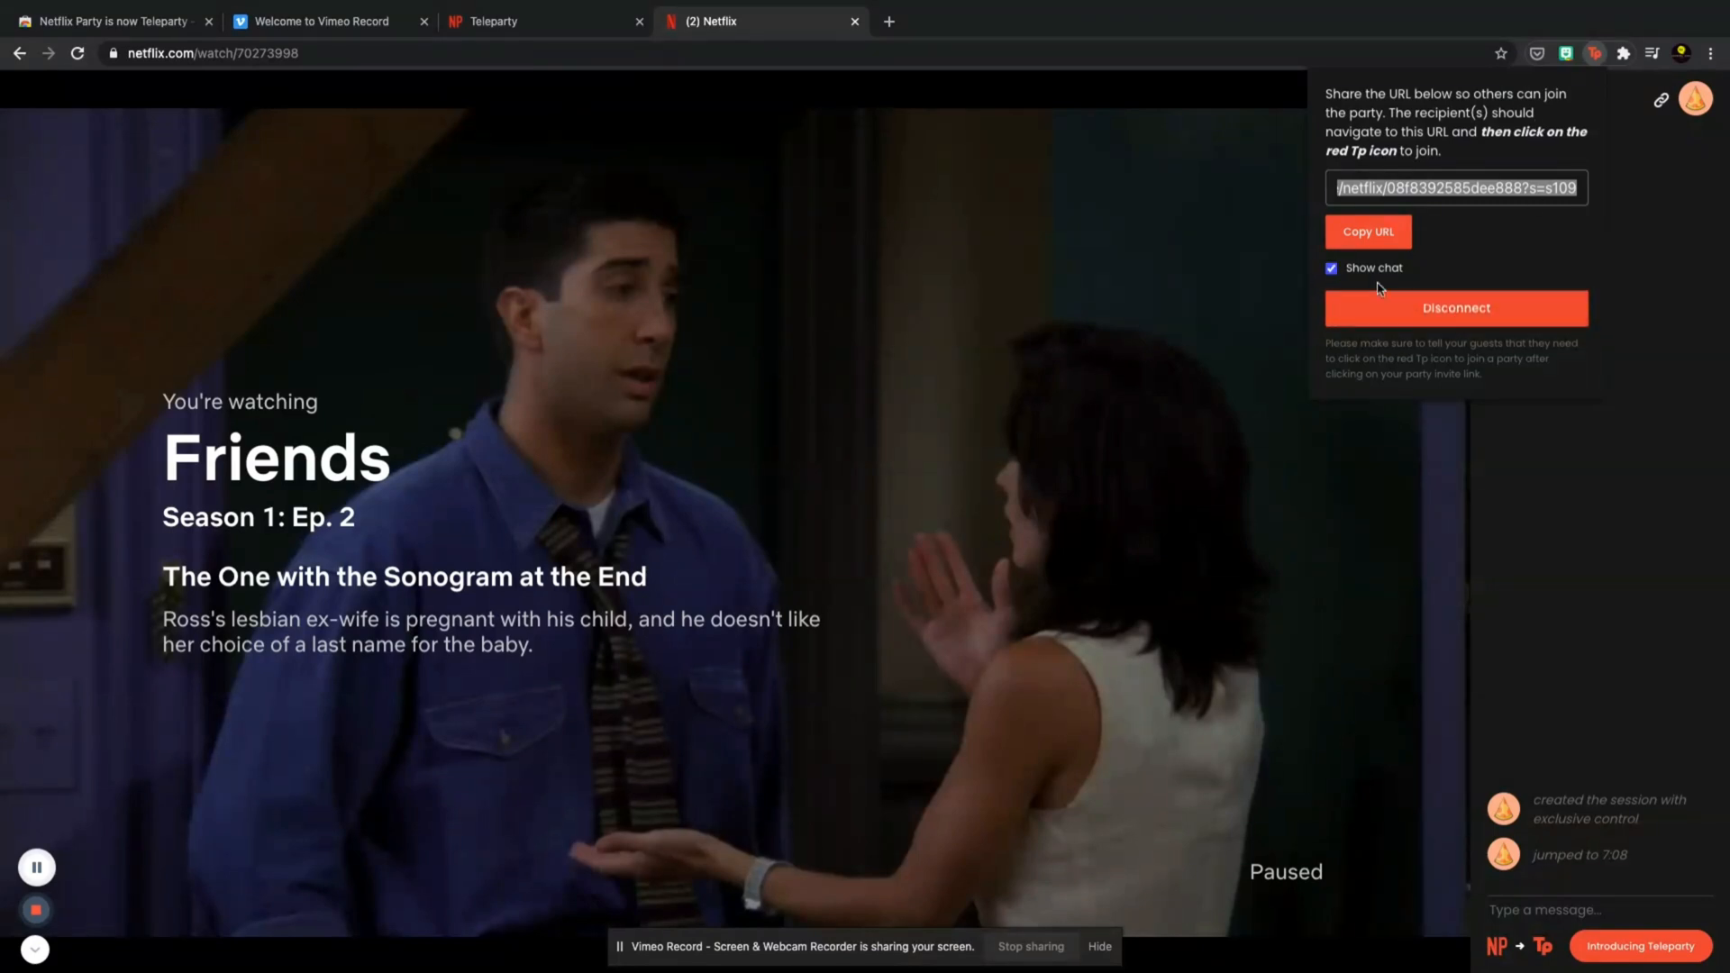
mouse_move(1570, 930)
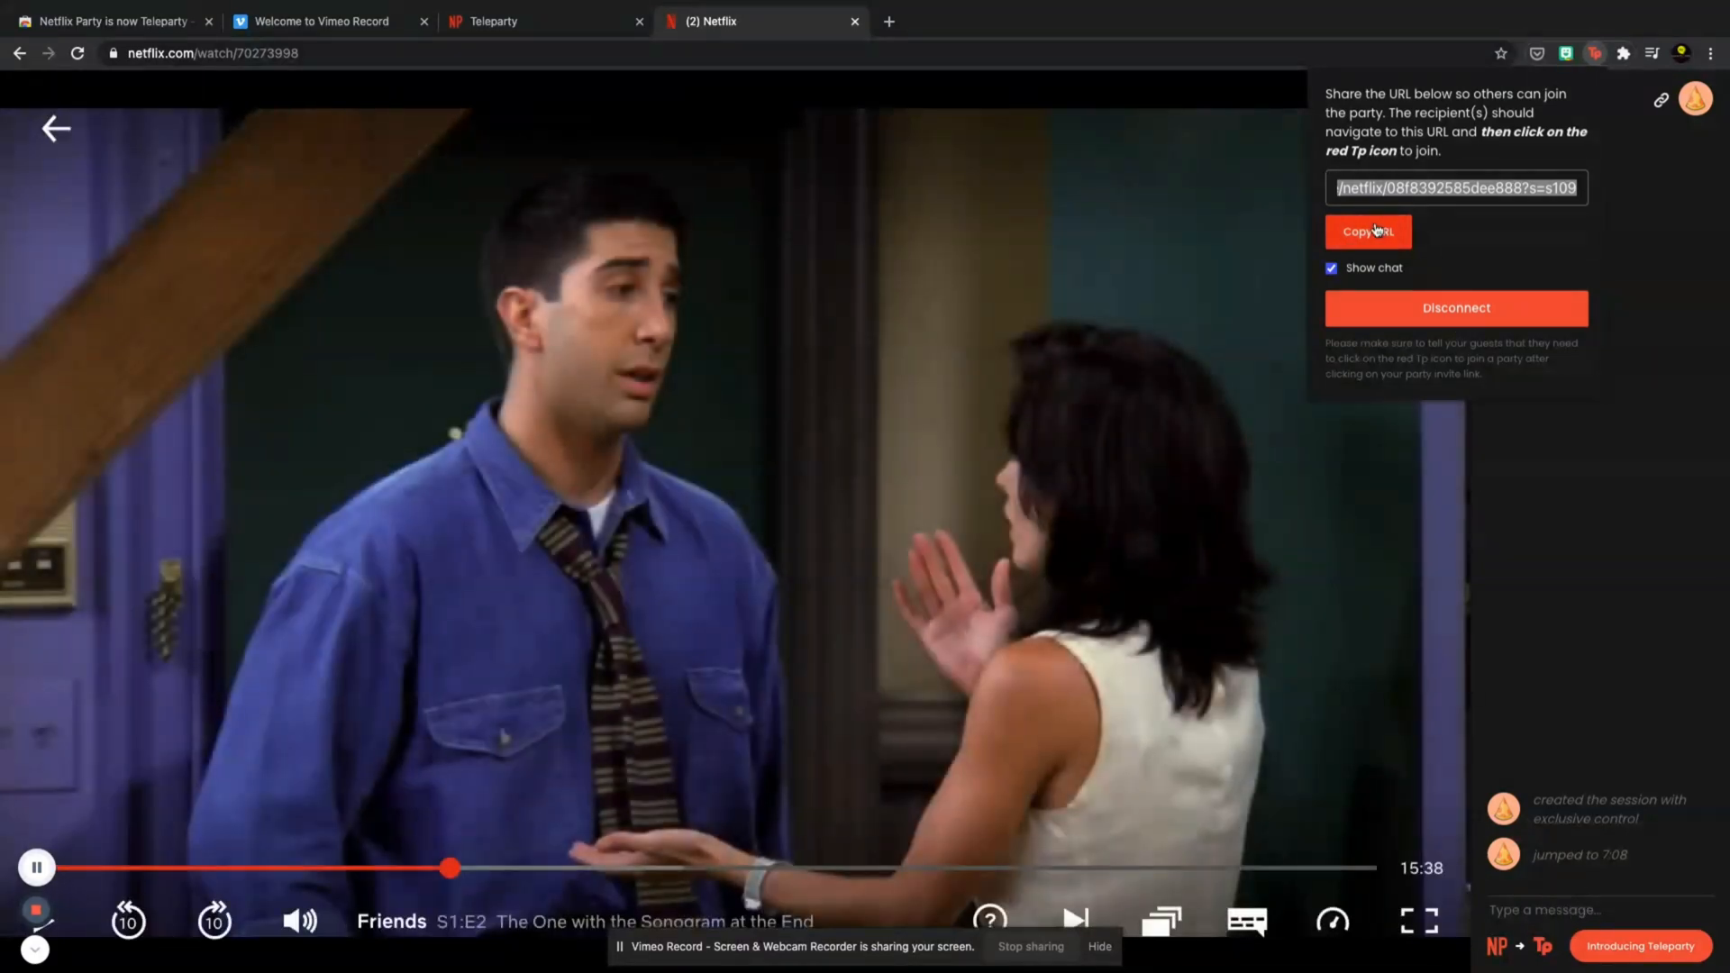
- Copy the Teleparty invite URL and load it in a second tab with Paste and go
left_click(1366, 232)
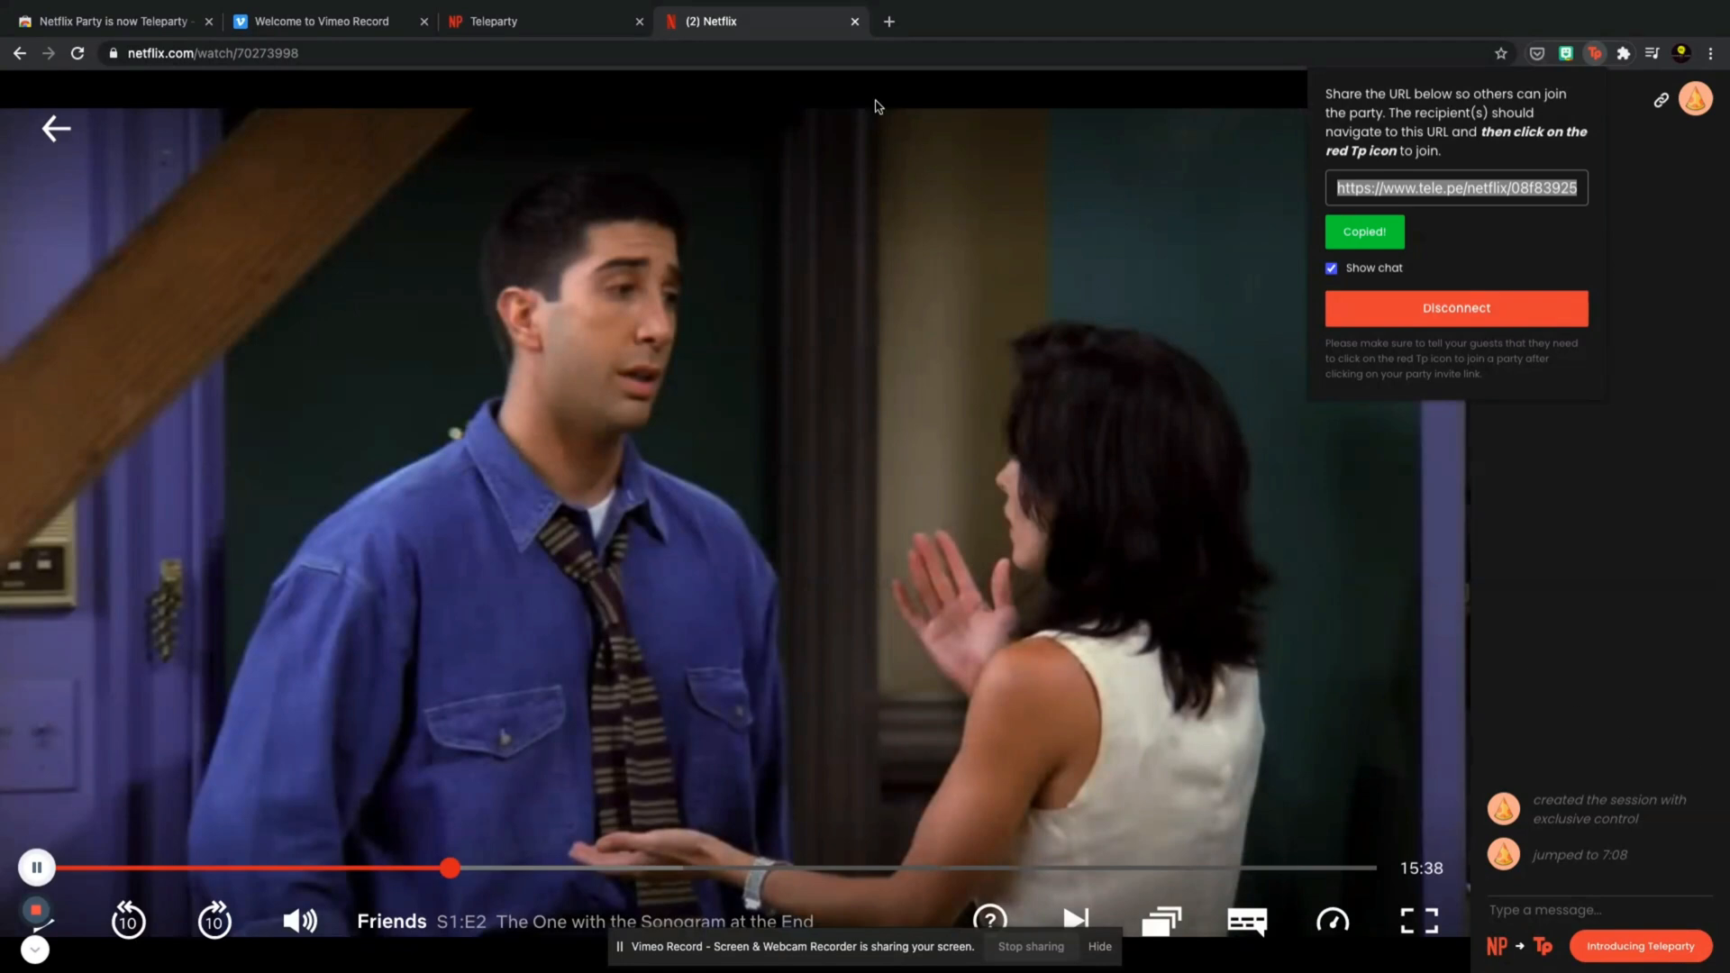
right_click(166, 52)
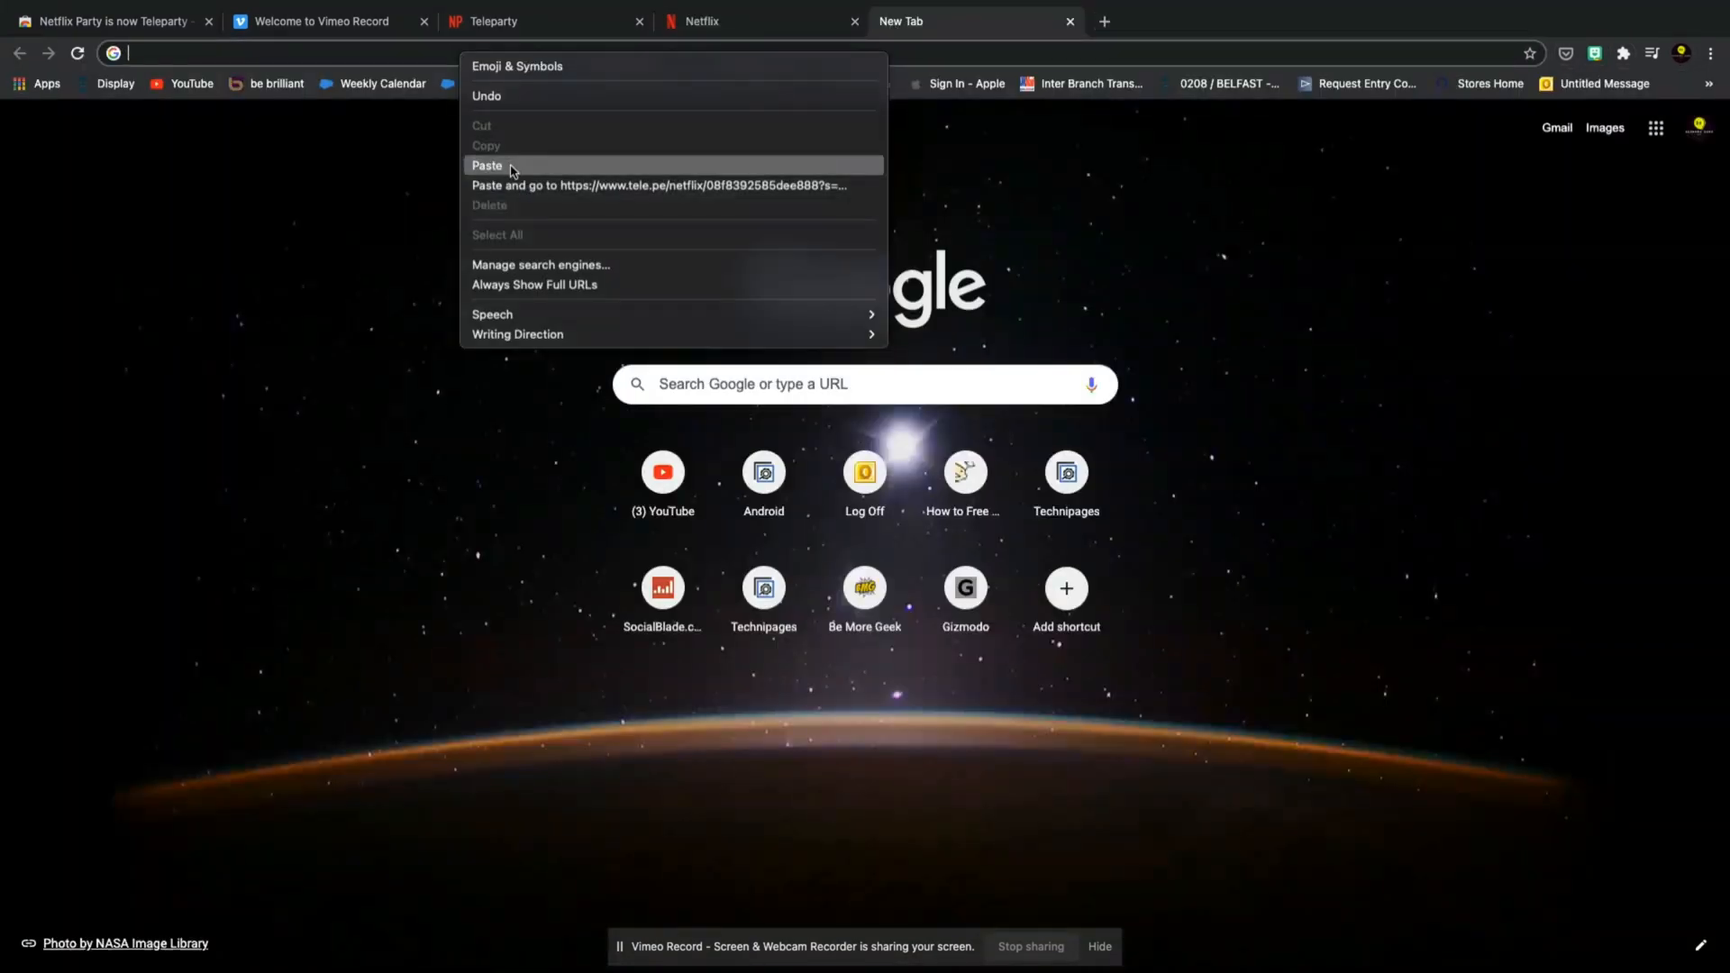
left_click(486, 164)
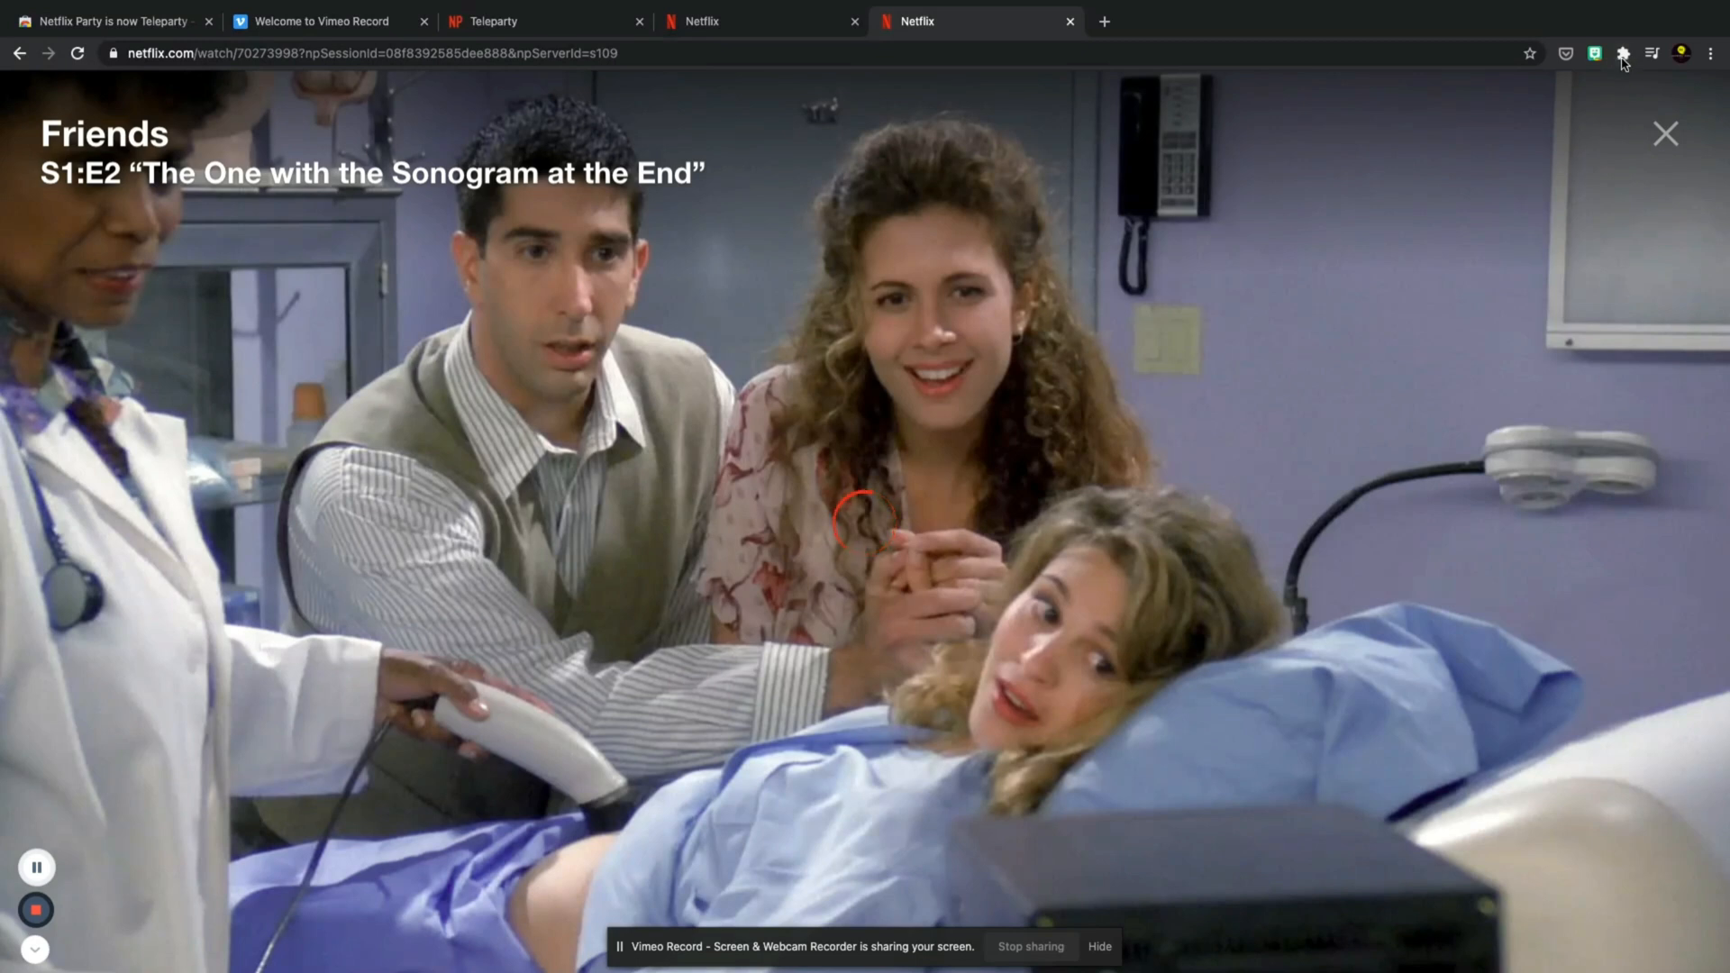
- Join the party from the second tab through the Teleparty extension, then dismiss the popup
left_click(1621, 53)
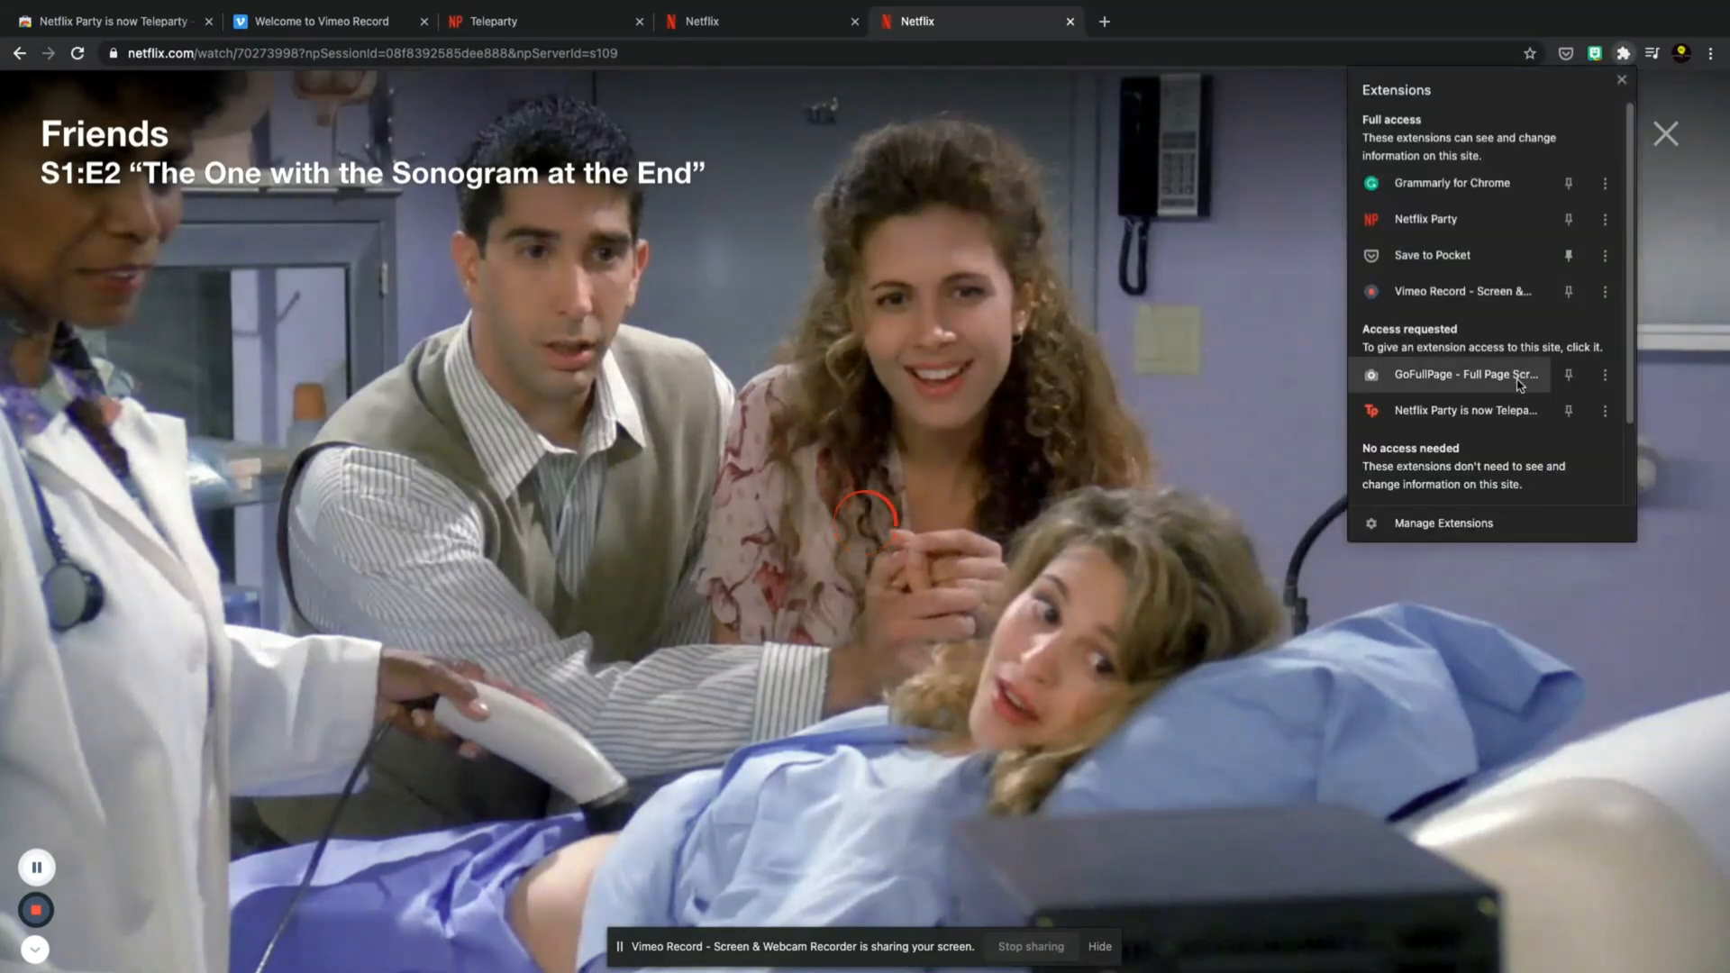
mouse_move(1483, 410)
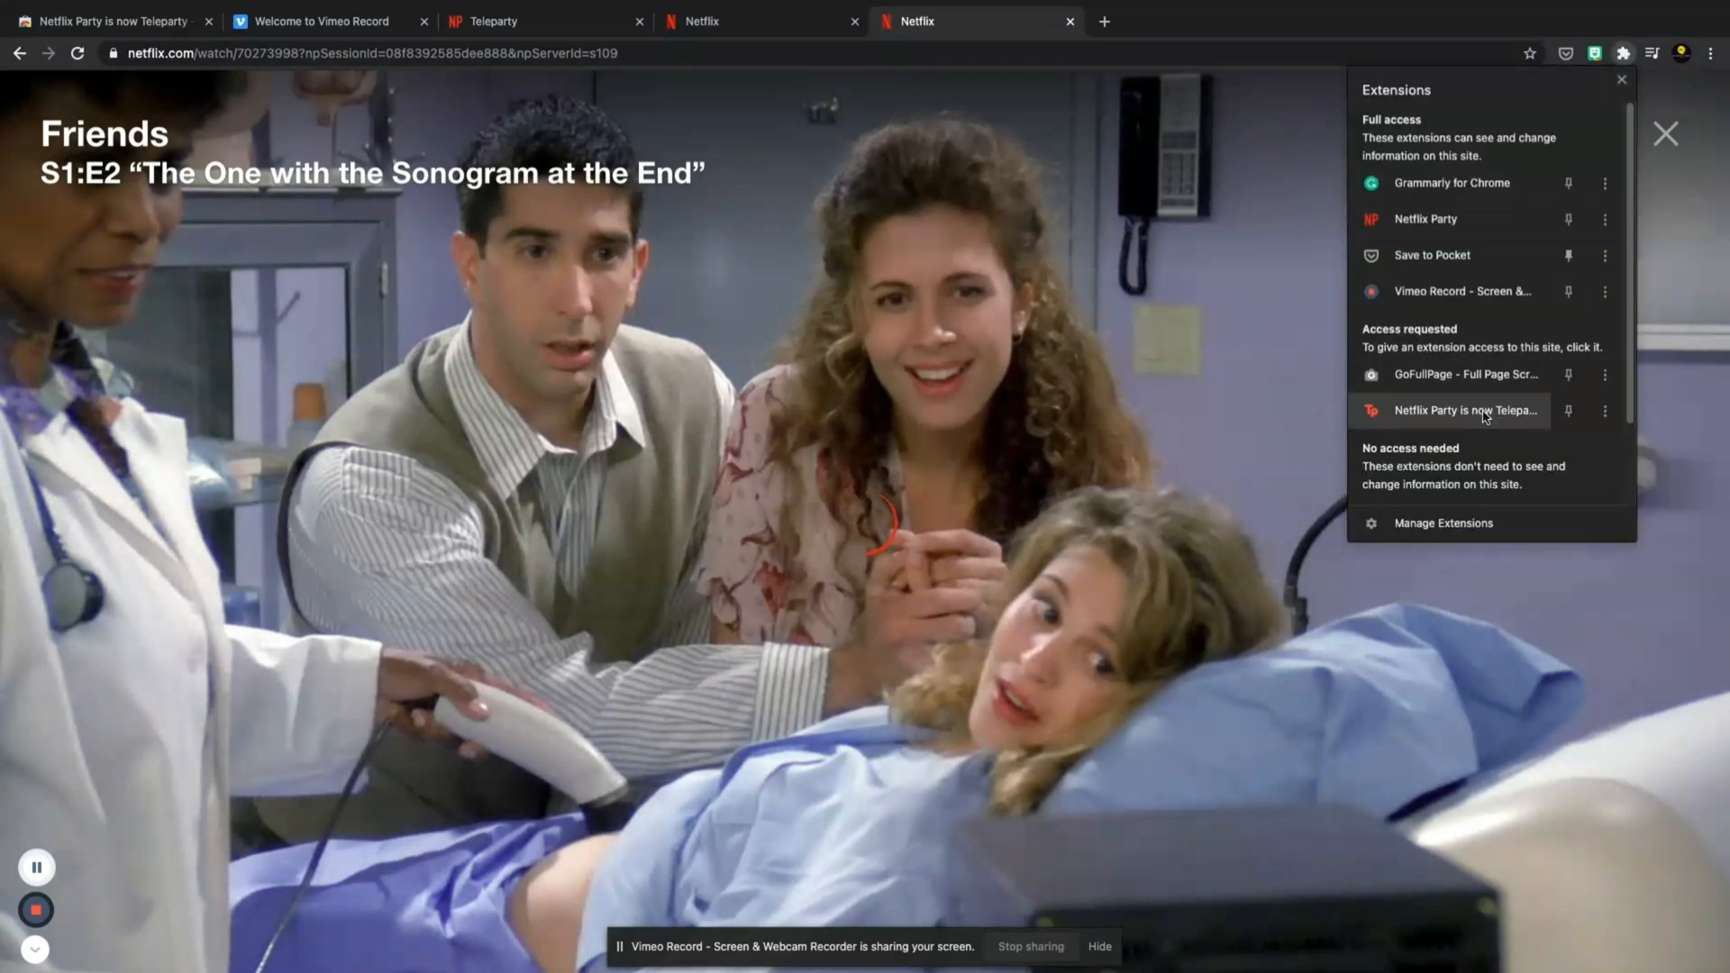
left_click(1463, 411)
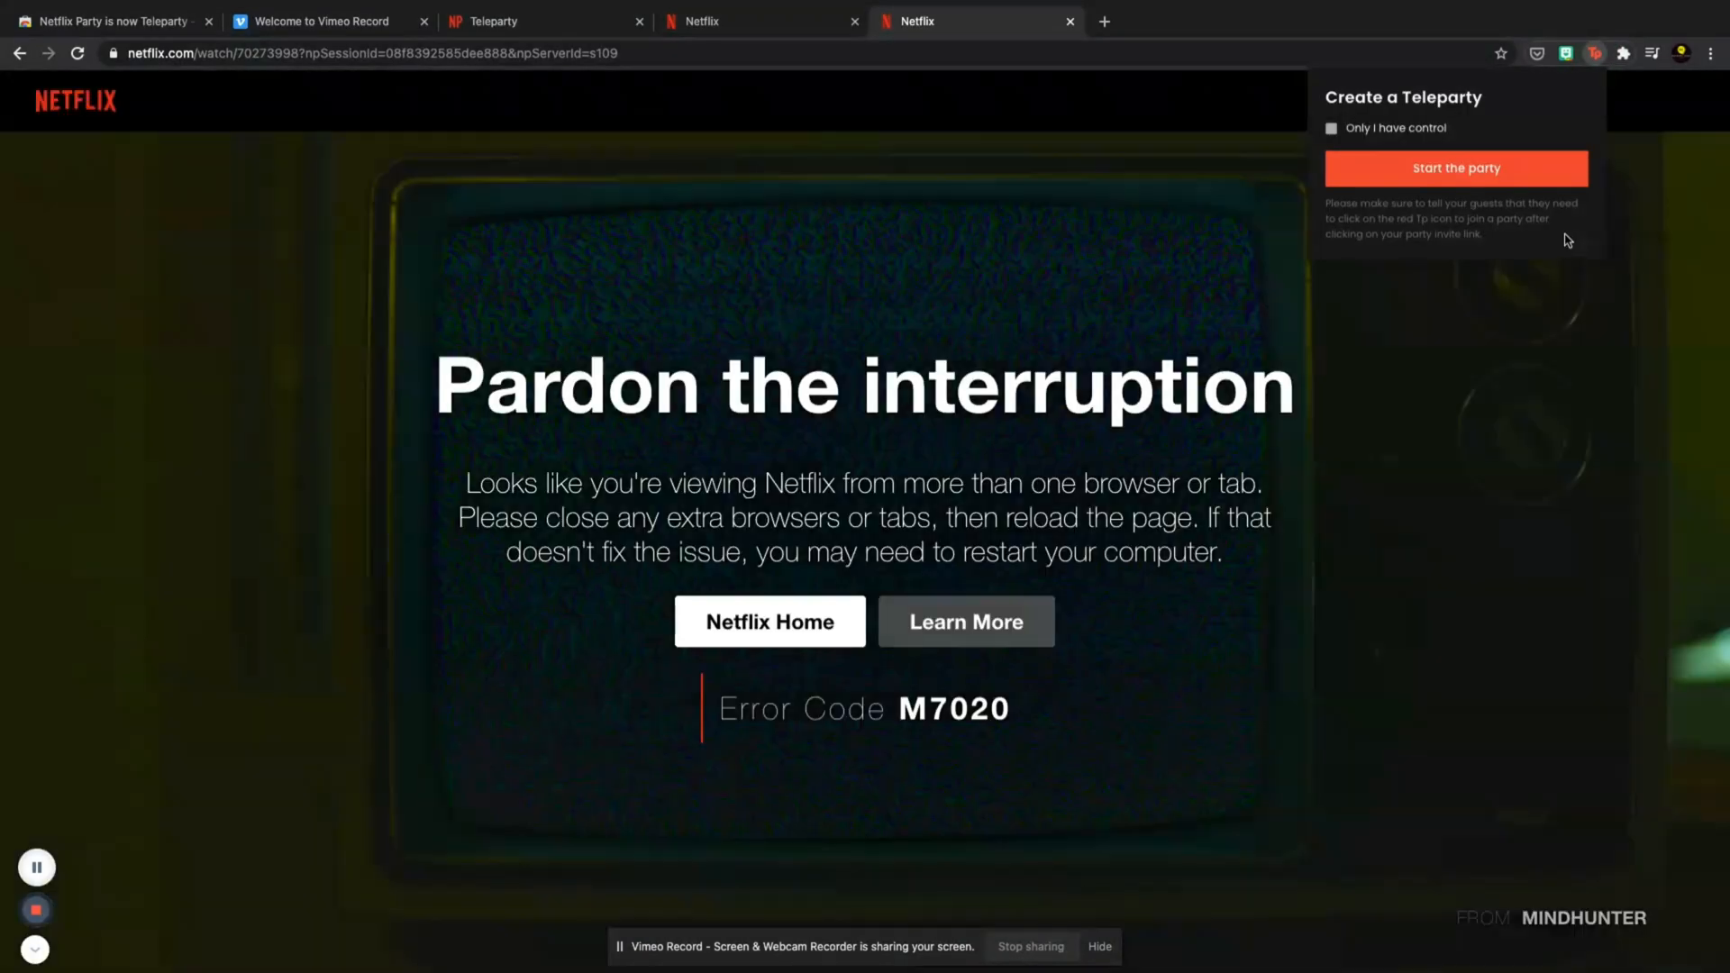
left_click(1455, 167)
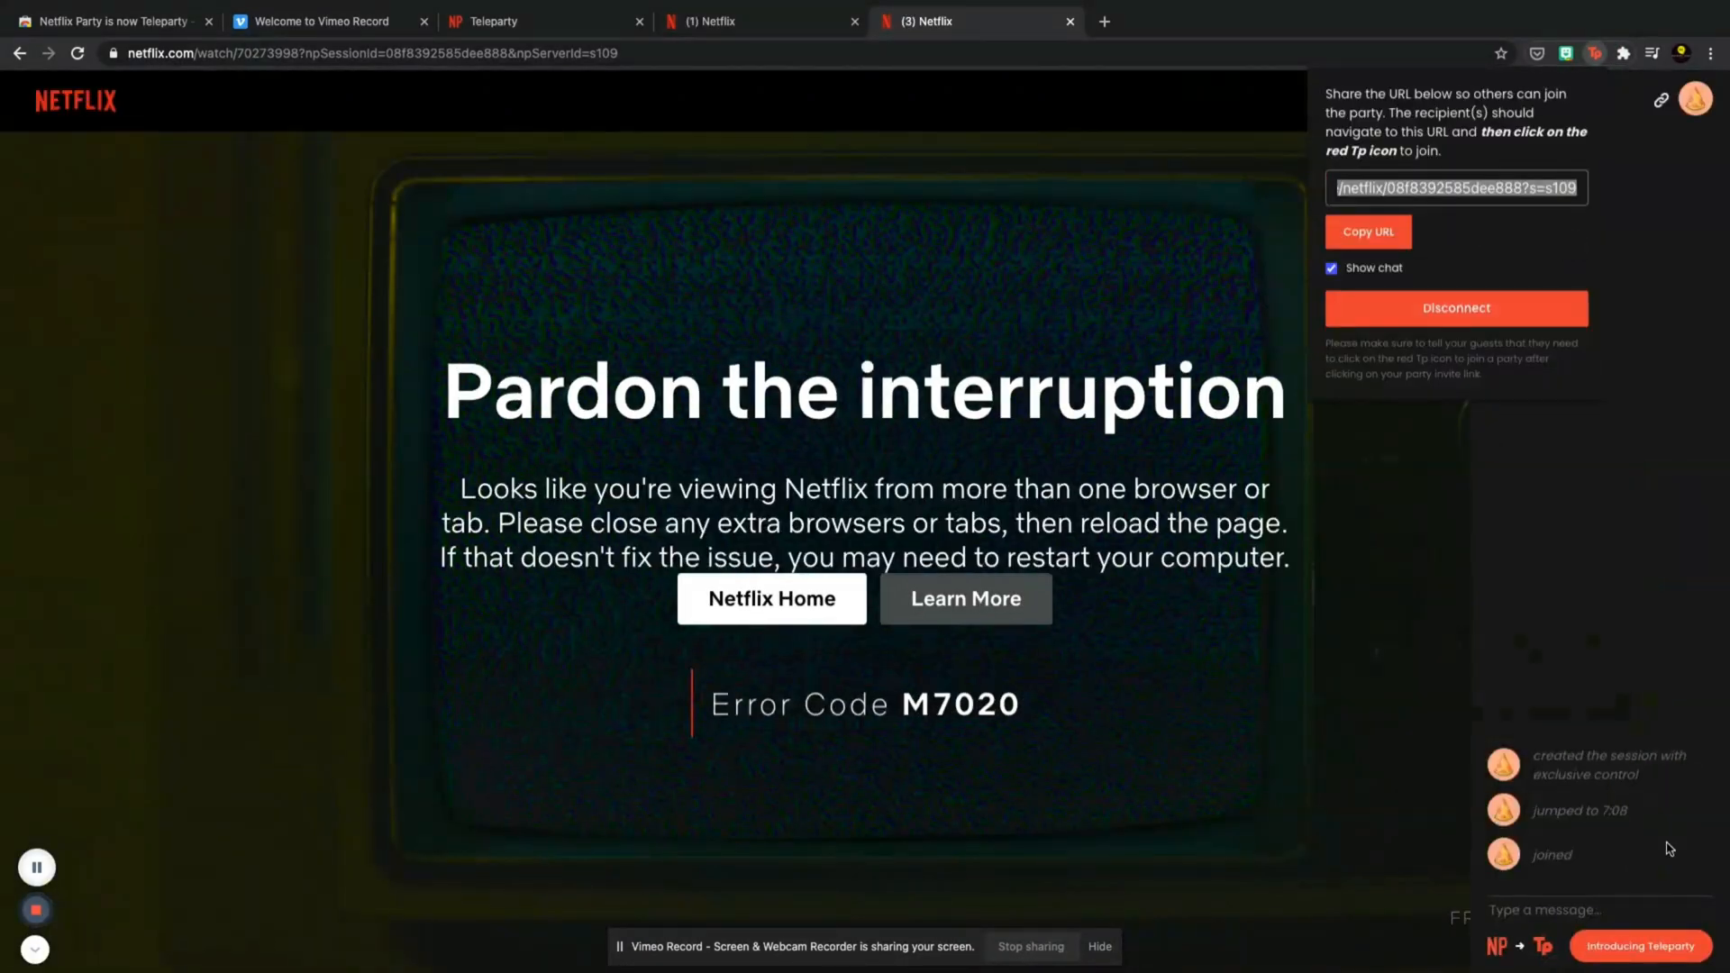
mouse_move(1528, 846)
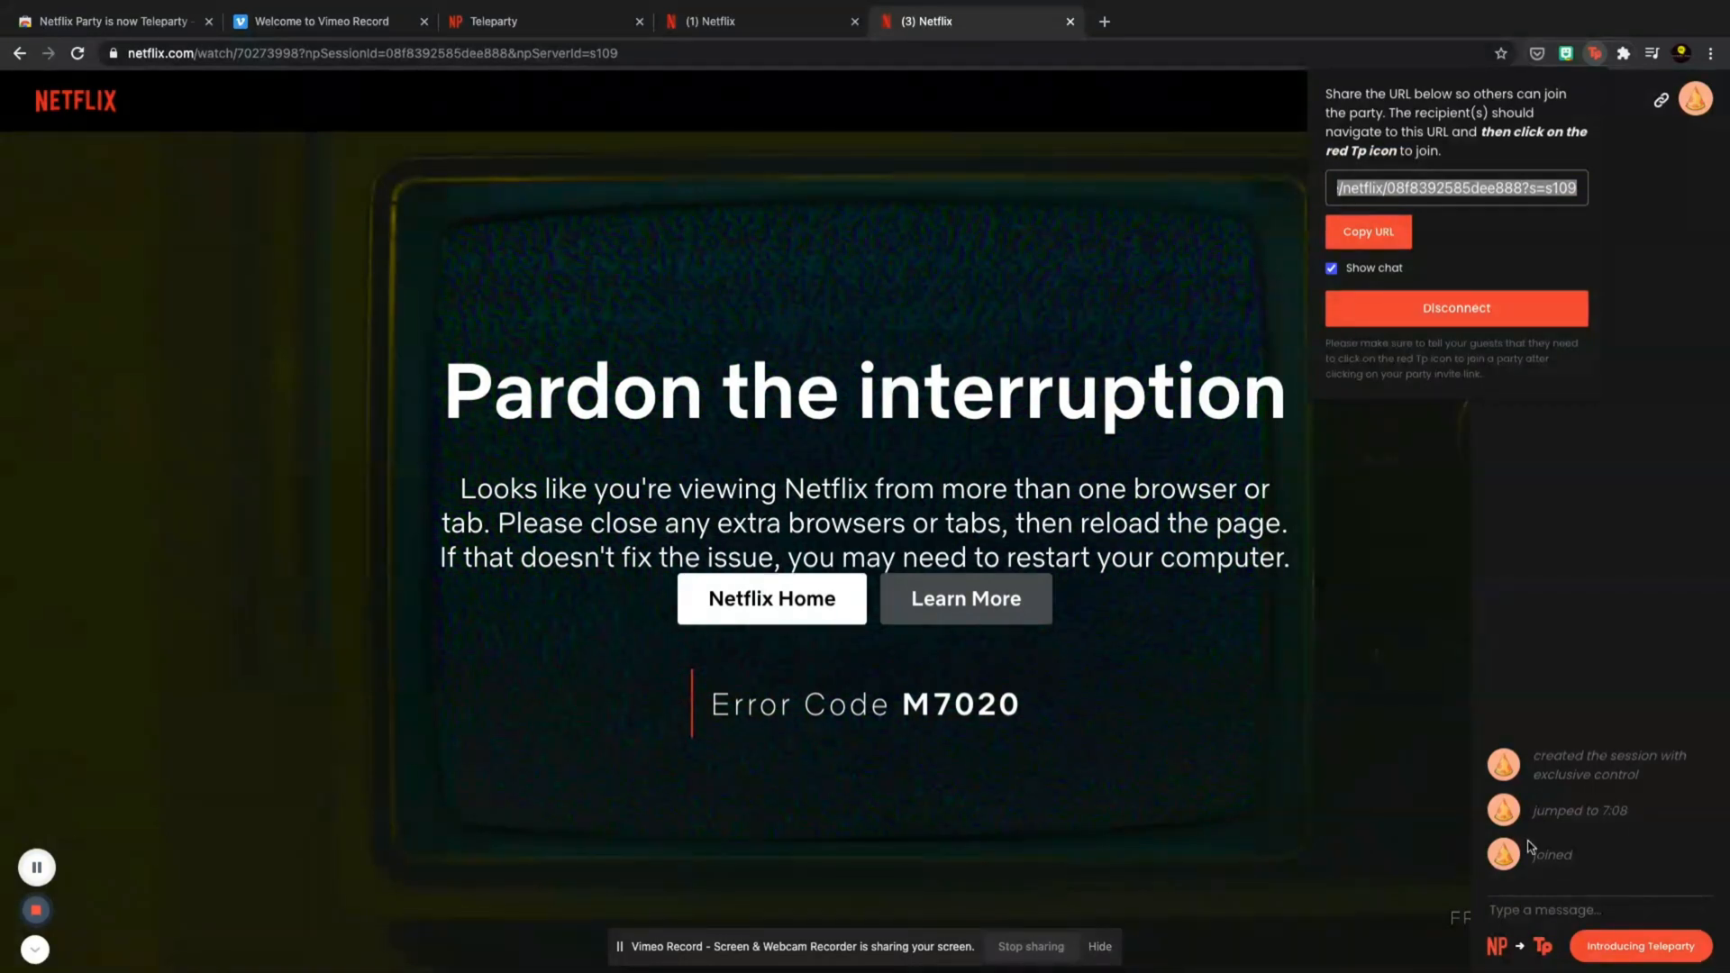
mouse_move(303, 496)
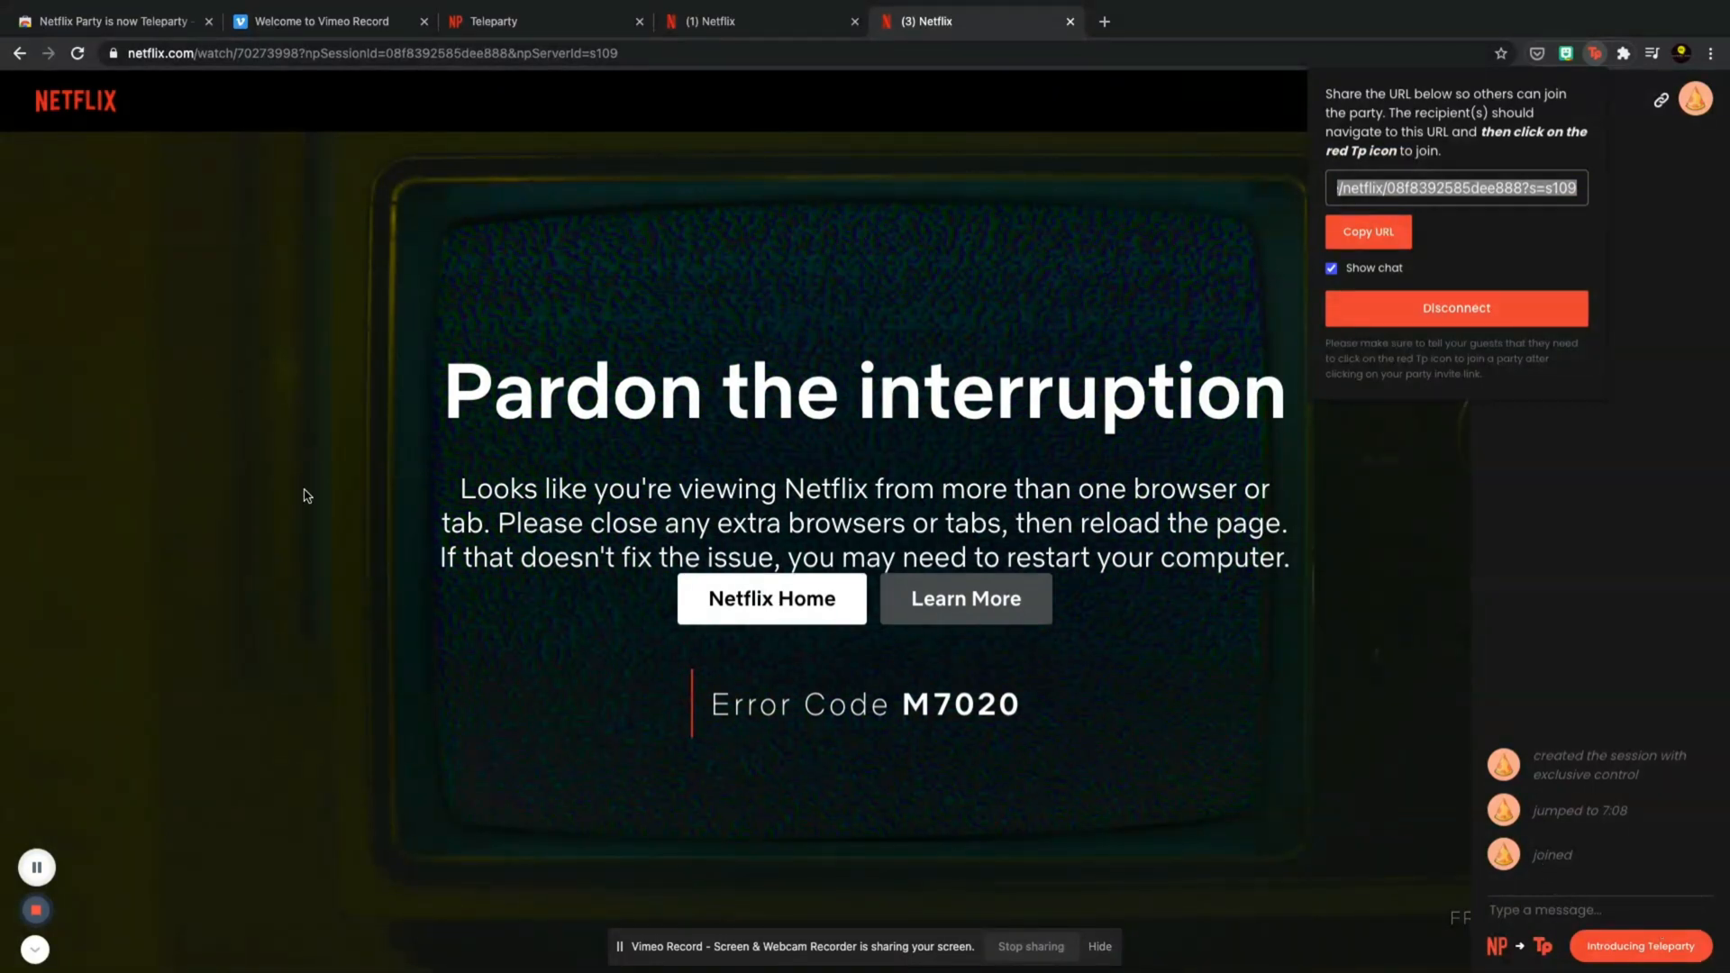
mouse_move(1177, 485)
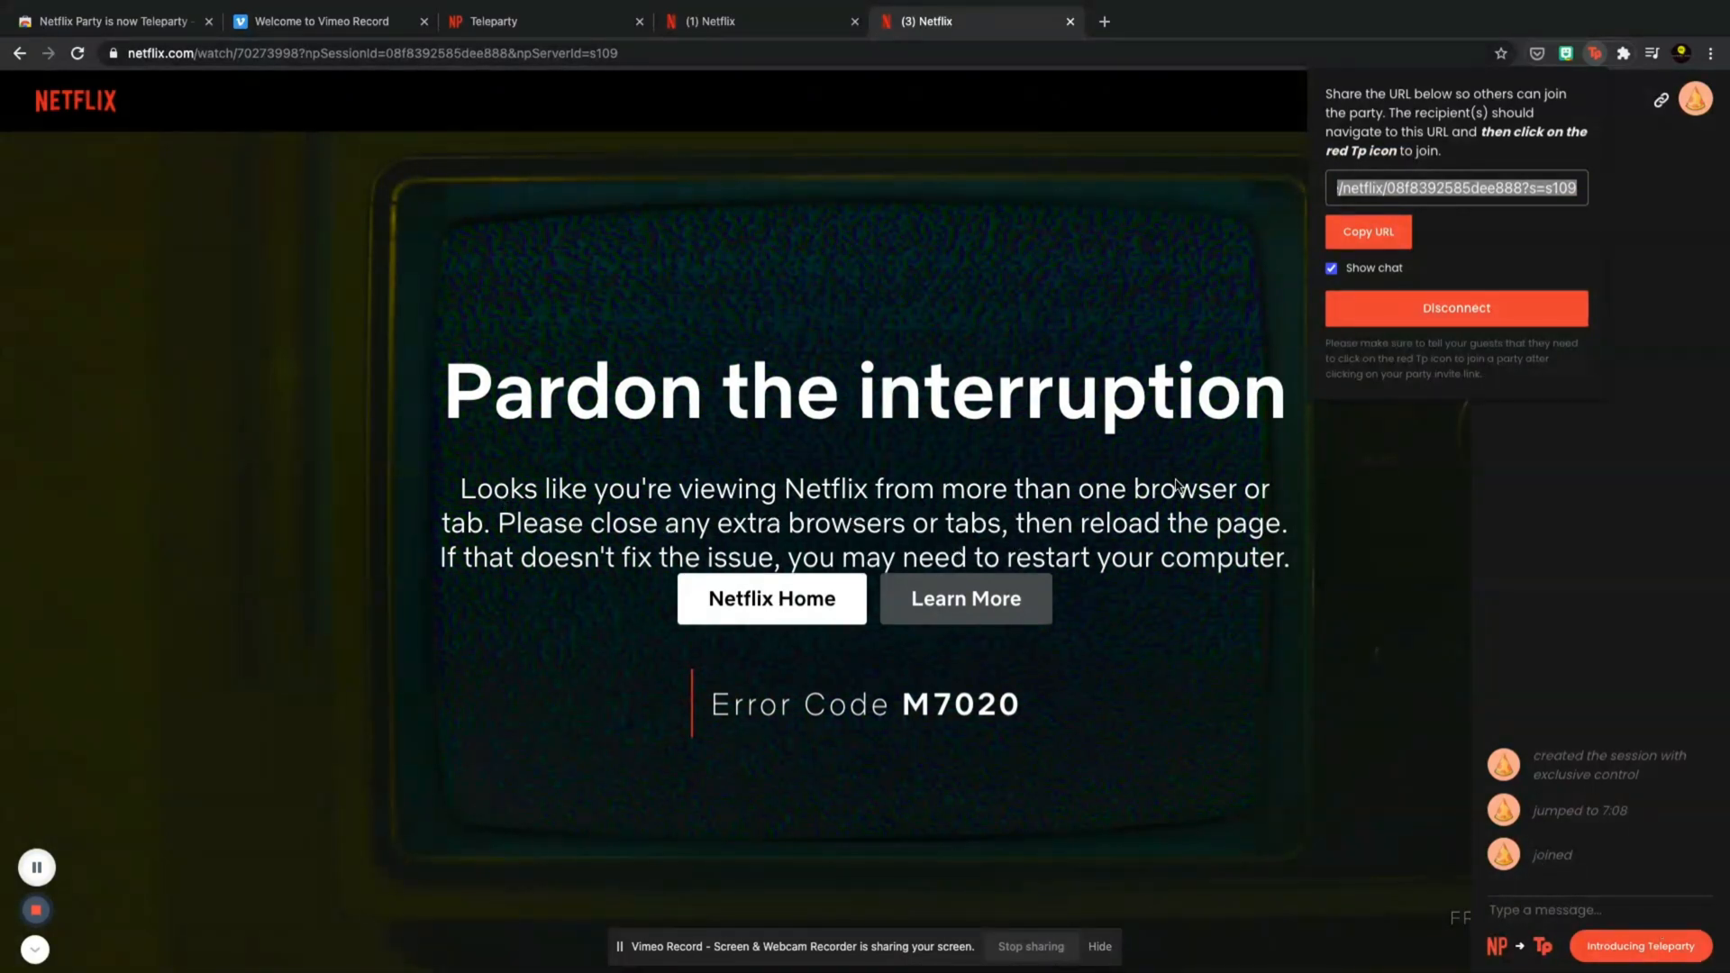
mouse_move(1261, 568)
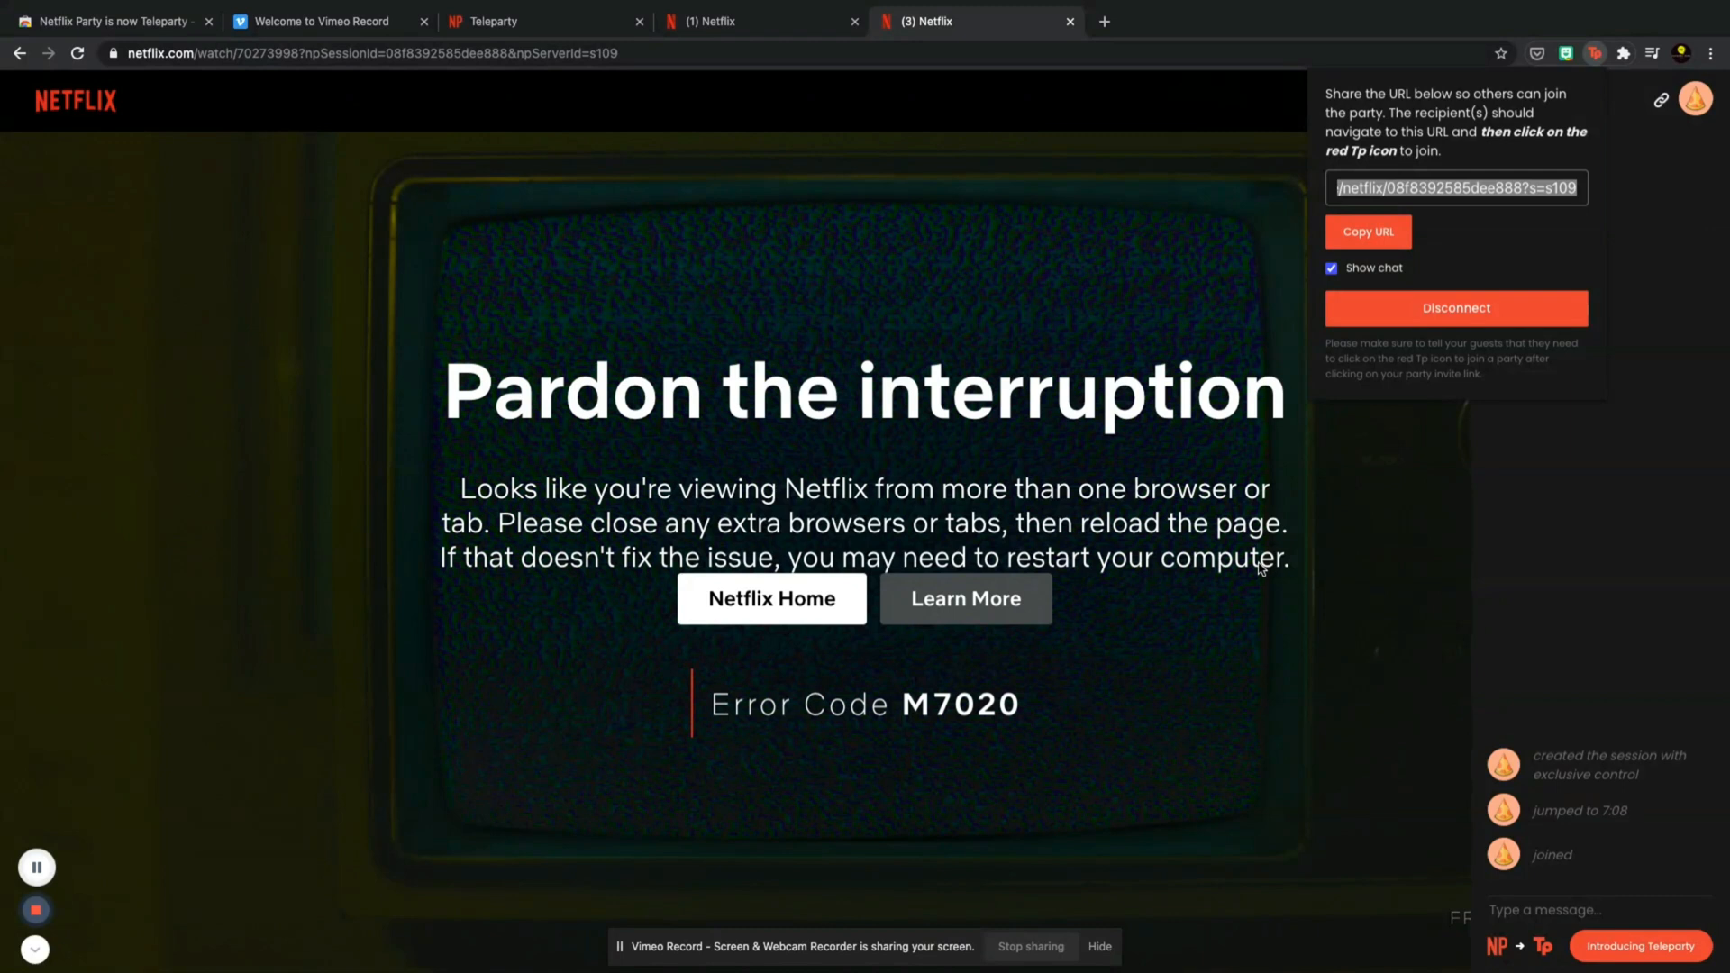
mouse_move(814, 513)
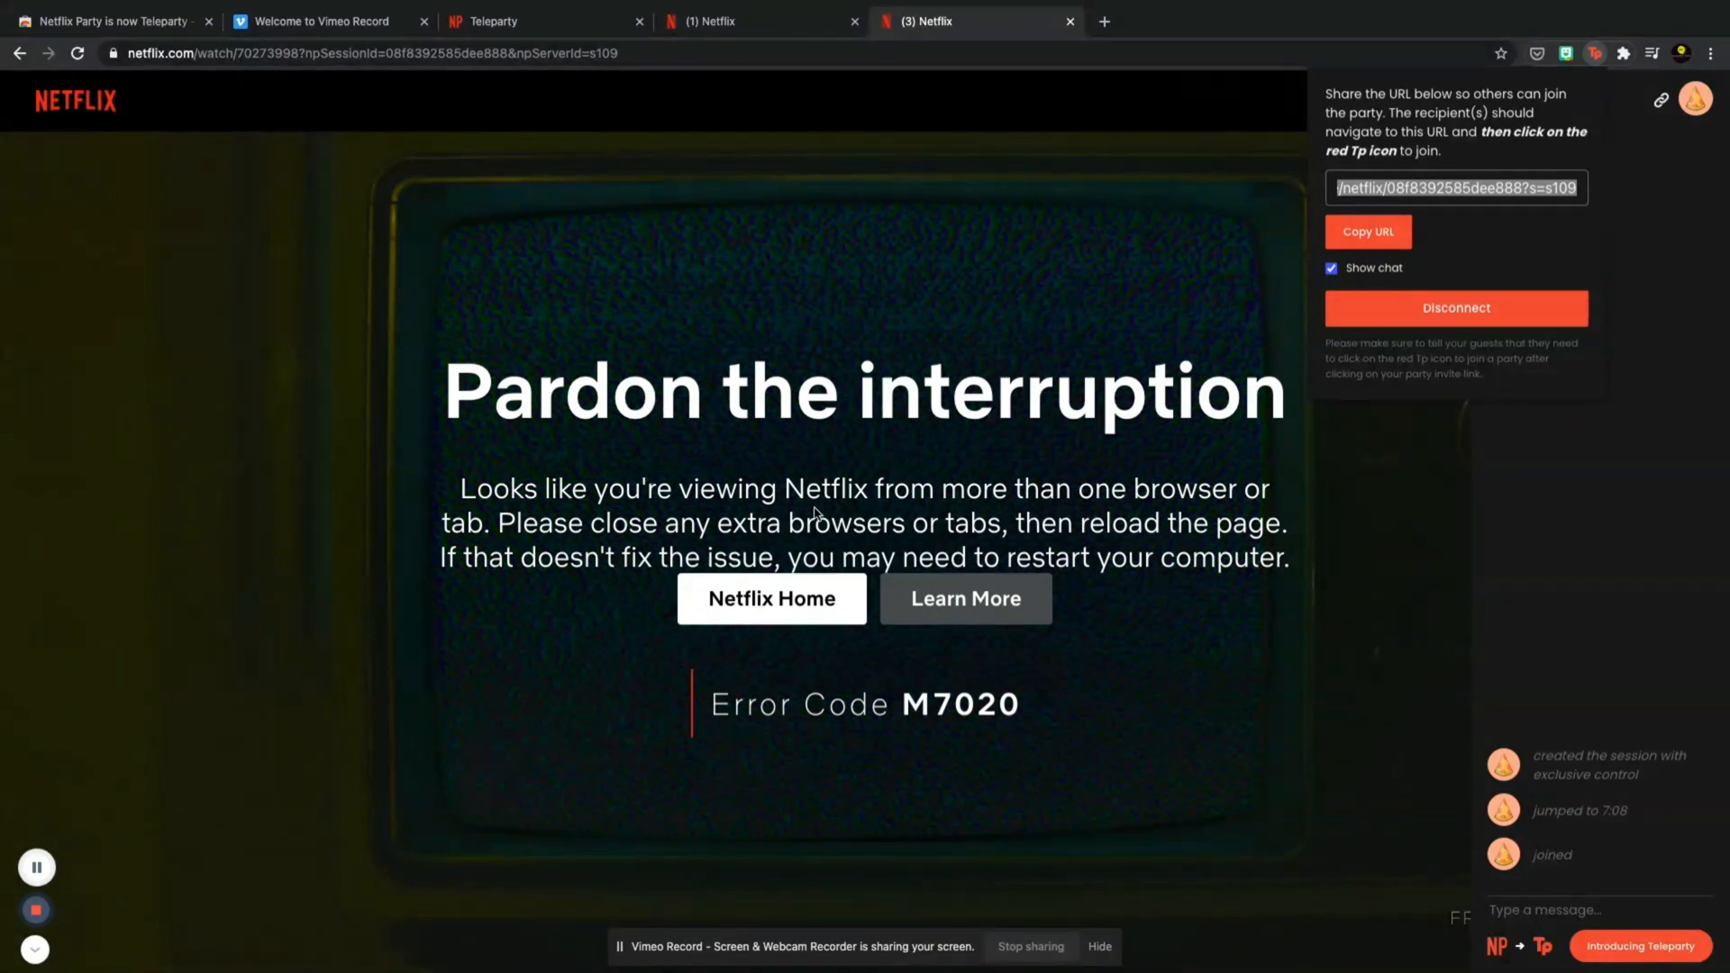
mouse_move(1582, 742)
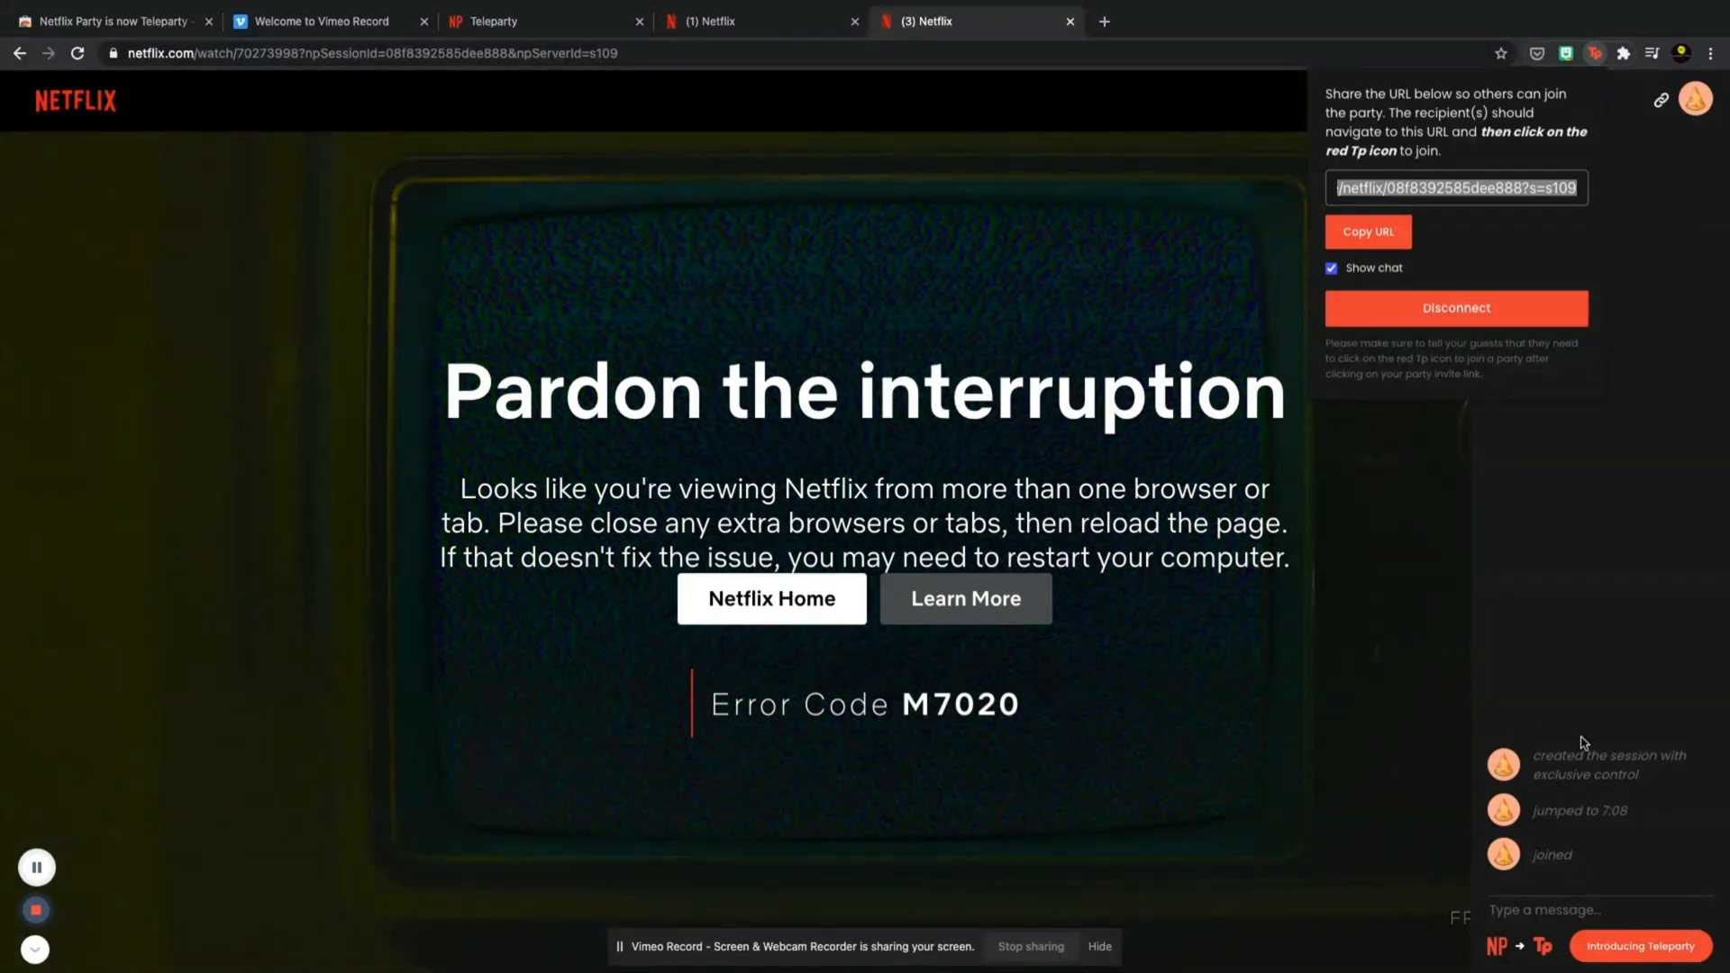
mouse_move(1528, 909)
type("type")
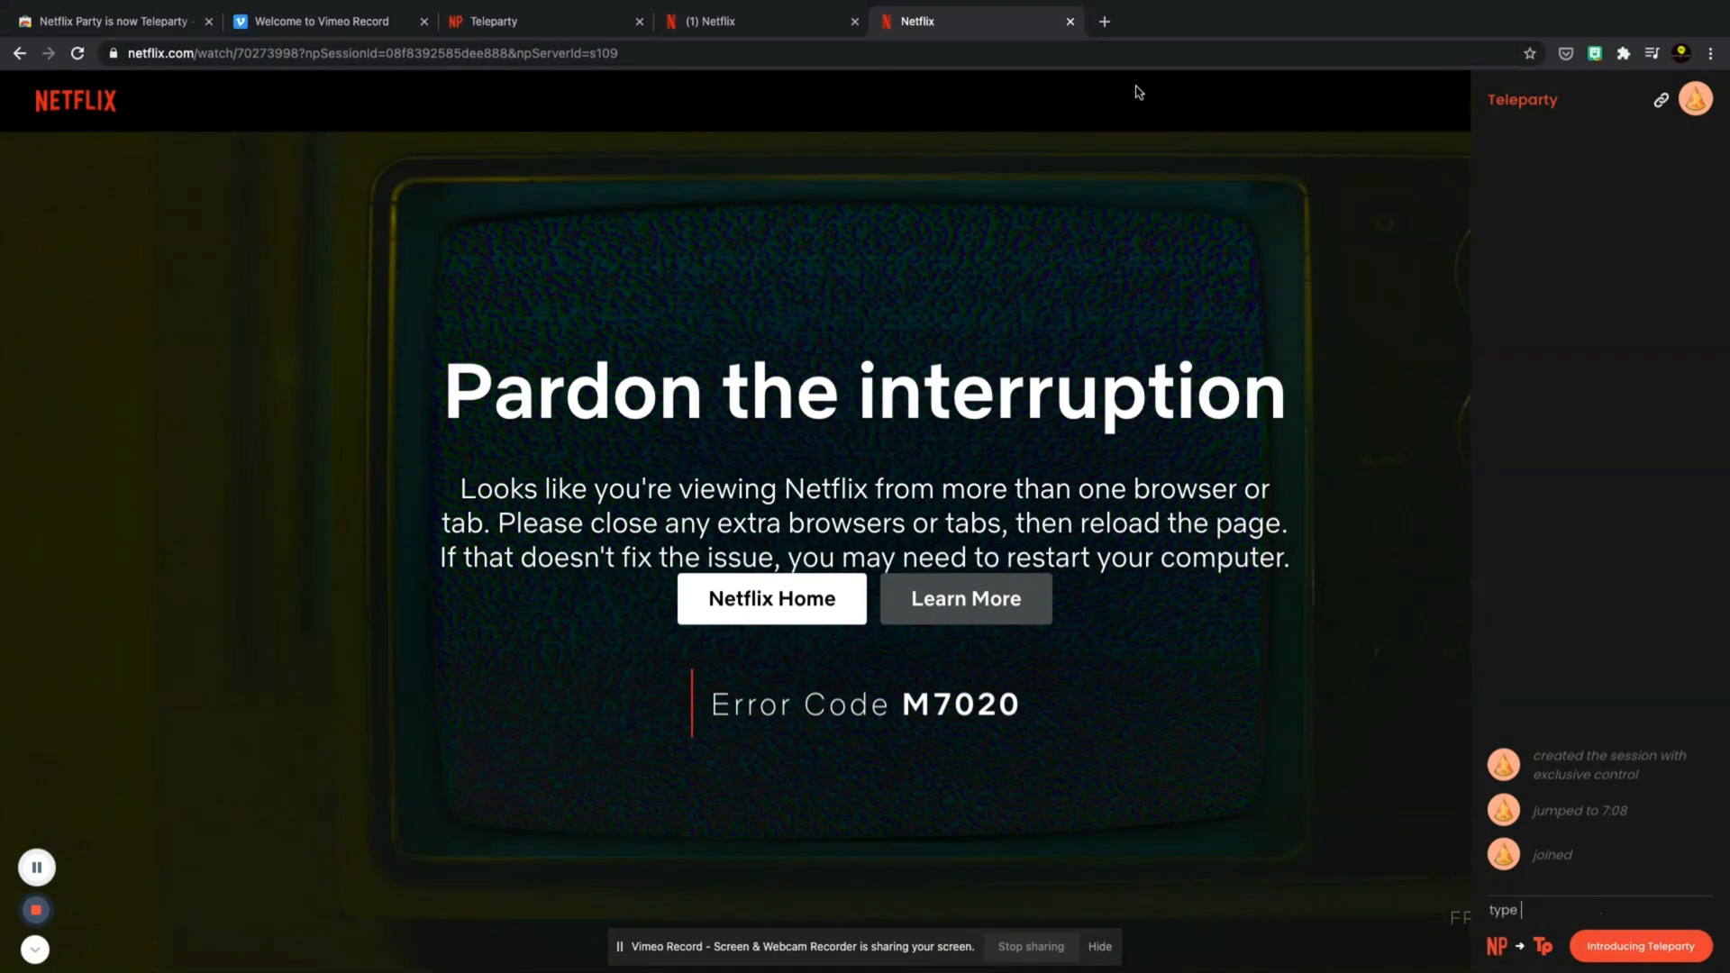
- Close the duplicate Netflix tab, resume the Friends episode, and focus the chat message box
left_click(1065, 20)
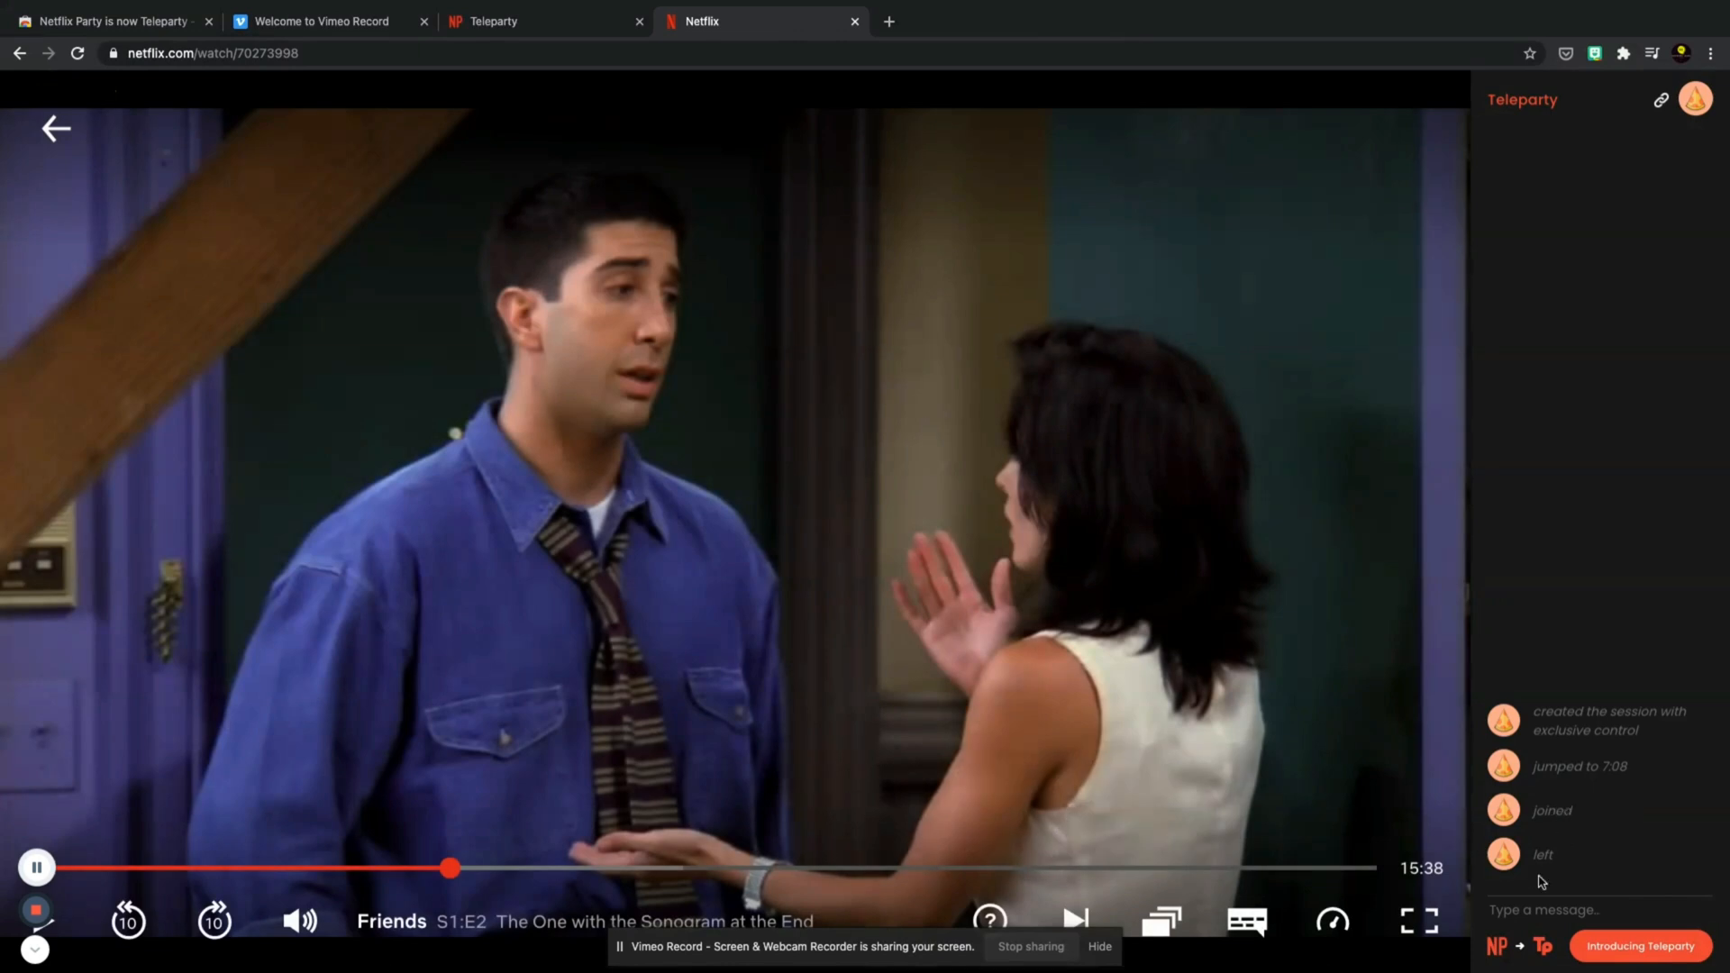
mouse_move(1169, 787)
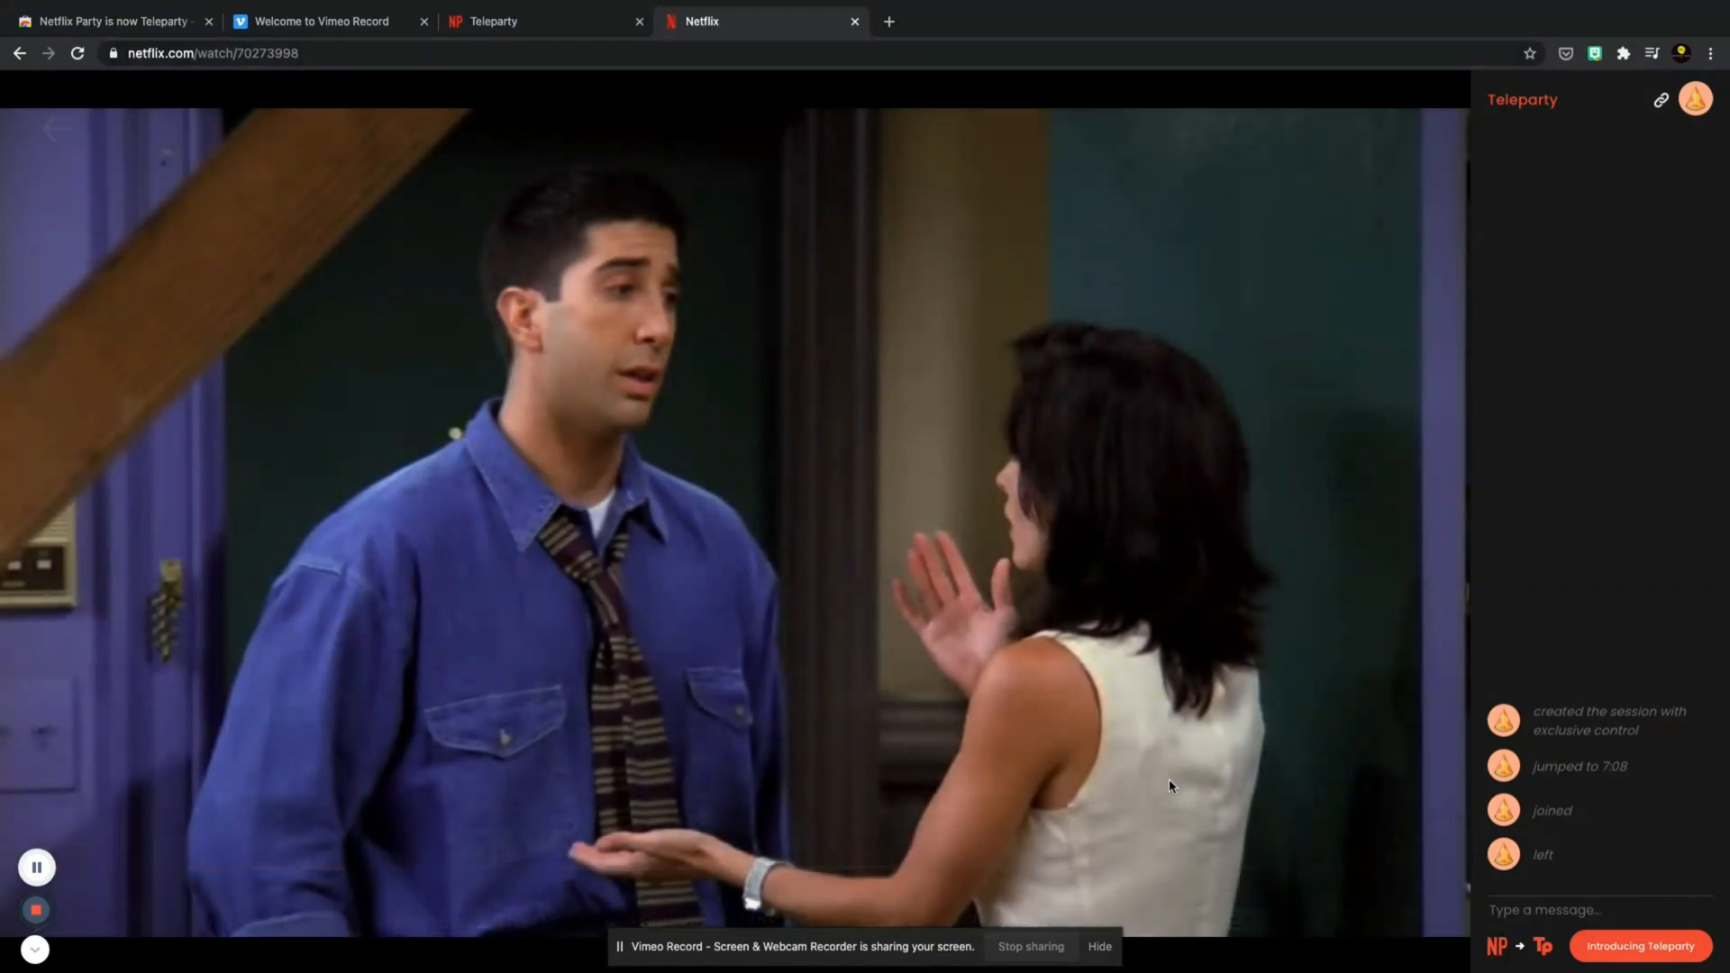
left_click(728, 496)
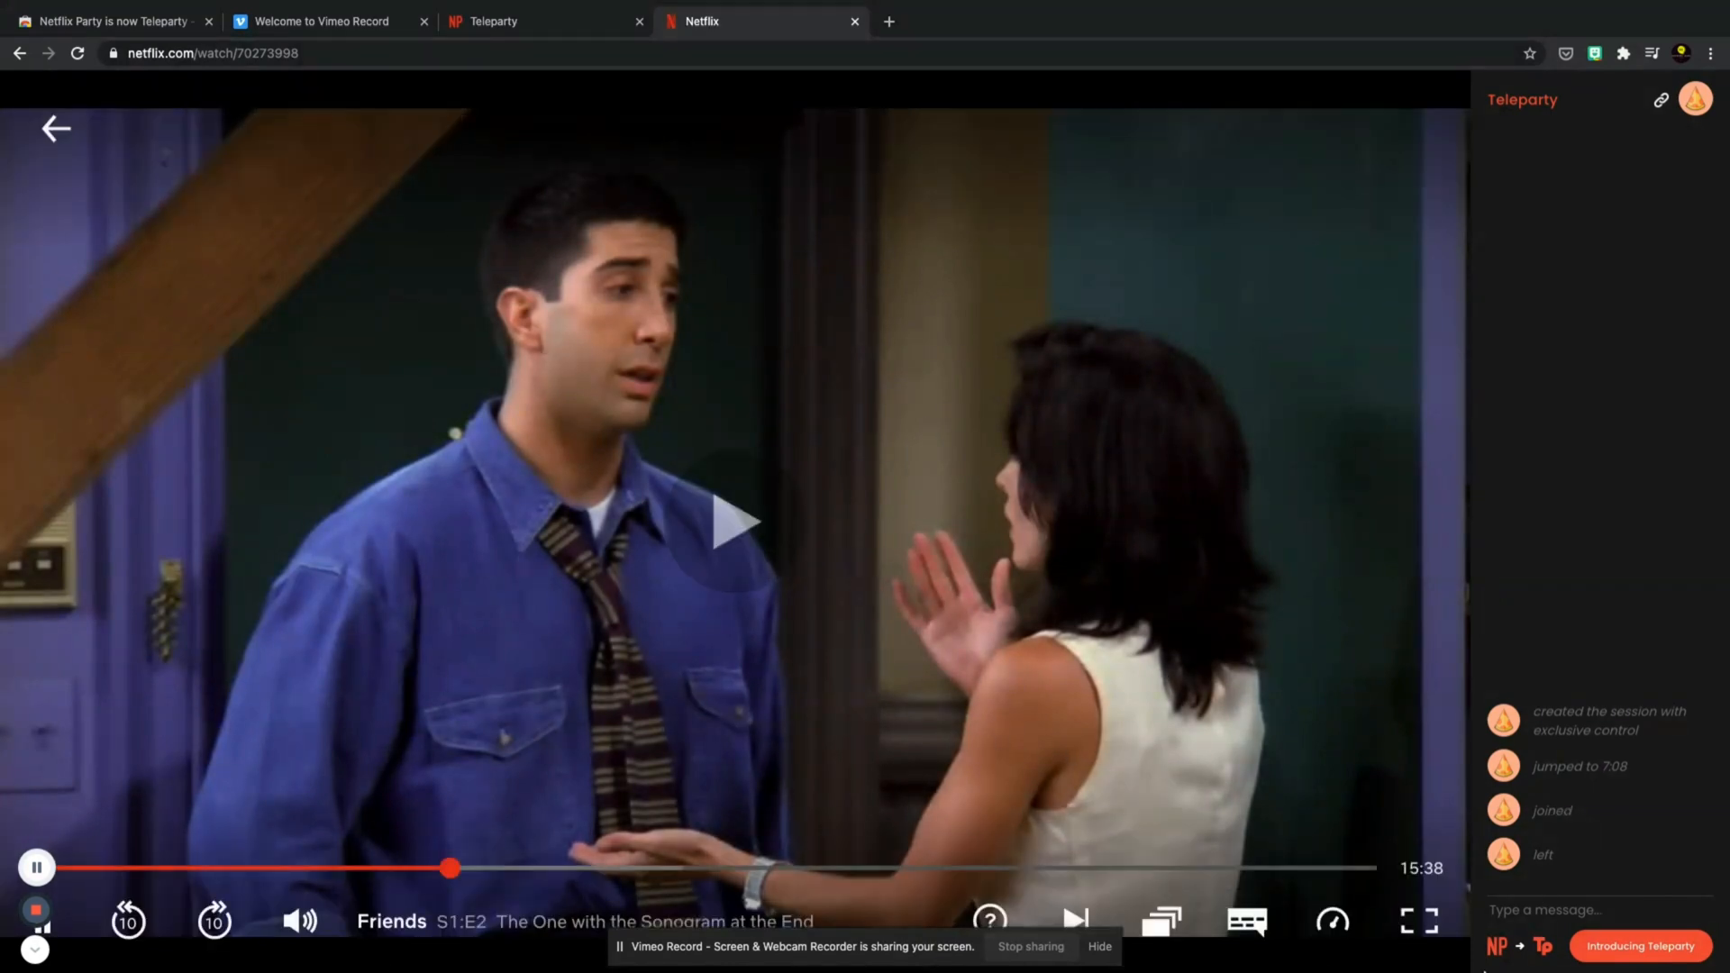
left_click(740, 519)
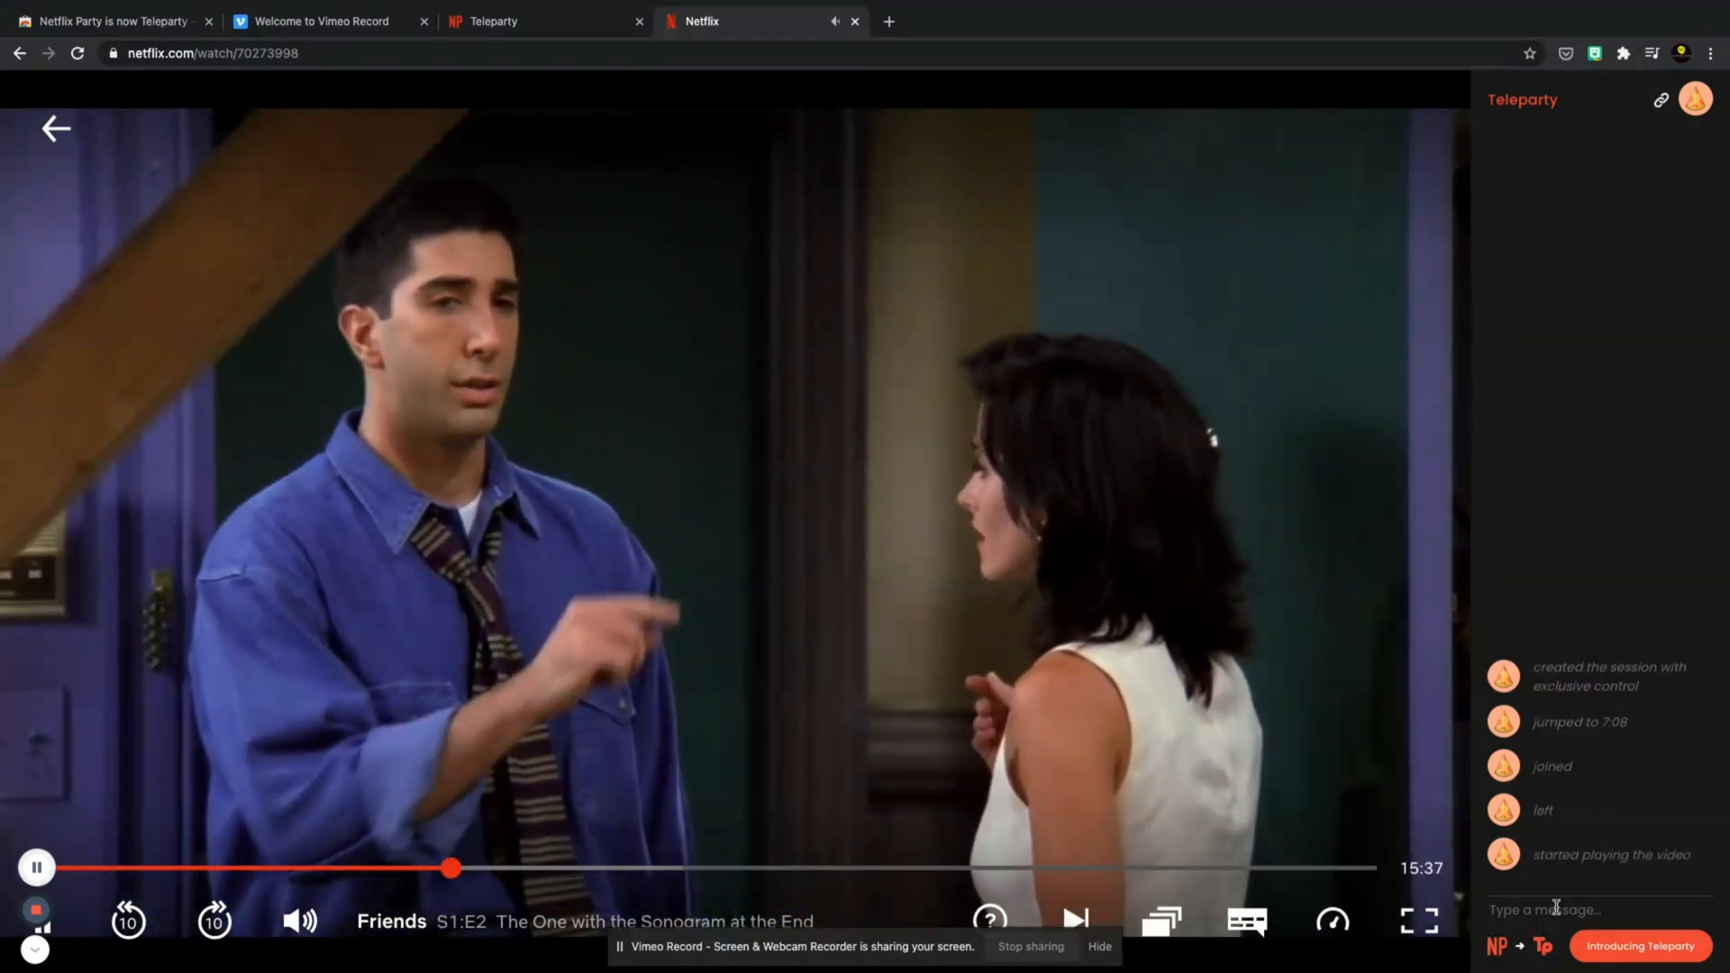